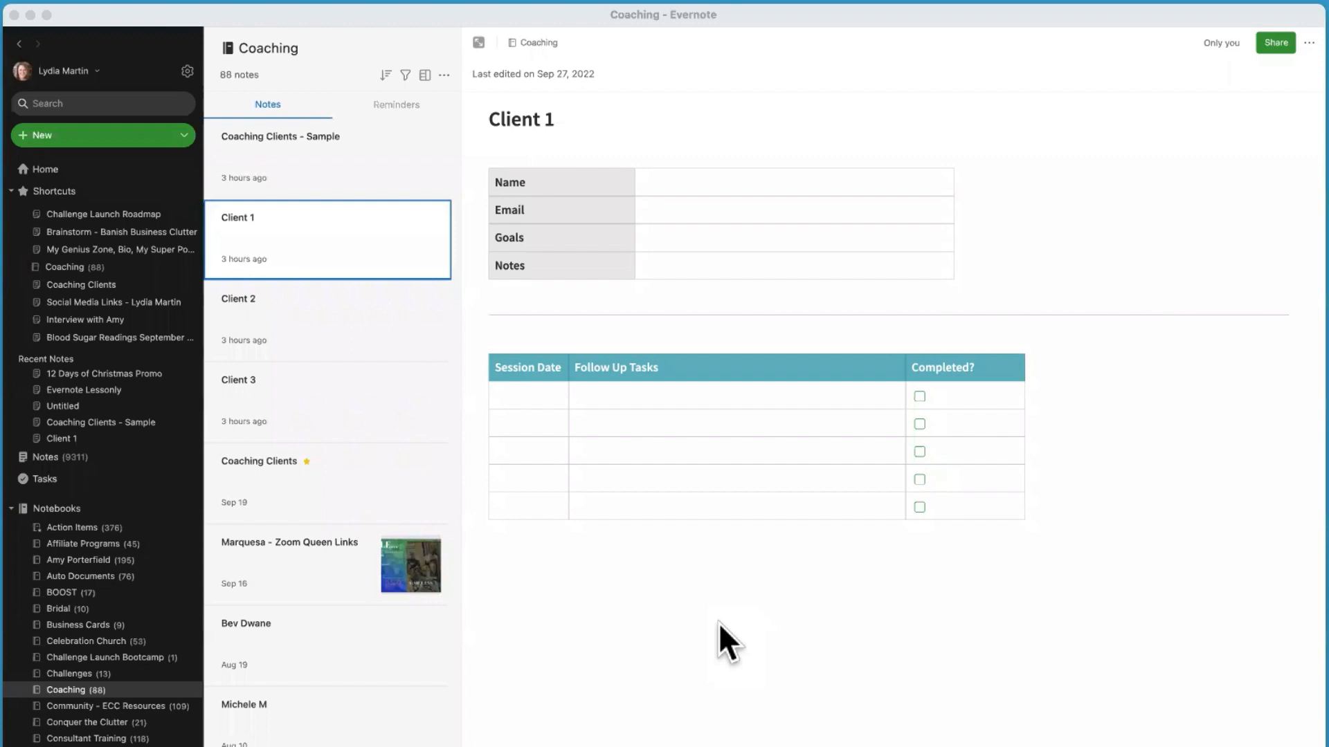
pyautogui.moveTo(769, 592)
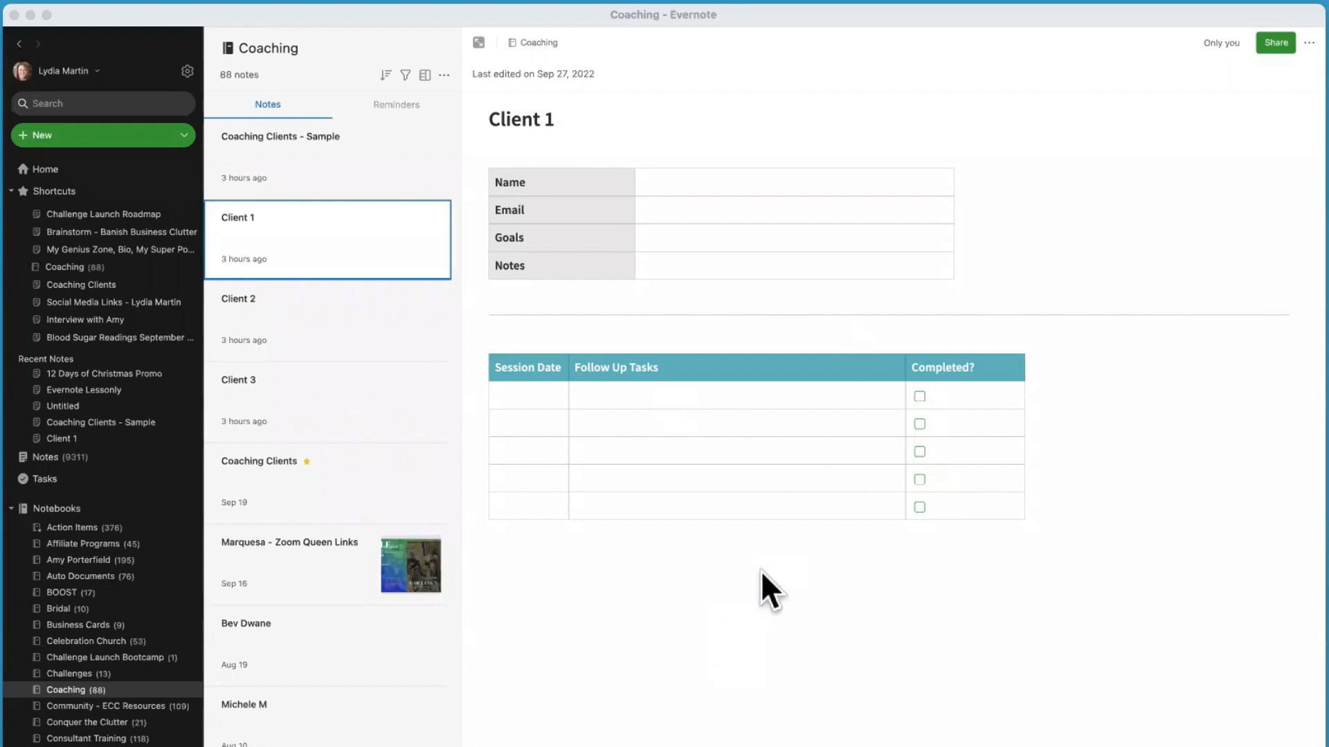
pyautogui.moveTo(869, 428)
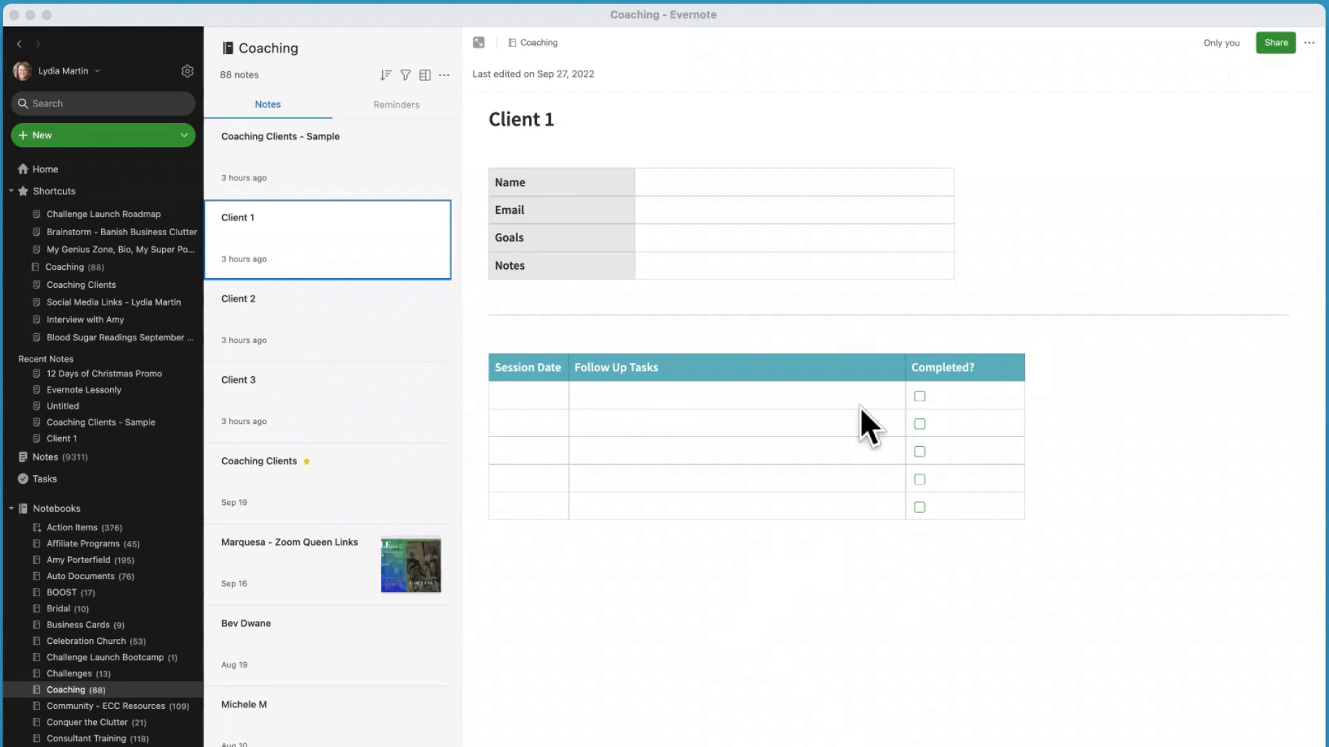
pyautogui.moveTo(919, 725)
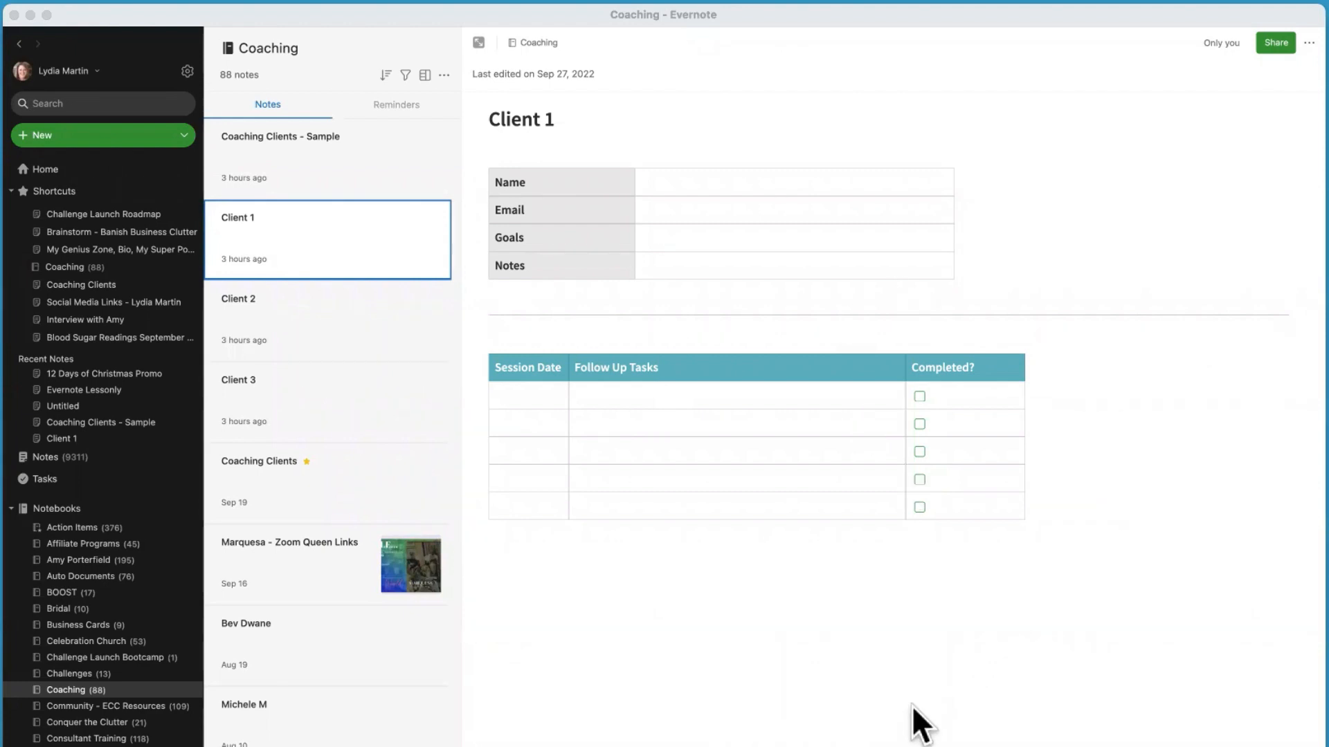
pyautogui.moveTo(784, 318)
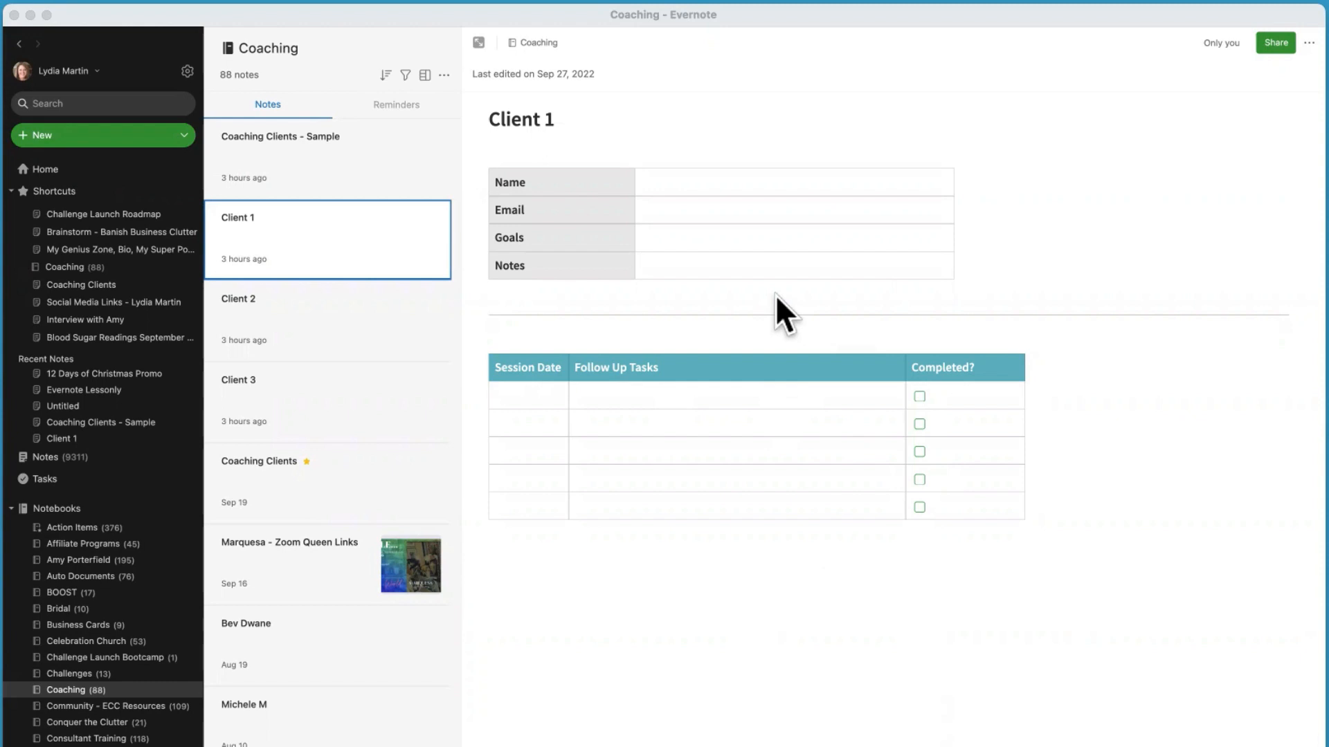
pyautogui.moveTo(795, 510)
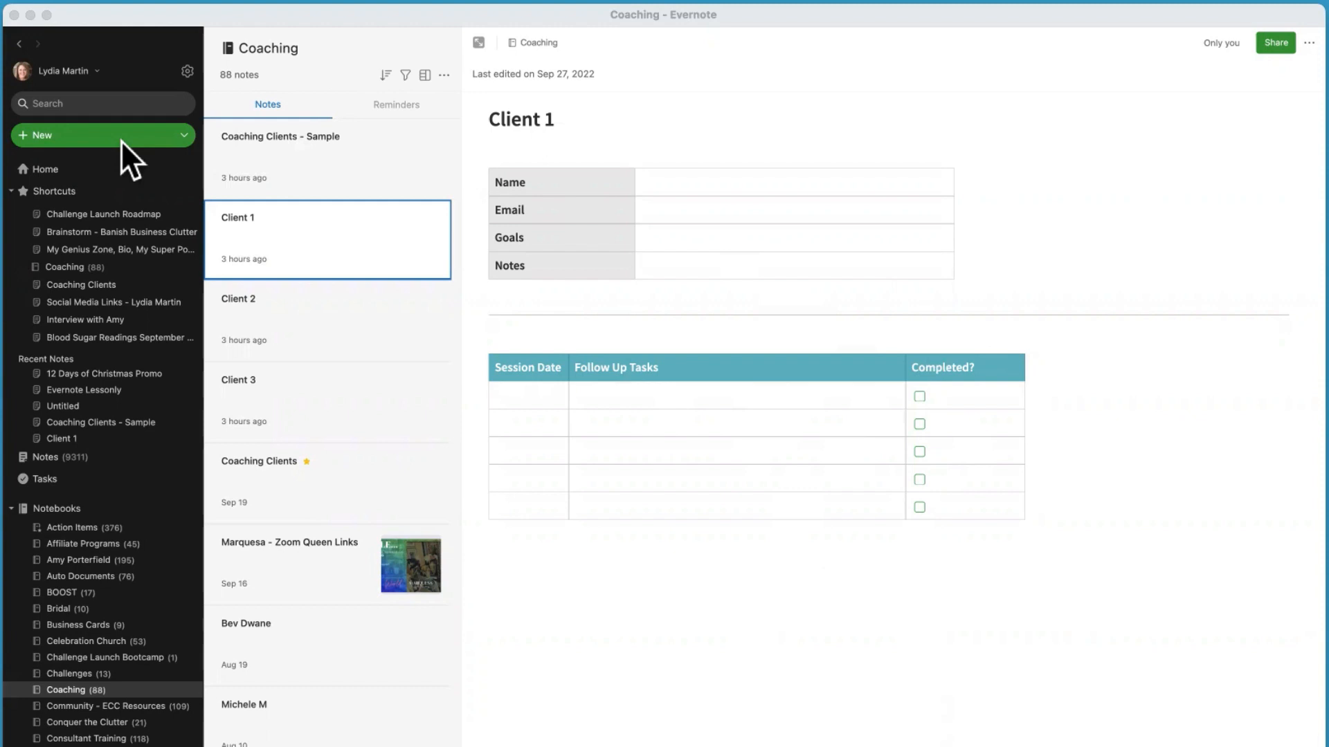
# Show the New menu with note, task, attachment, audio and sketch options.
pyautogui.click(102, 135)
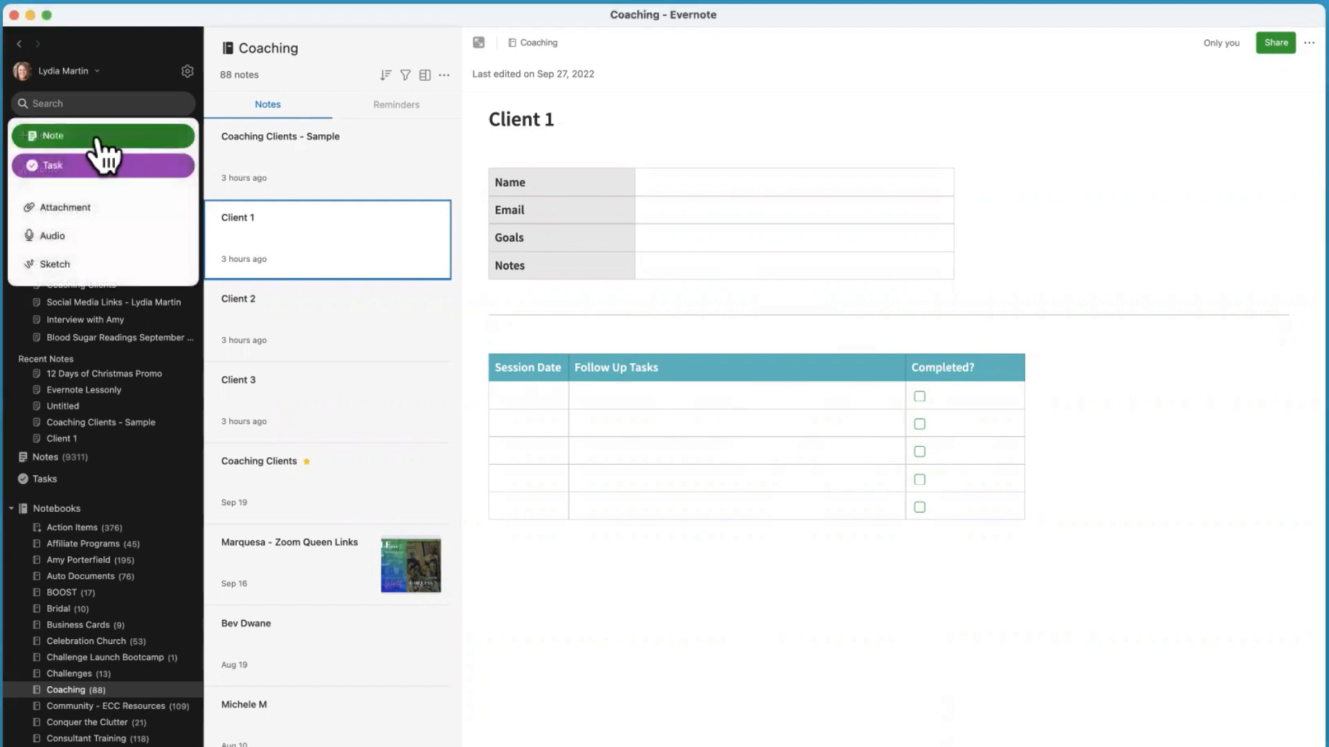
# Create a blank note in Coaching and open the full template gallery.
pyautogui.click(54, 135)
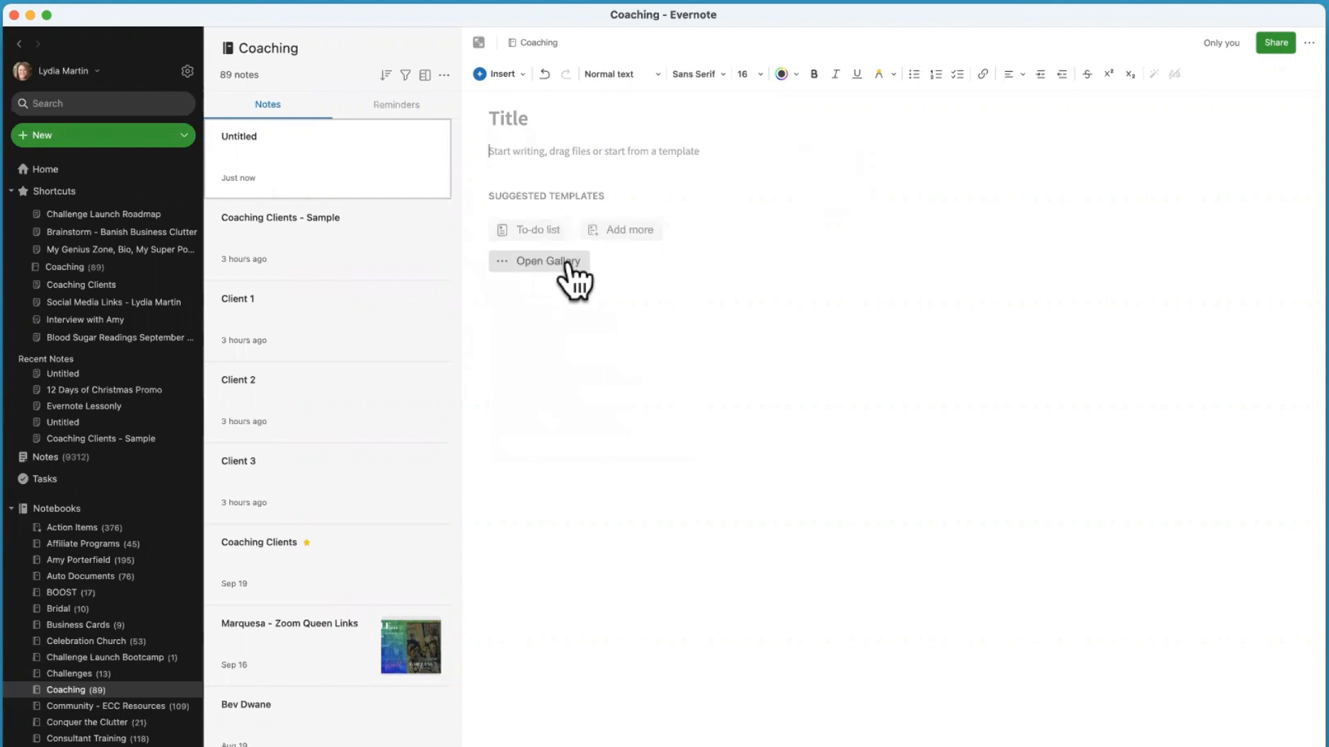
pyautogui.click(539, 260)
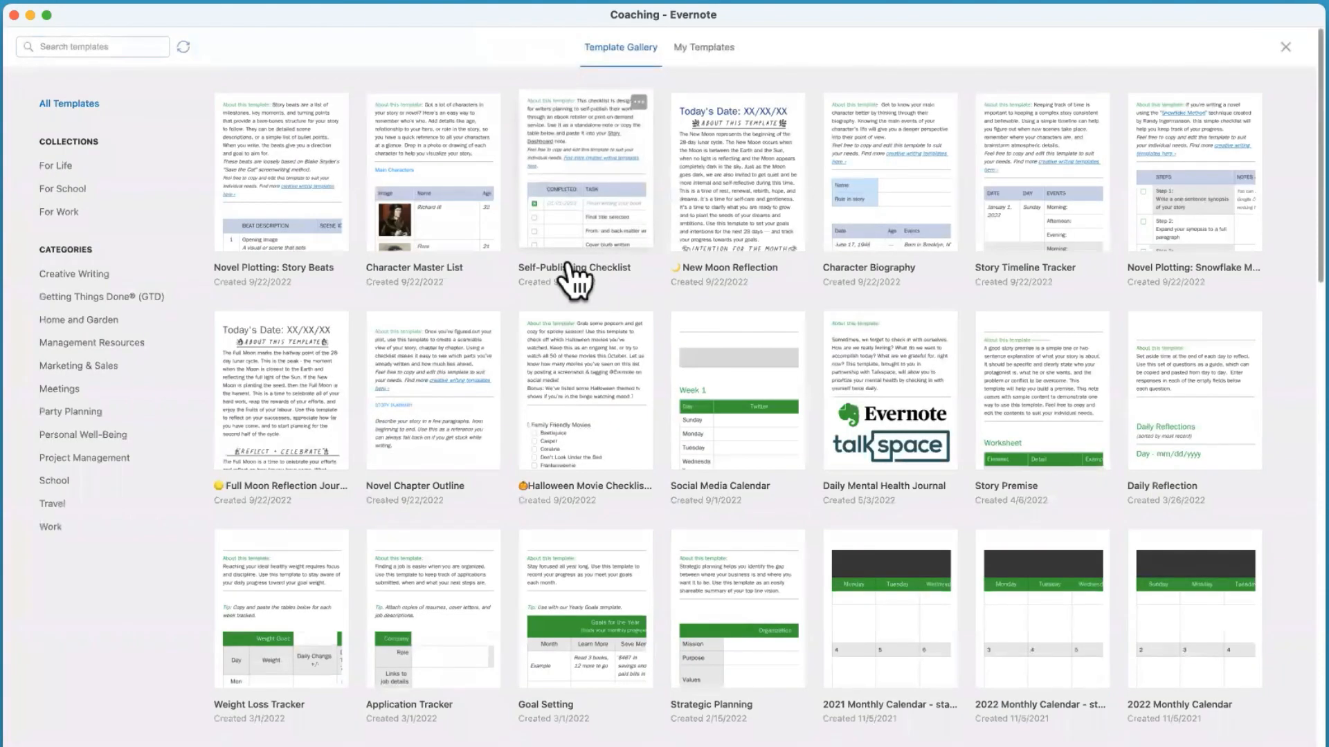
pyautogui.moveTo(508, 318)
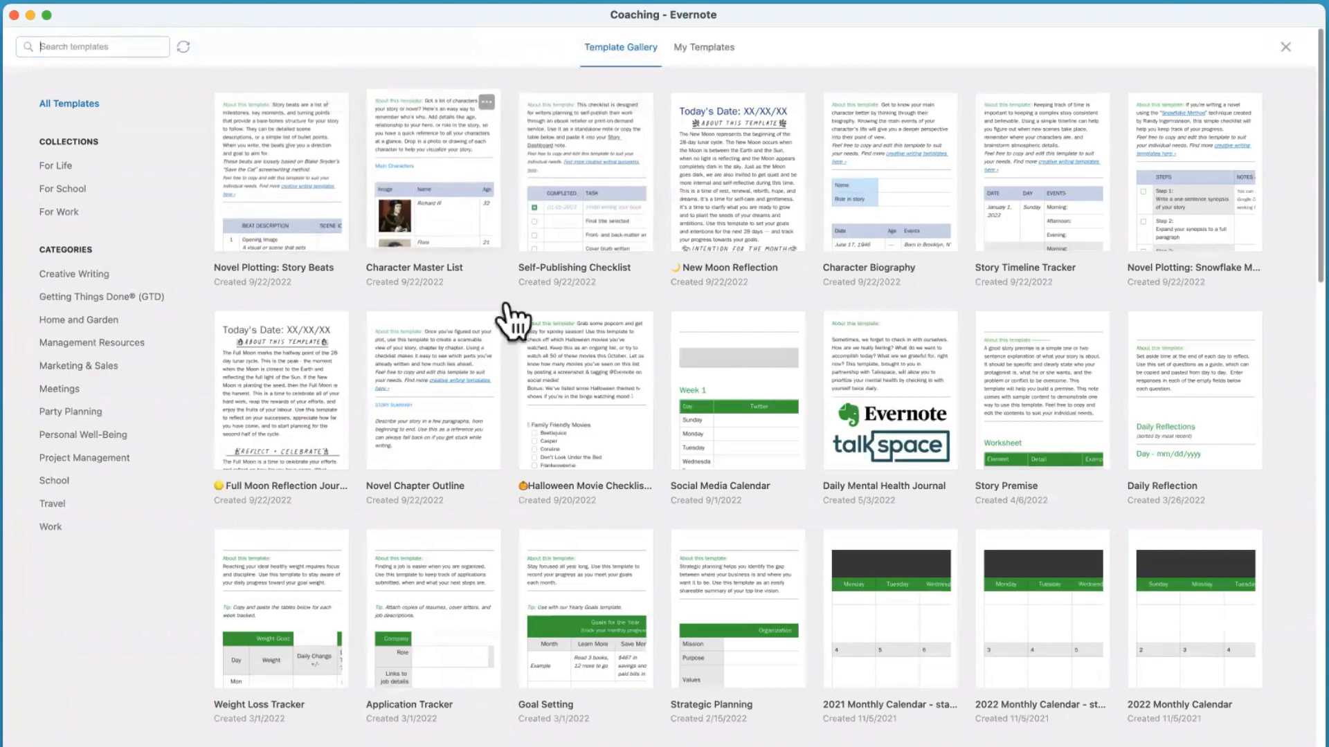
# Apply the meal planning template with its weekly day table and grocery checklists.
pyautogui.scroll(-3)
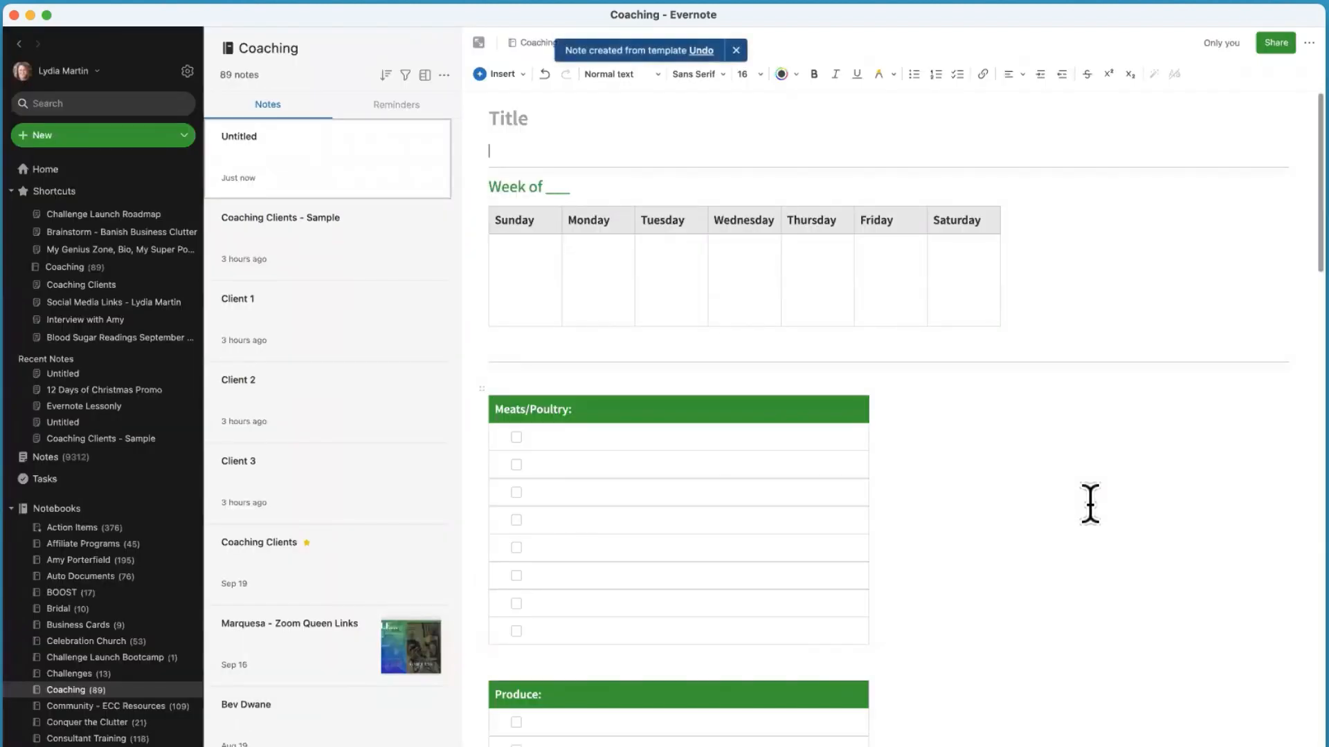
# Title the templated note 'Meal Planning'.
pyautogui.click(733, 50)
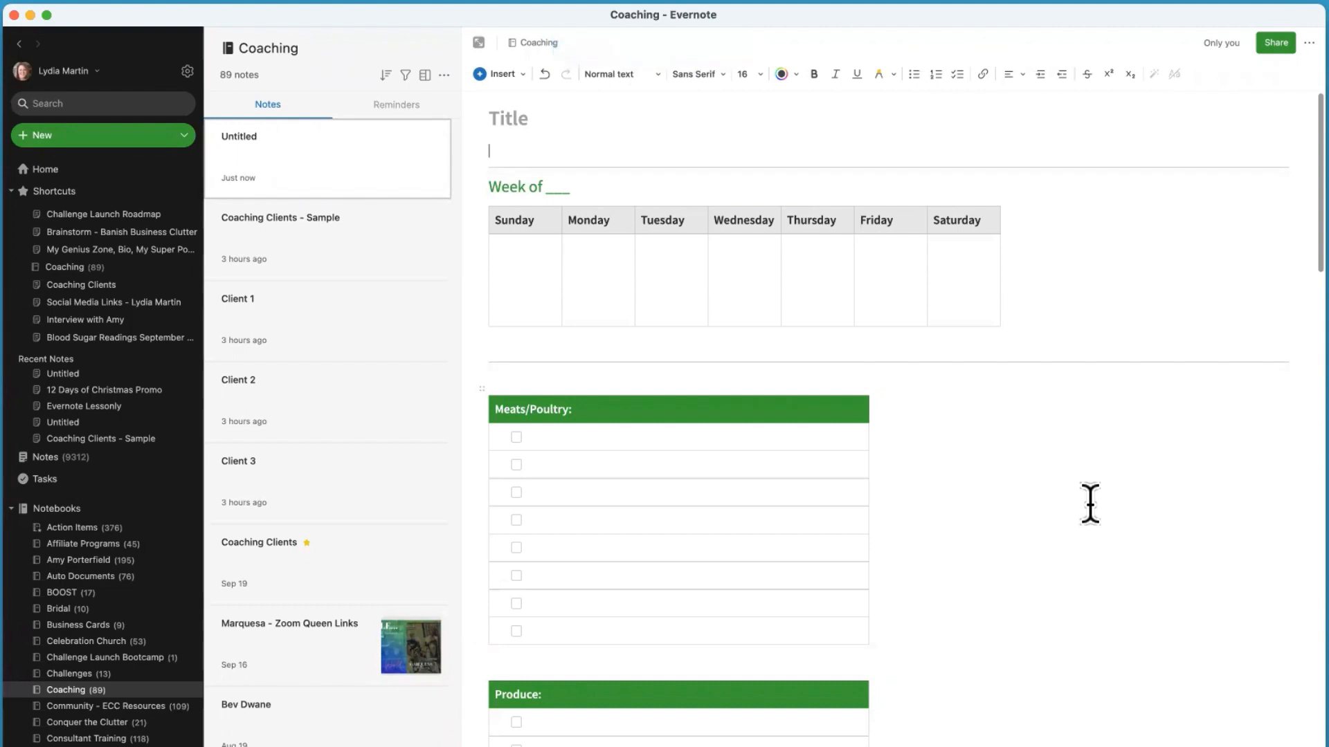
pyautogui.scroll(-3)
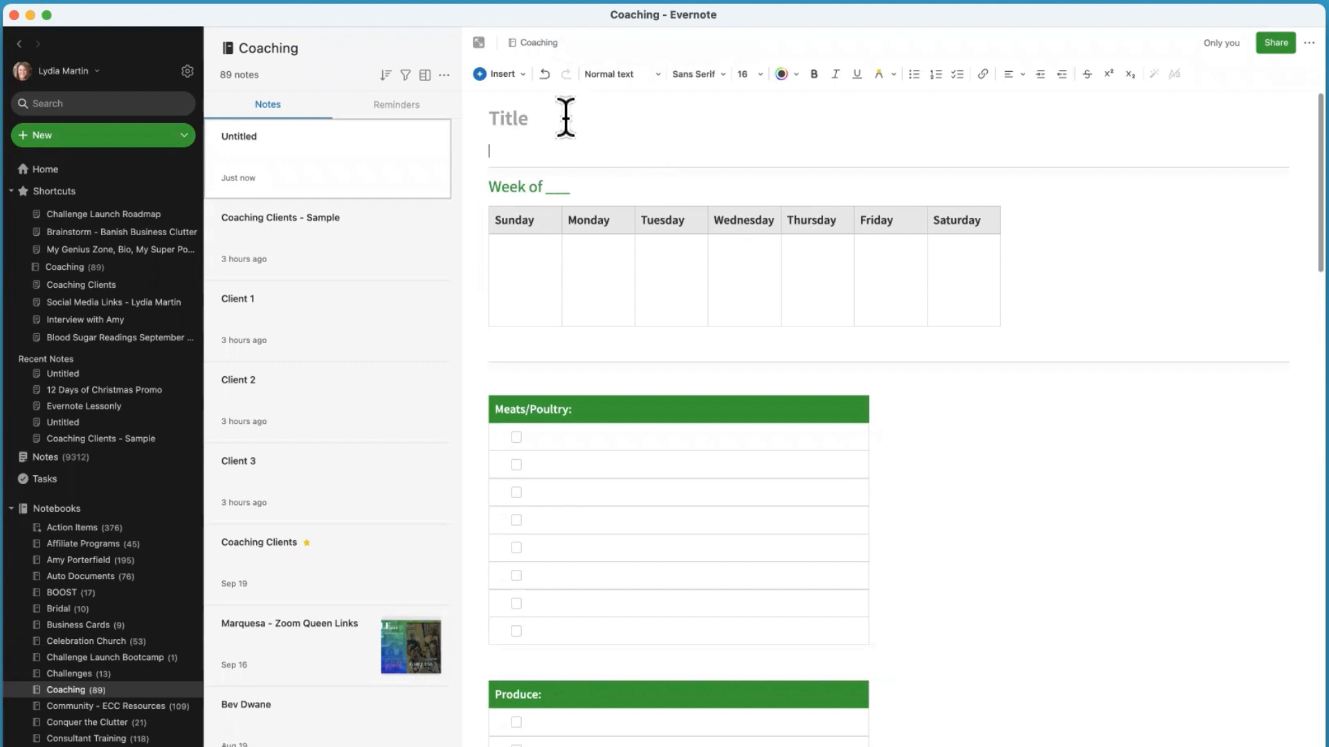
pyautogui.write('Meal Planning')
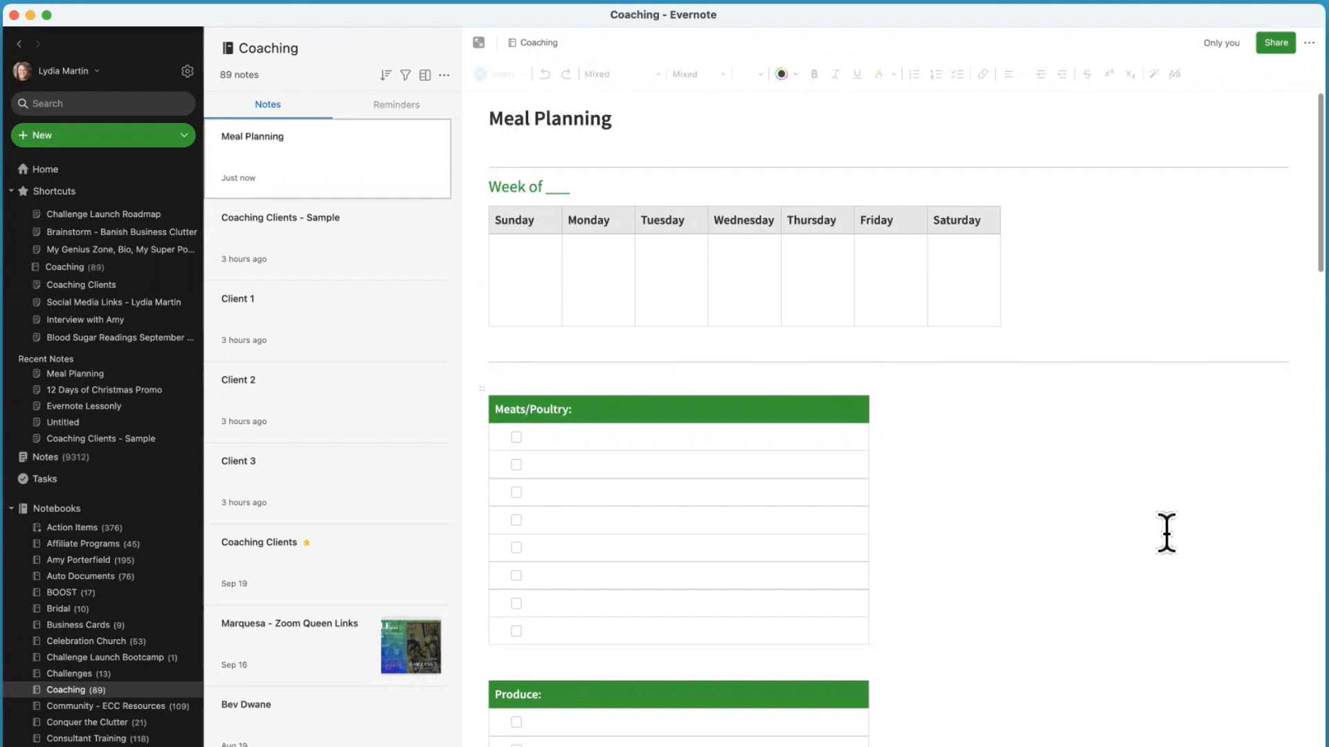
# Review the dry goods, frozen and health/beauty checklists, then return to Client 1.
pyautogui.scroll(-3)
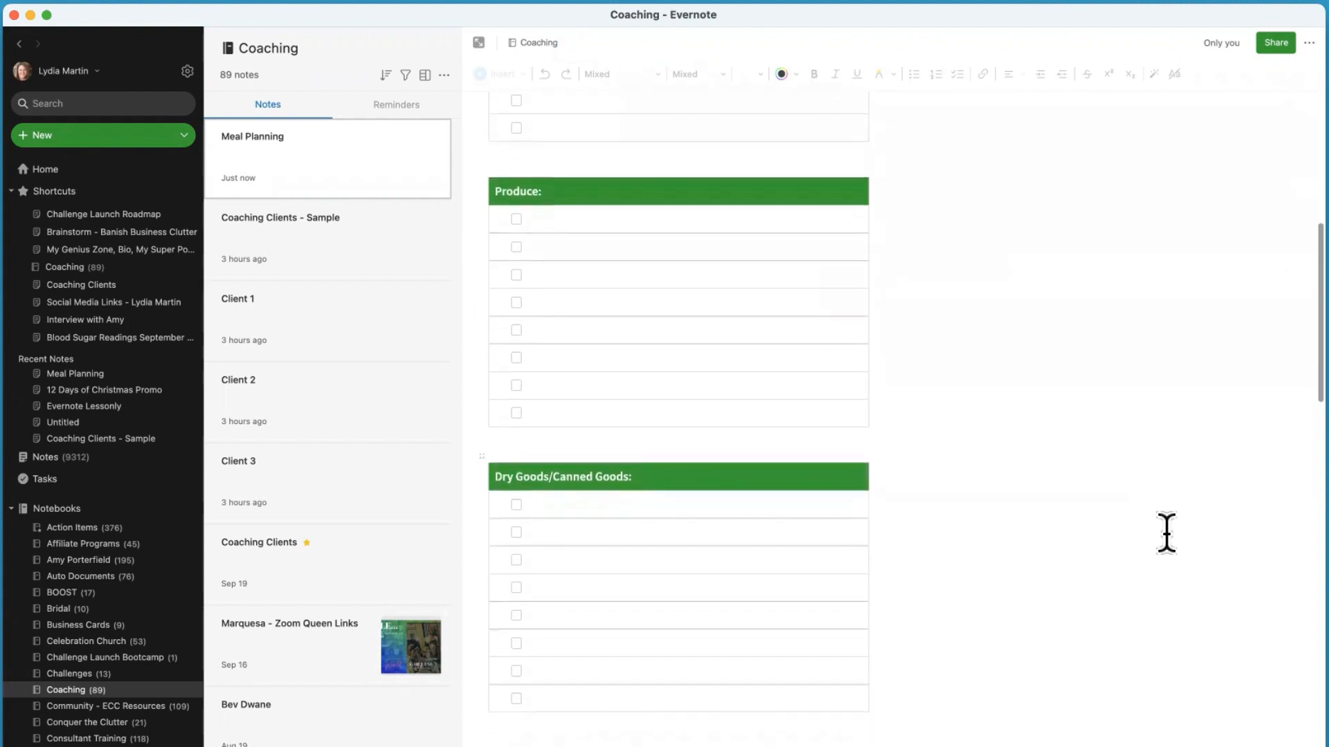
pyautogui.scroll(-3)
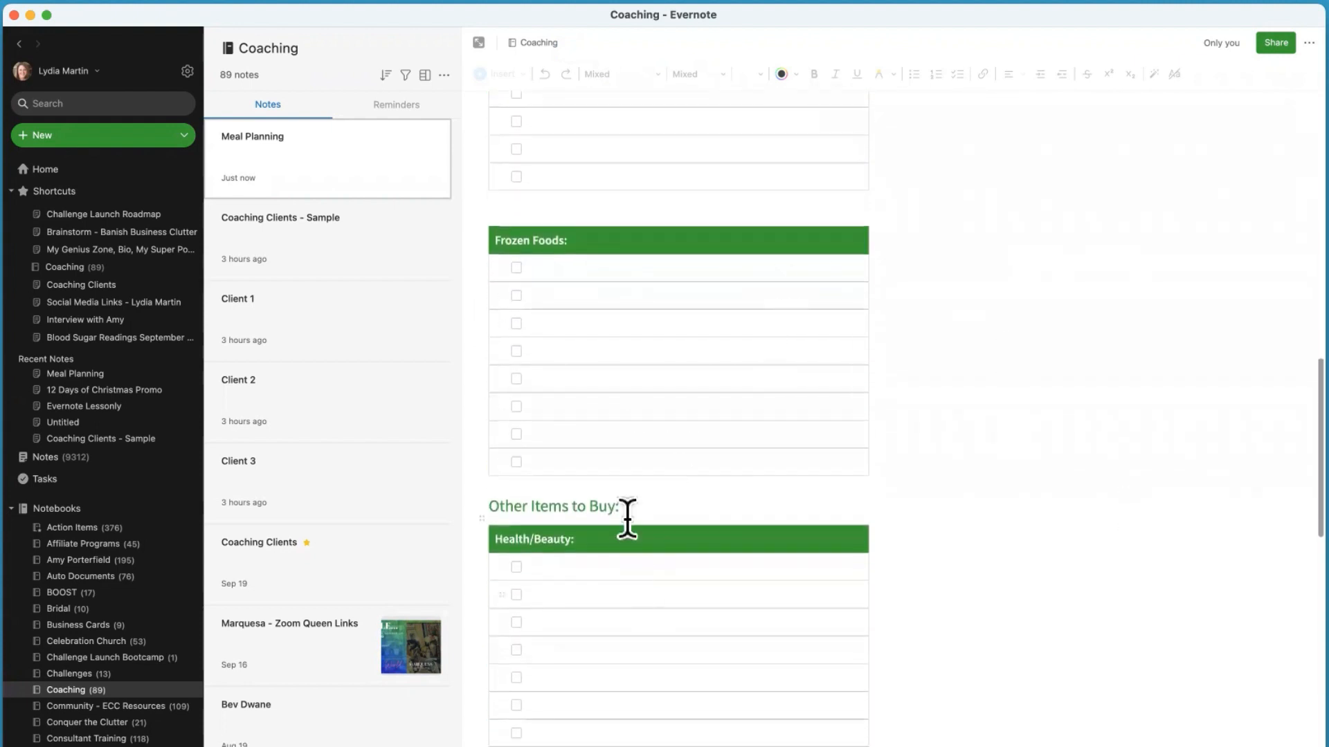
pyautogui.scroll(-3)
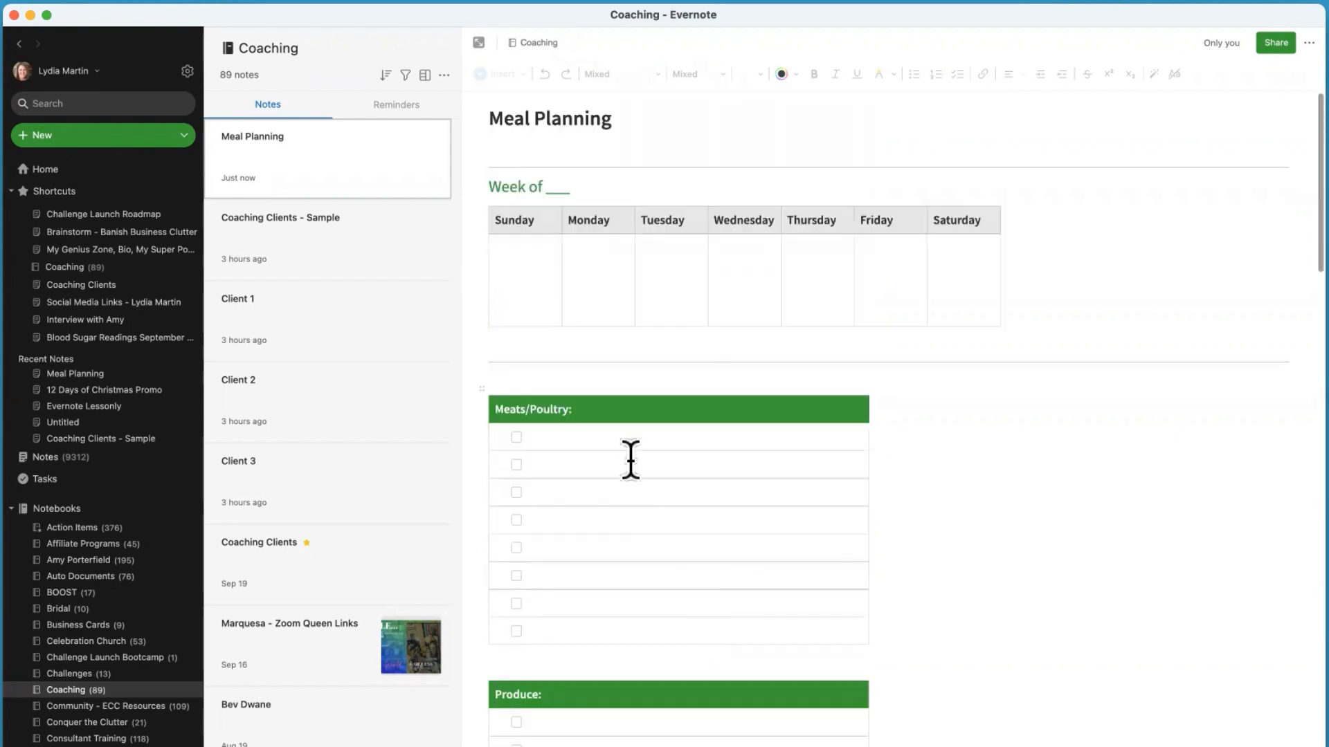
pyautogui.click(593, 437)
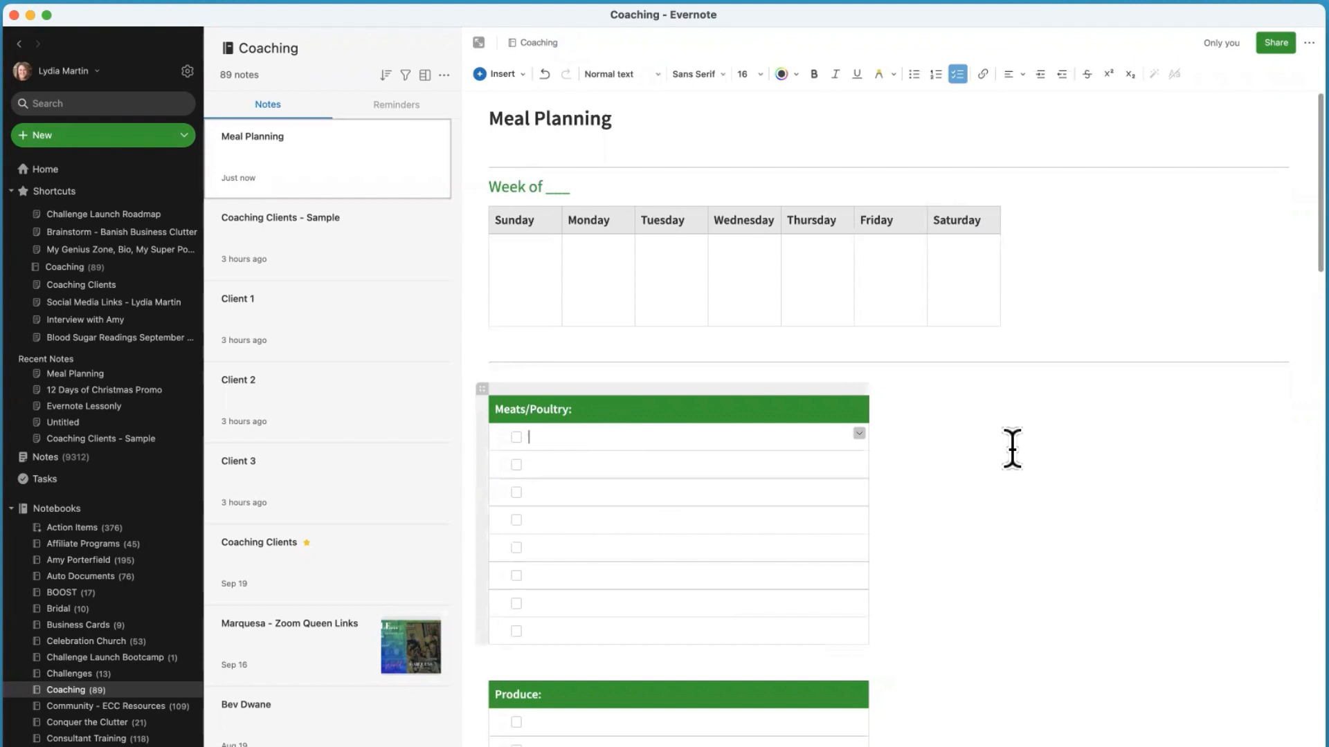
pyautogui.moveTo(915, 308)
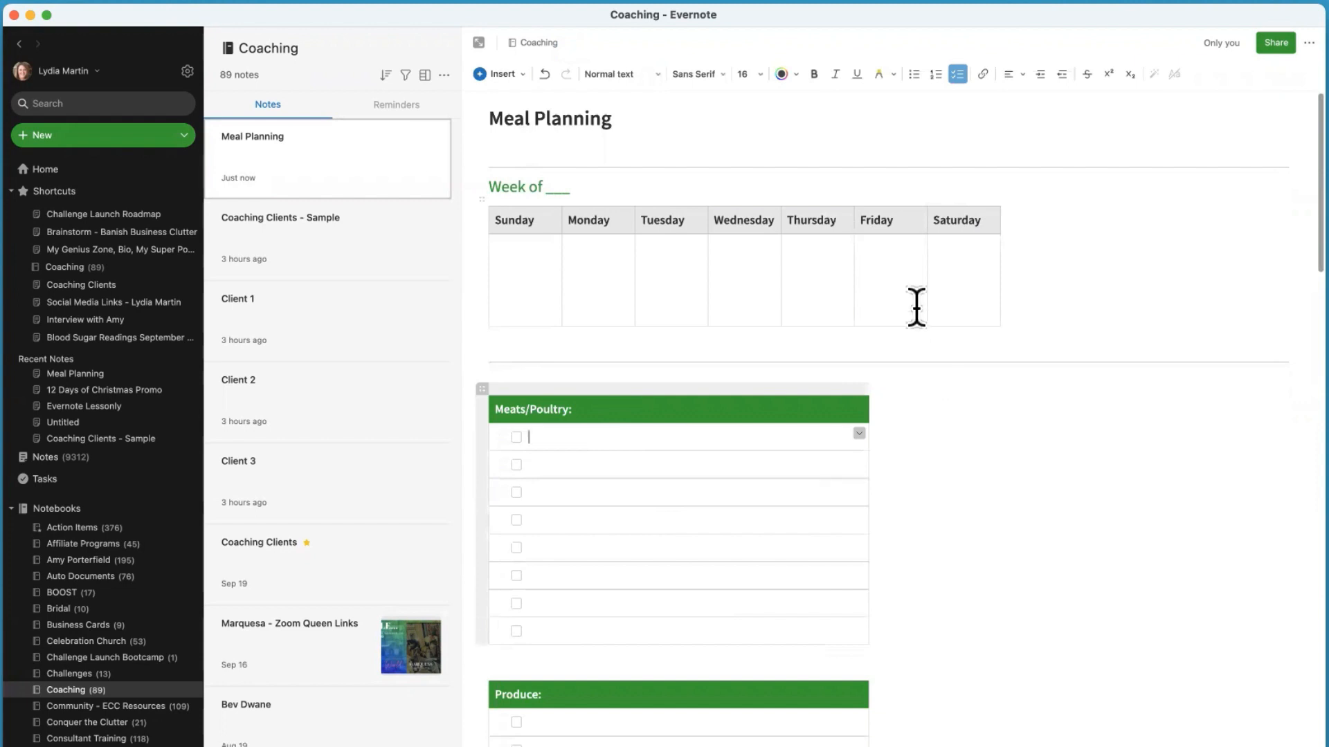
pyautogui.moveTo(985, 441)
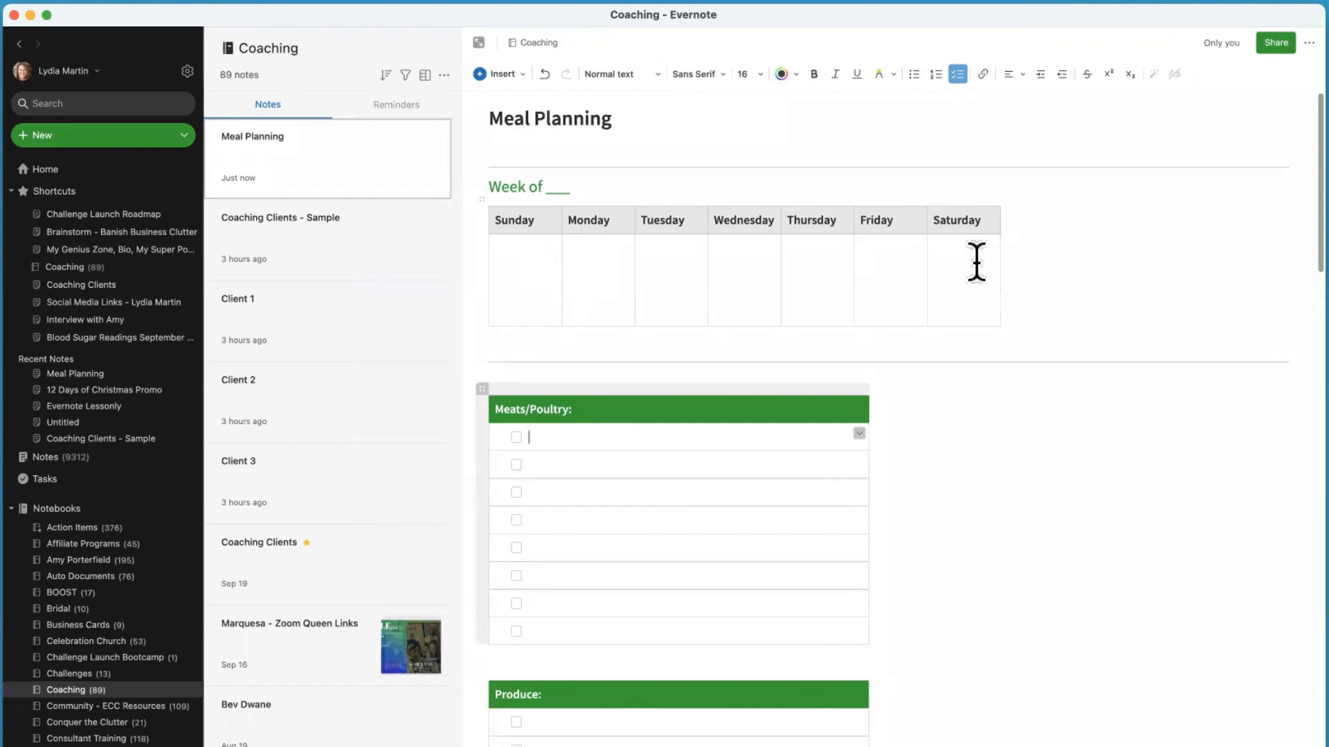
pyautogui.moveTo(590, 415)
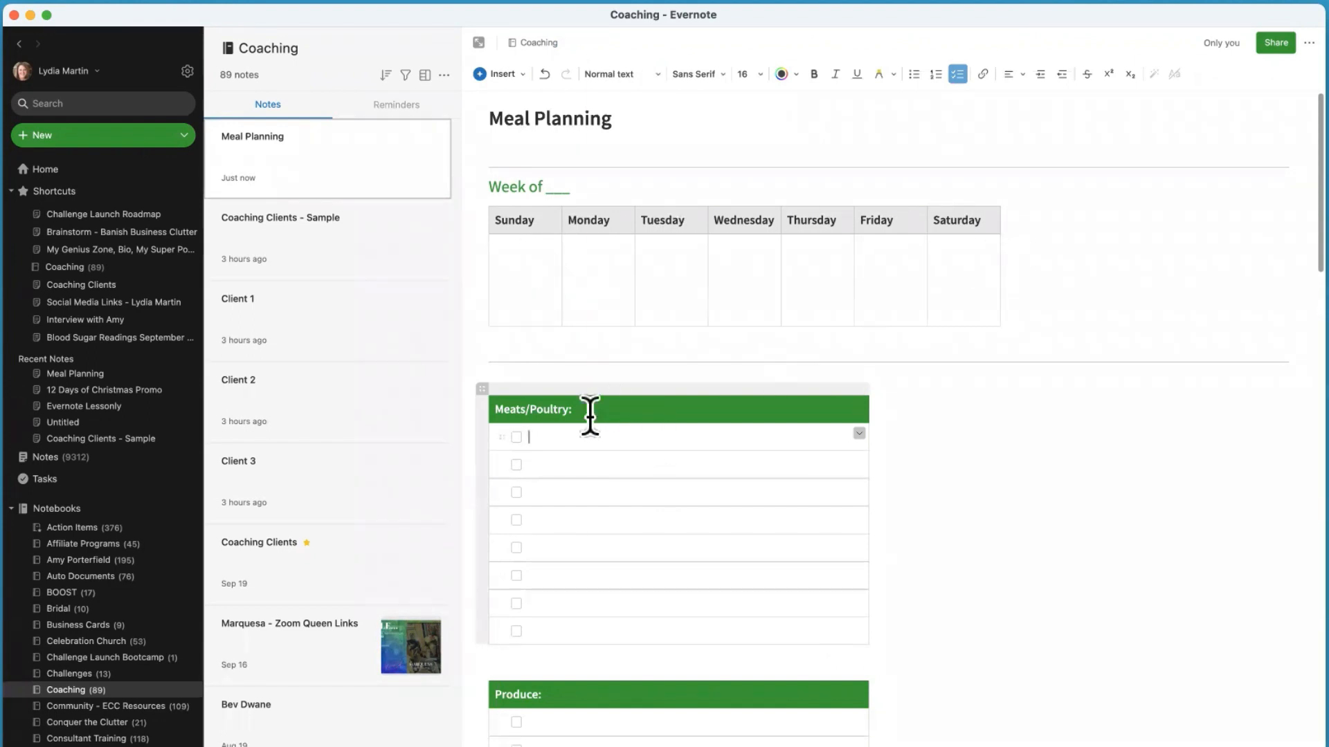
pyautogui.click(271, 299)
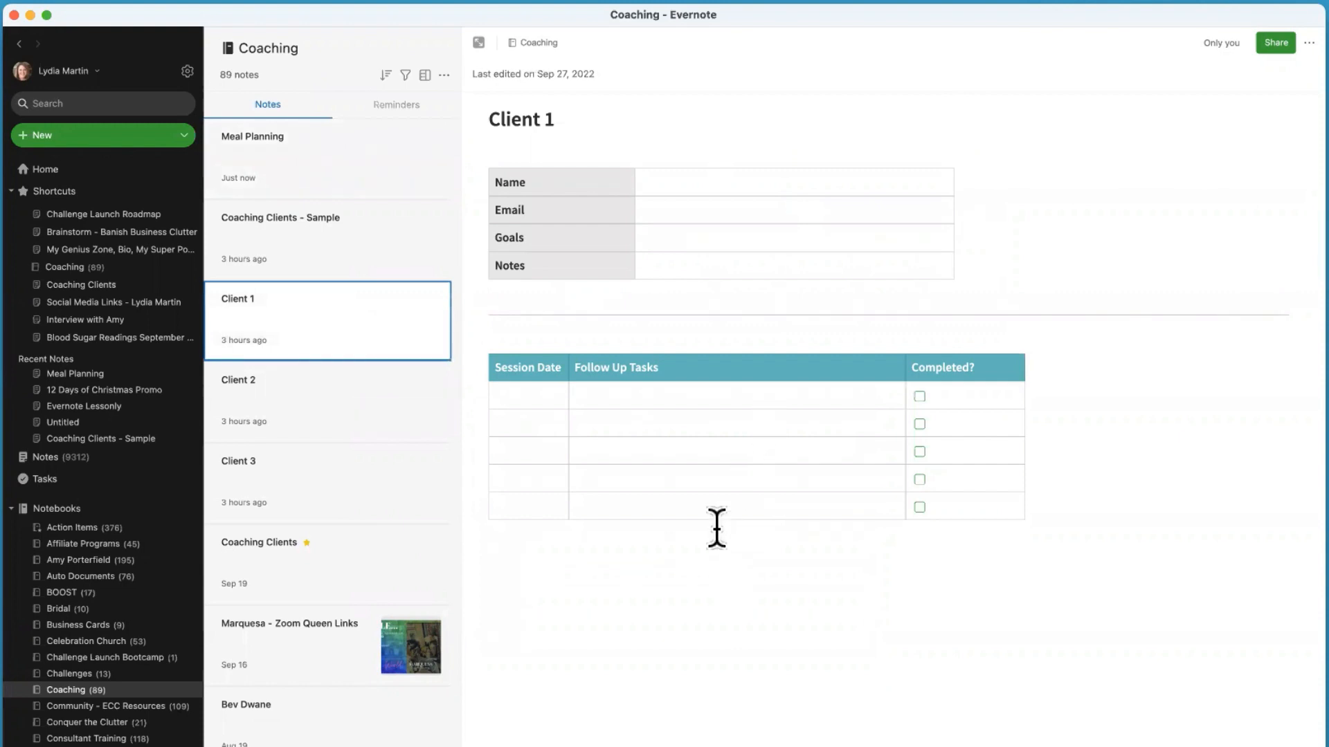
# Create another blank note in Coaching and reopen the template gallery.
pyautogui.click(101, 135)
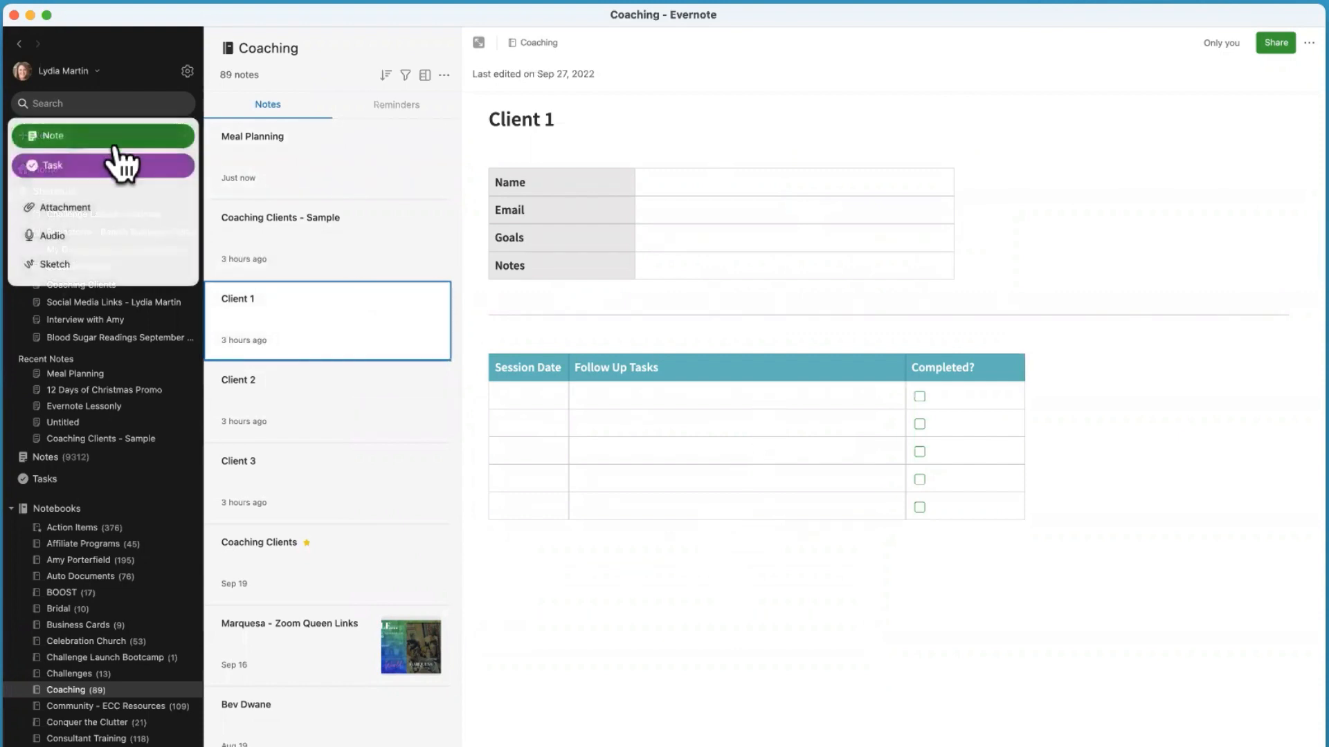
pyautogui.click(54, 135)
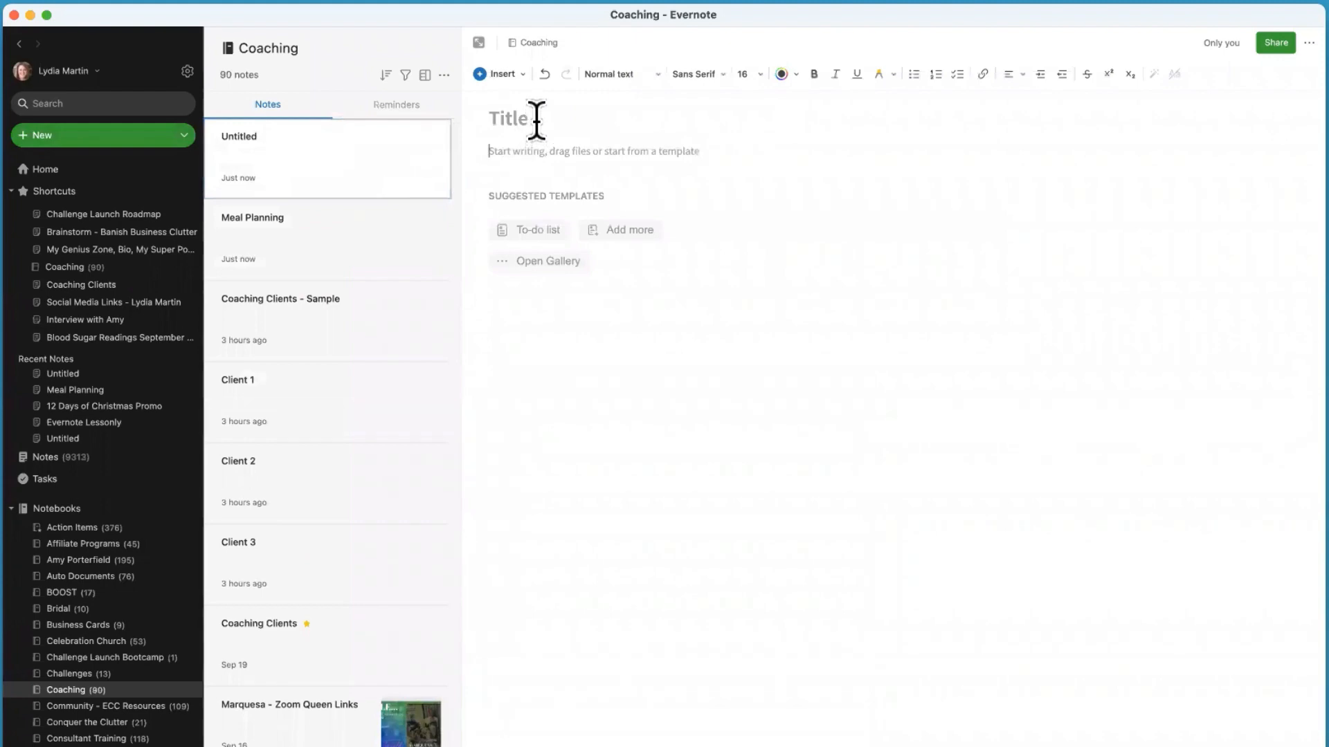
pyautogui.click(547, 260)
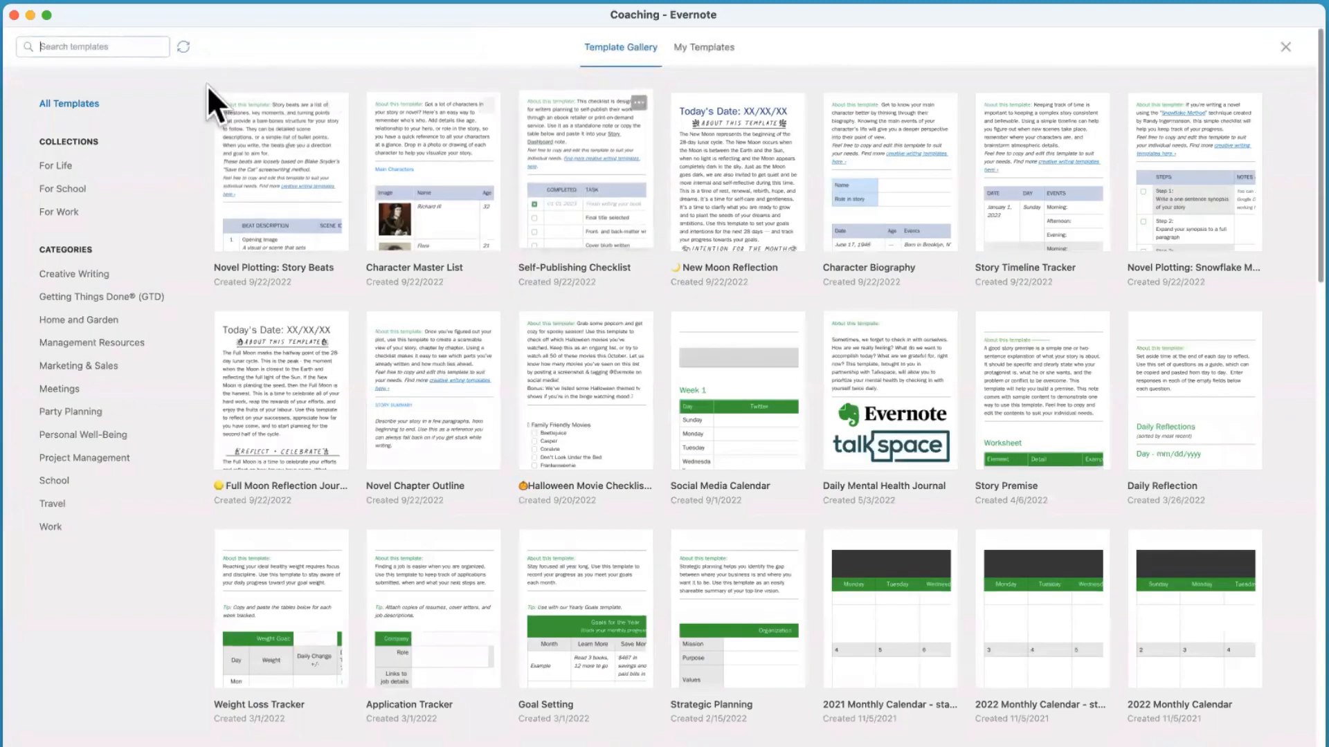
# Search the gallery for 'project' to list templates like Project Tracker and Project Overview.
pyautogui.write('project')
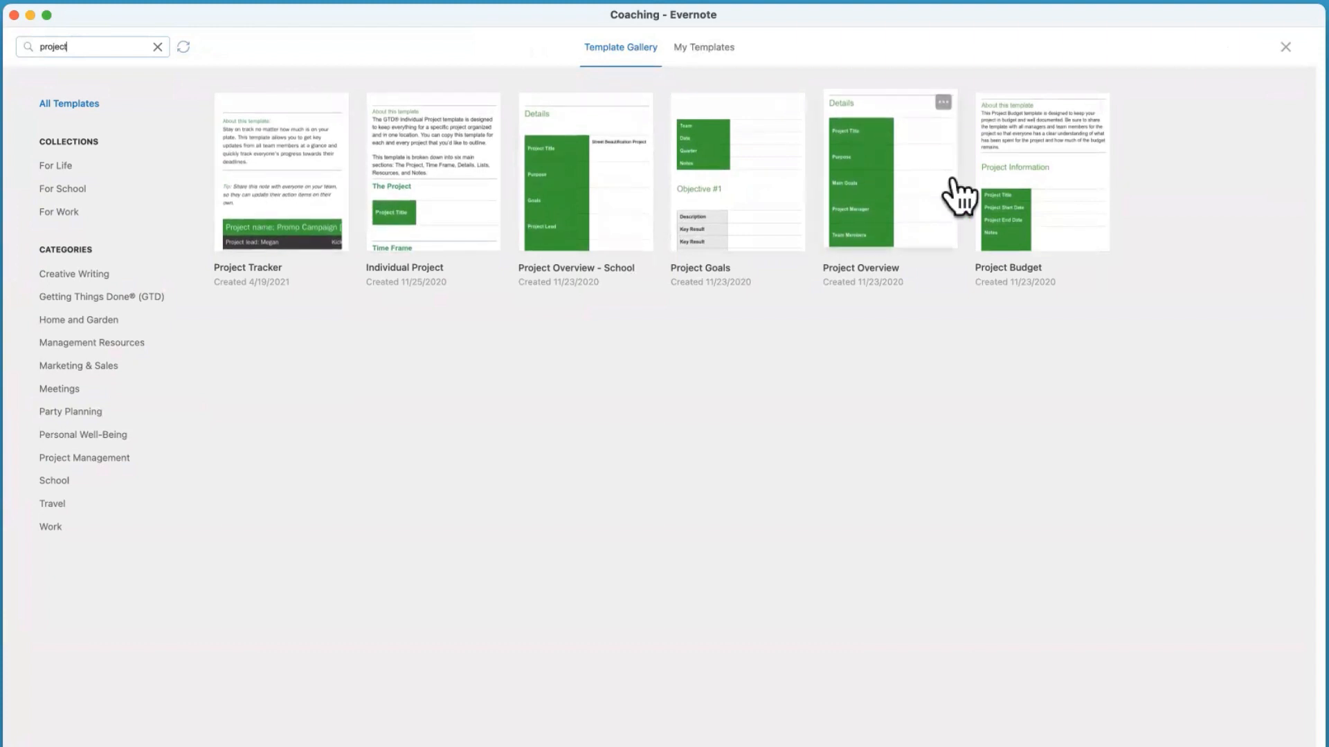
pyautogui.moveTo(1067, 208)
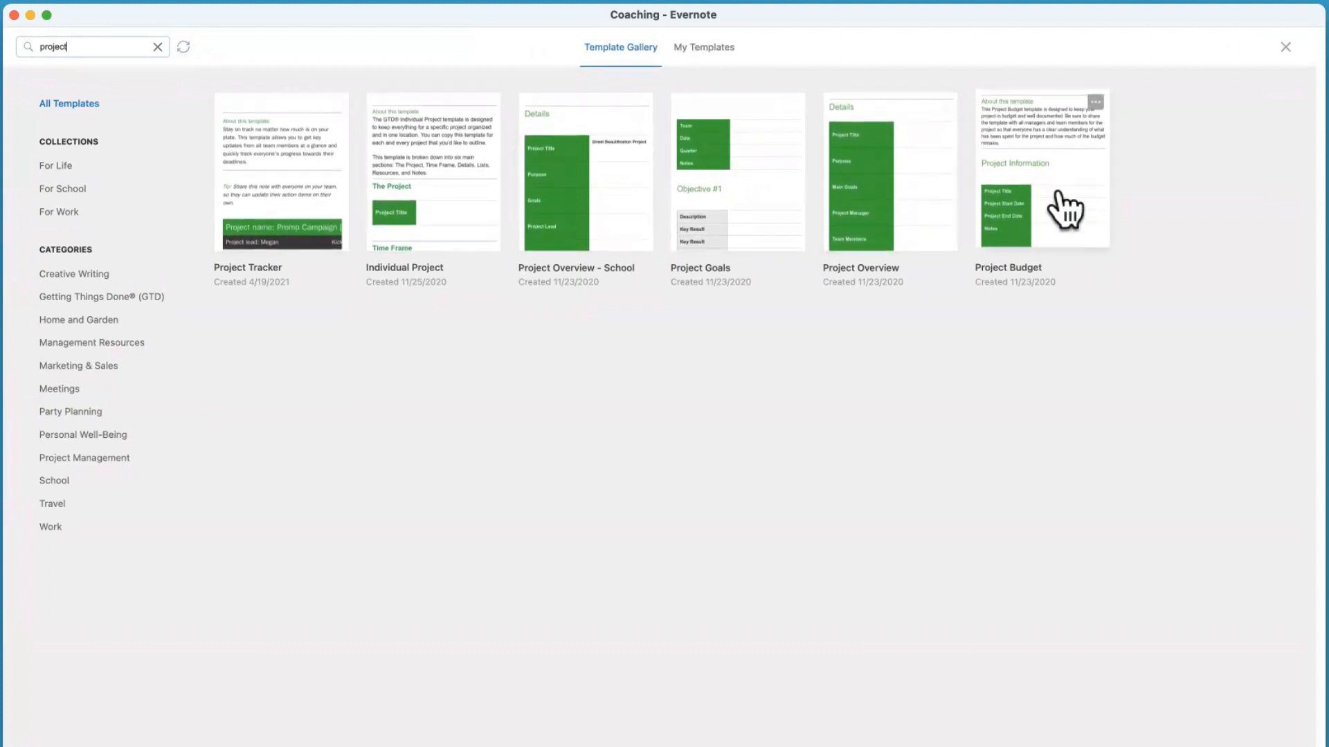
pyautogui.moveTo(473, 278)
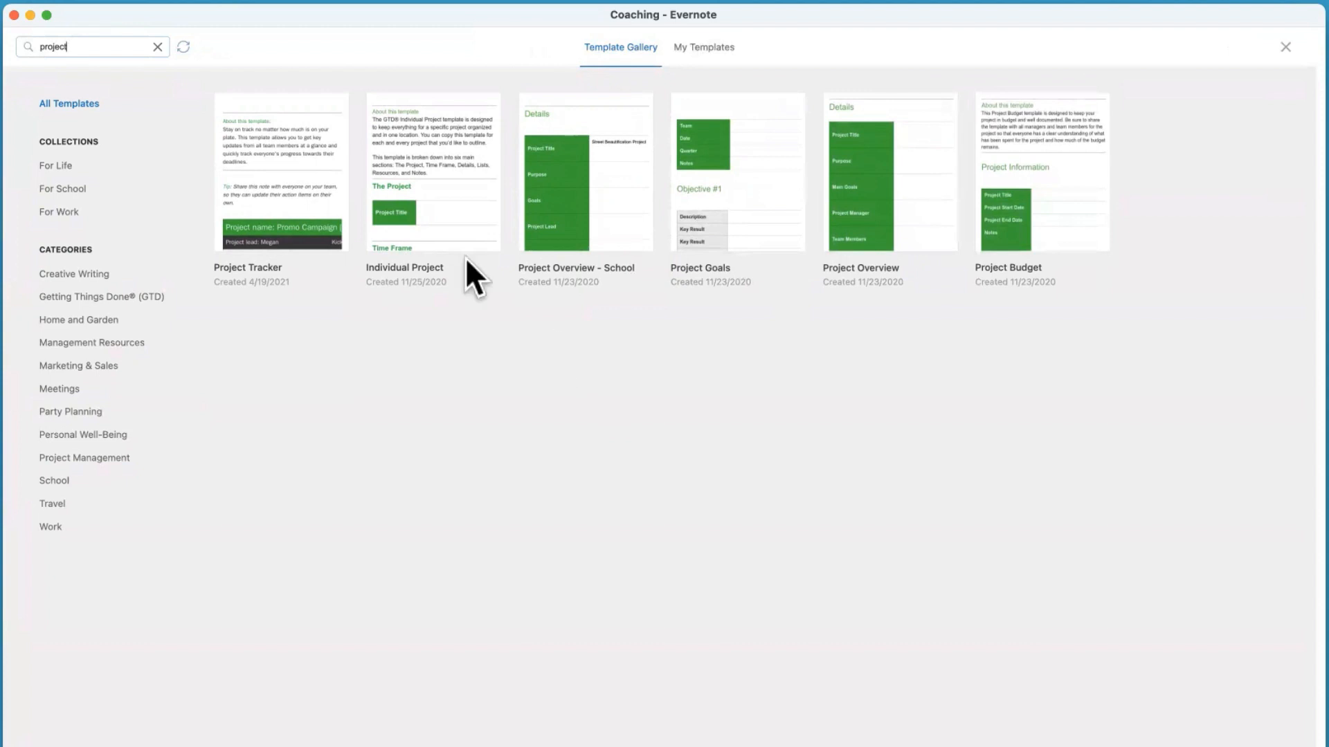
# Fill the note from the Individual Project template with Project, Time Frame and Details tables.
pyautogui.click(432, 170)
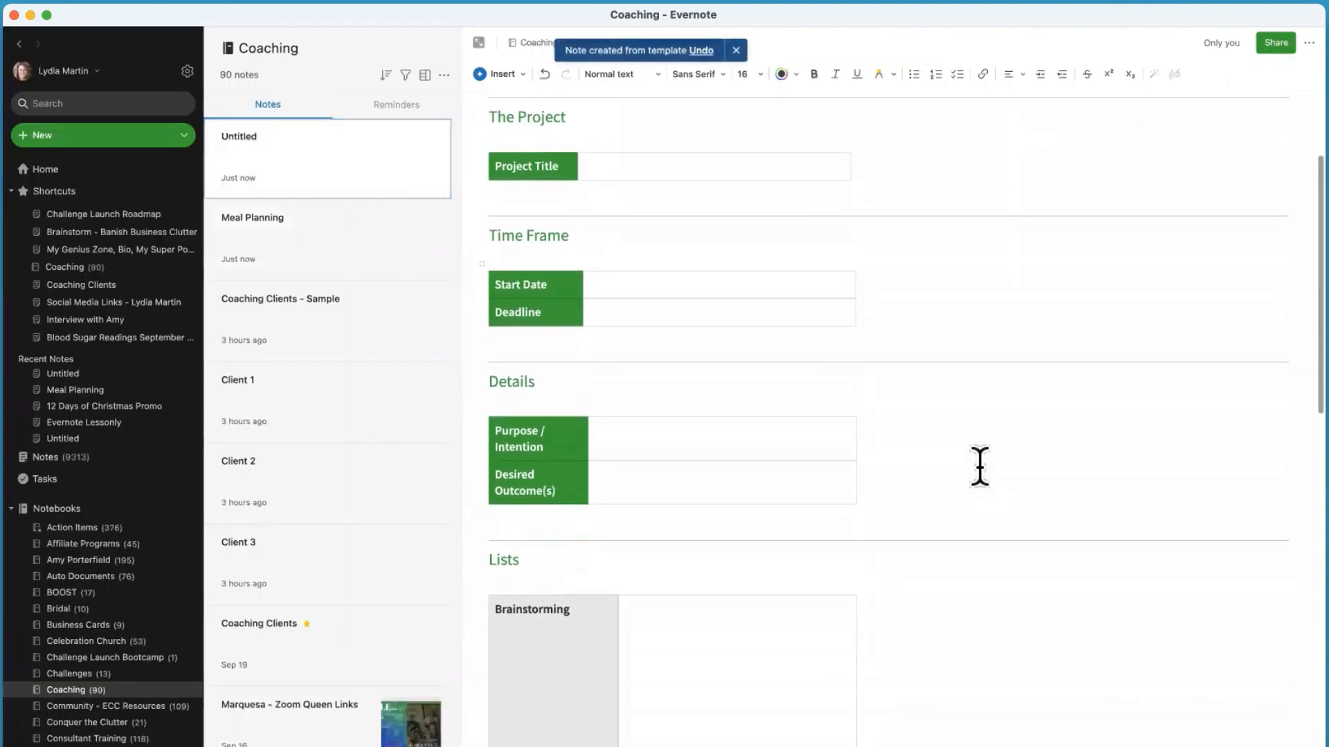
pyautogui.scroll(-3)
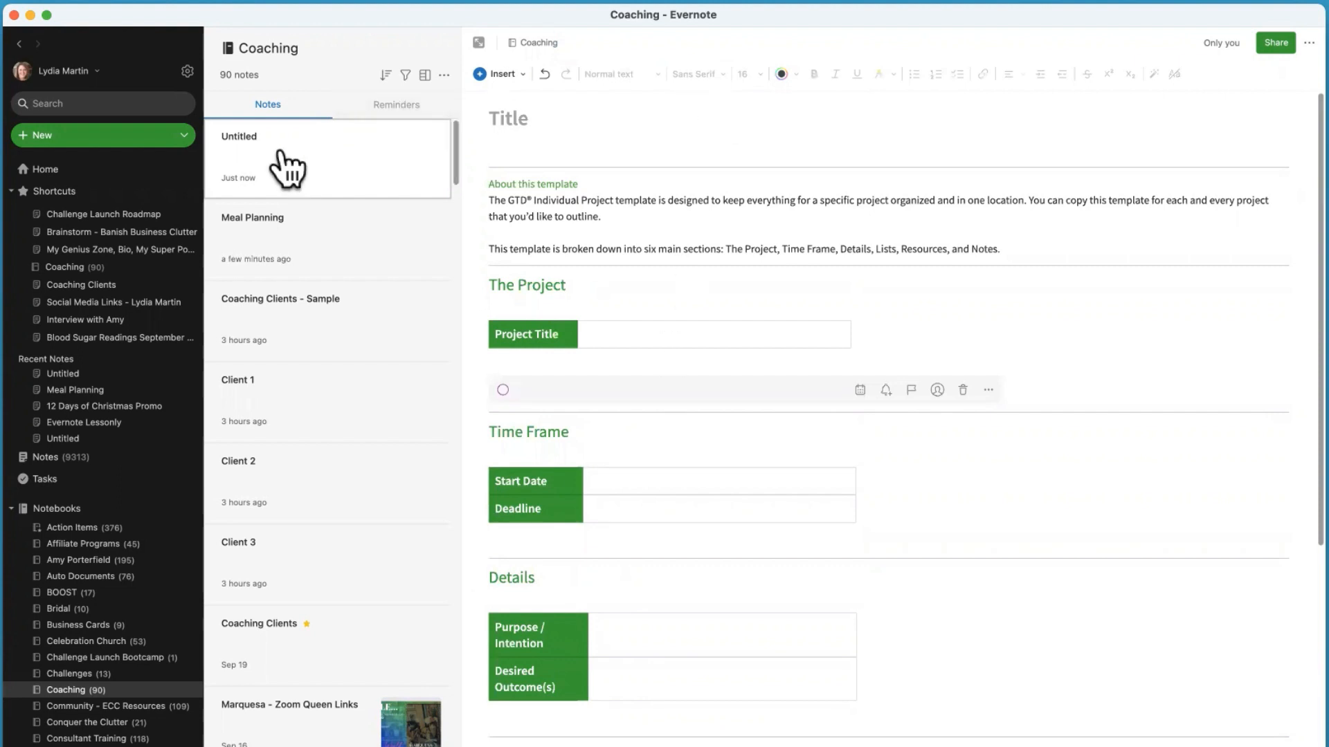
# Reopen the gallery and browse the For Life collection, such as Chore Chart and Goal Setting.
pyautogui.click(93, 135)
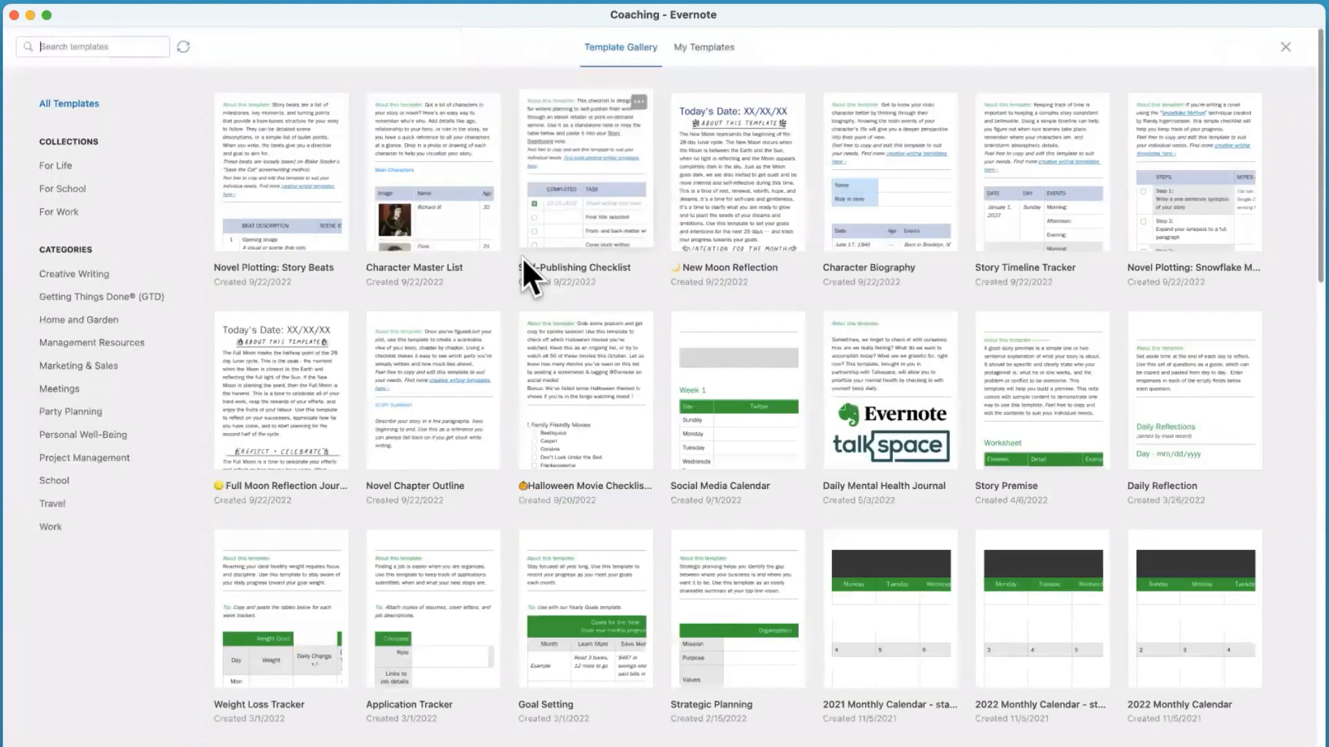
pyautogui.scroll(-3)
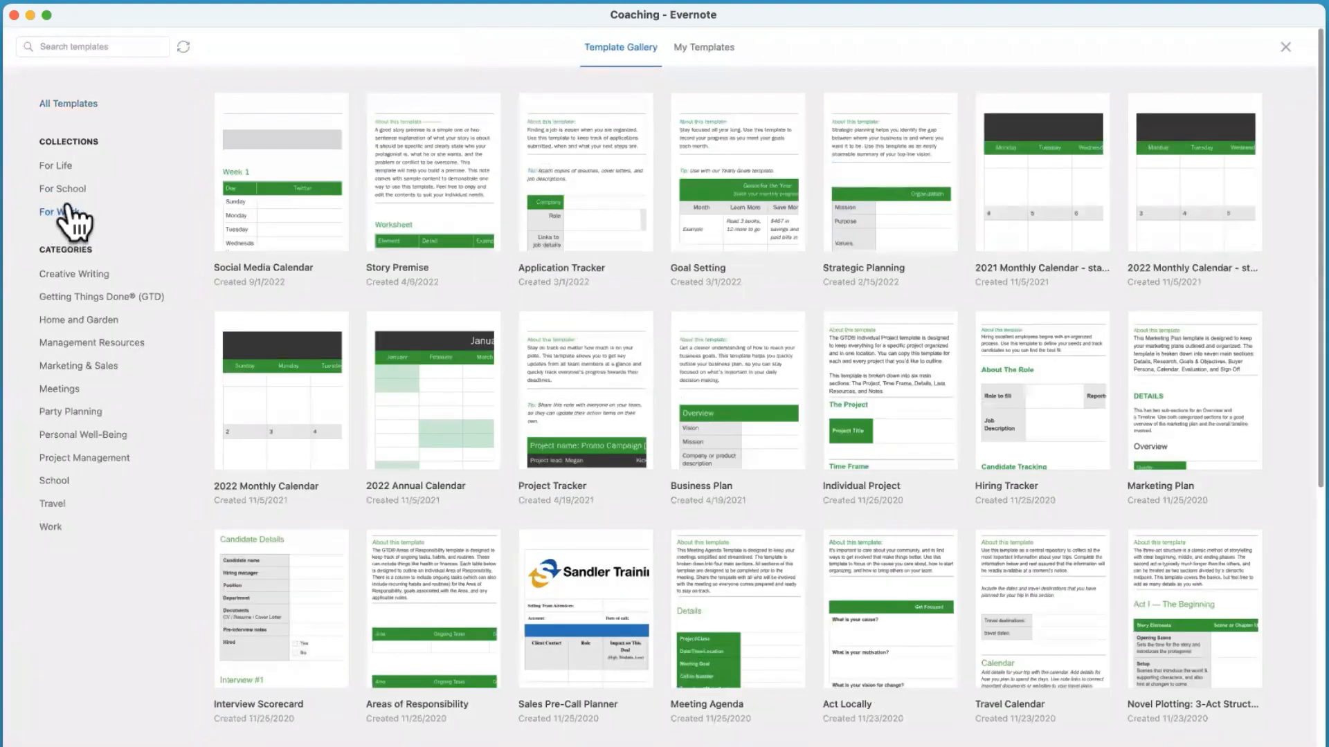
pyautogui.click(55, 166)
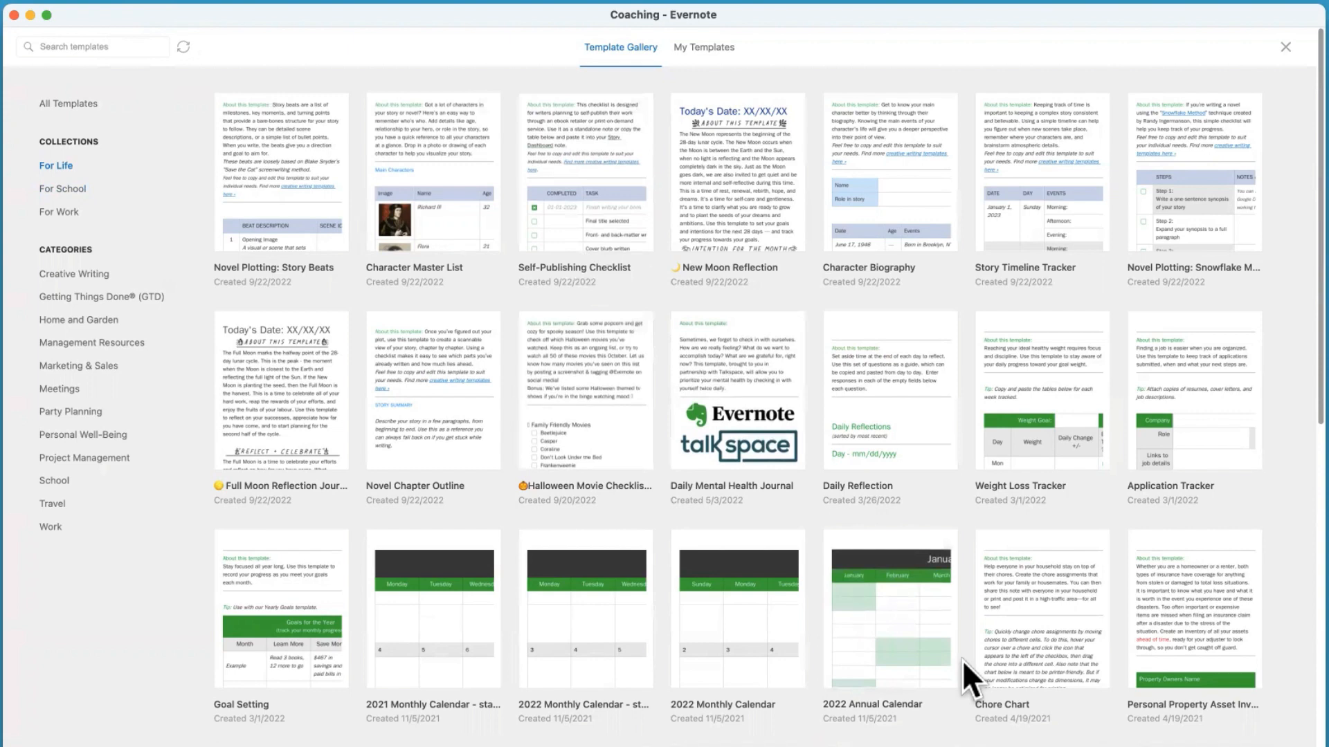
pyautogui.scroll(-3)
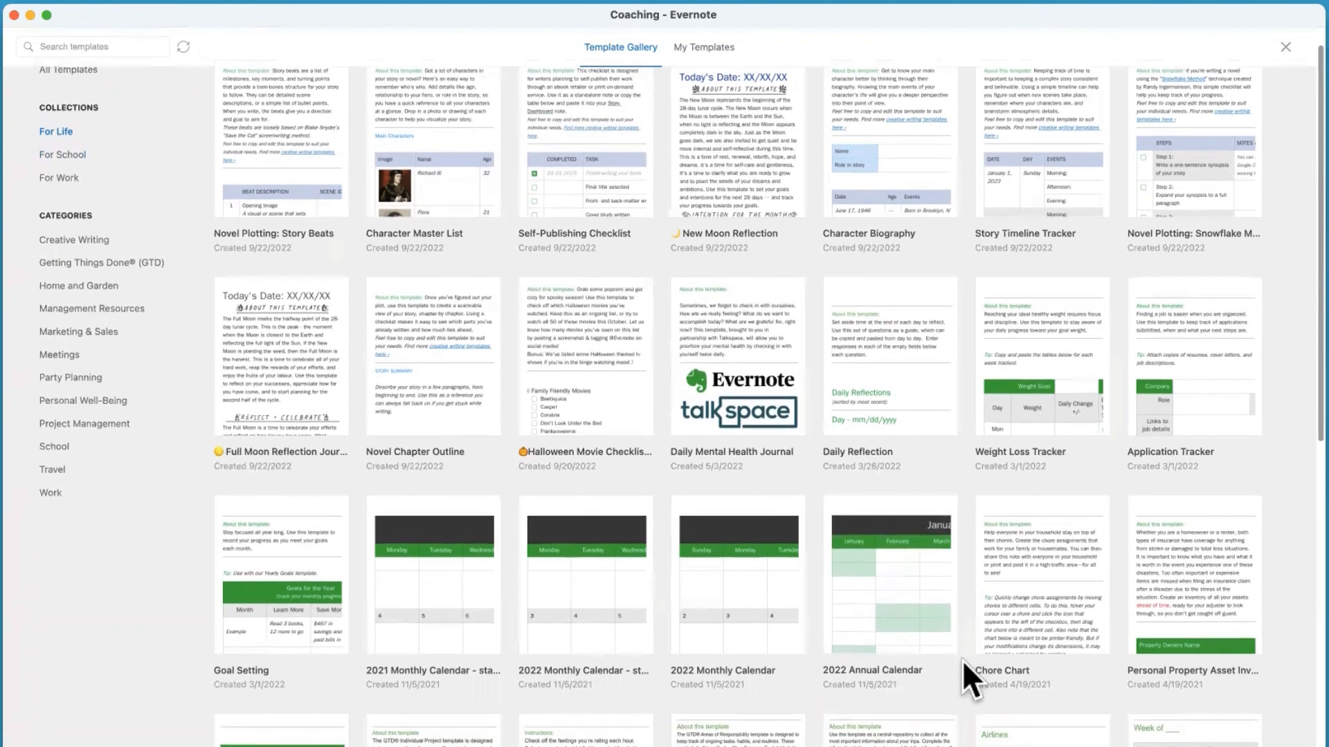
pyautogui.scroll(-3)
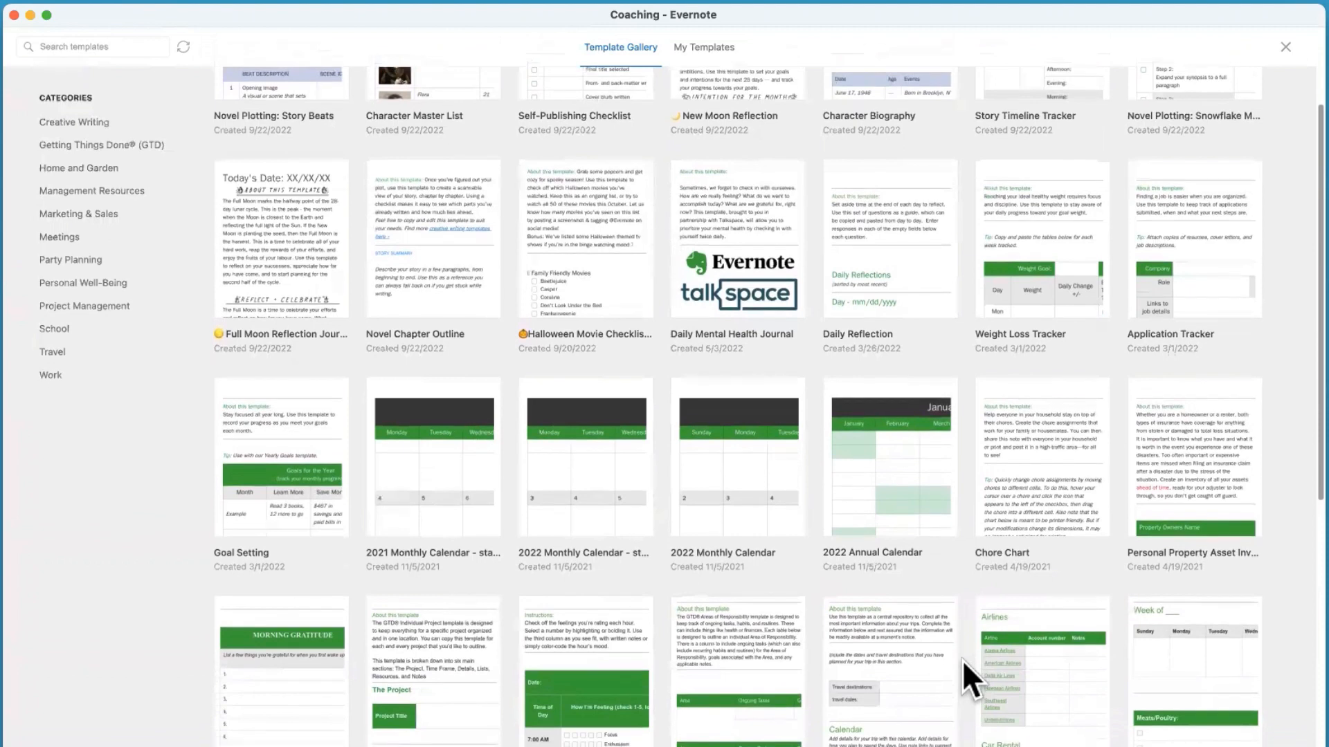
# Create a note from the Halloween Movie Checklist template listing Family Friendly Movies.
pyautogui.click(585, 237)
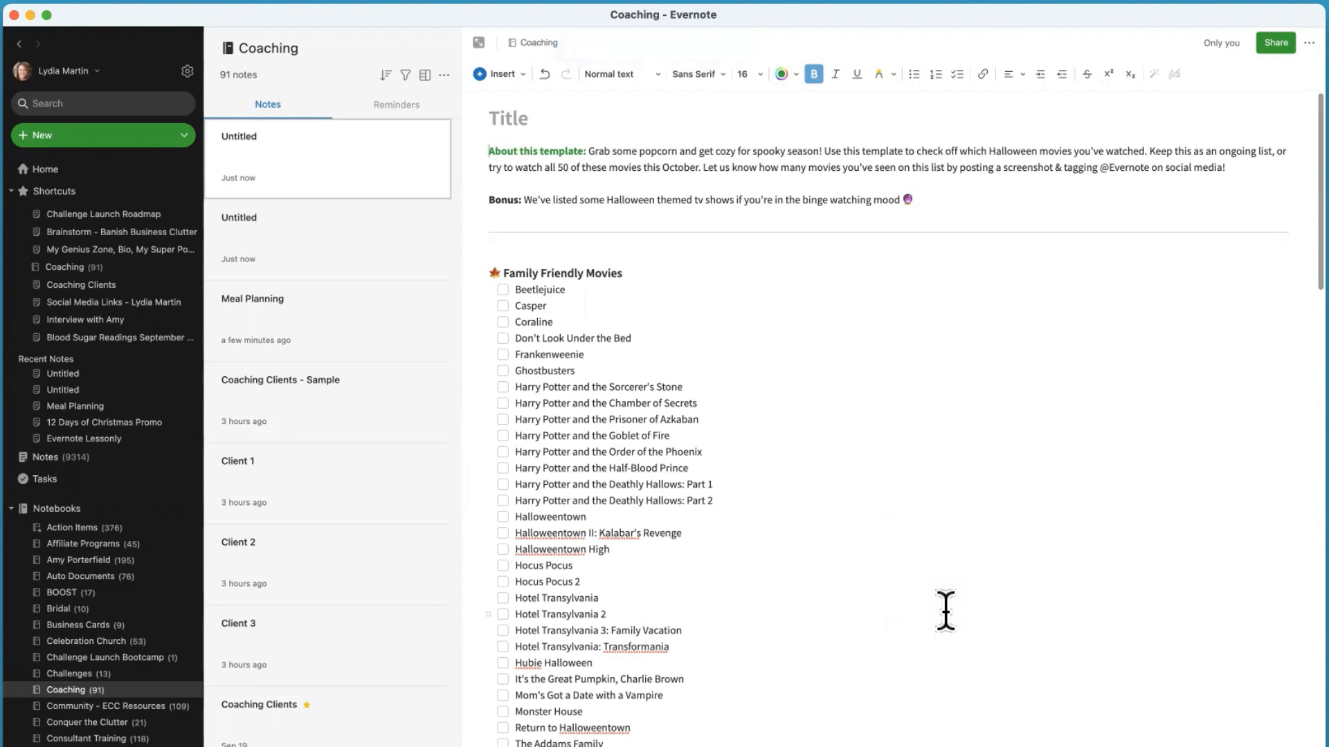
pyautogui.moveTo(767, 386)
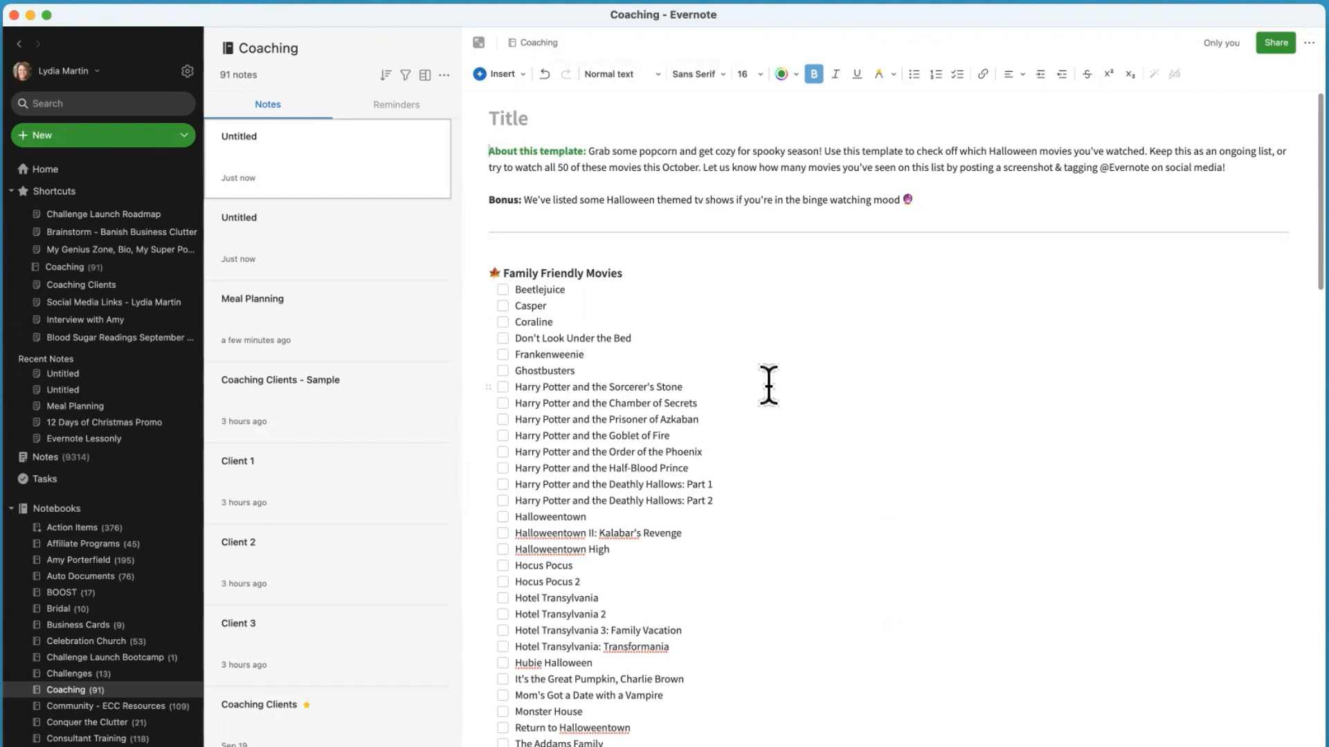
pyautogui.moveTo(695, 310)
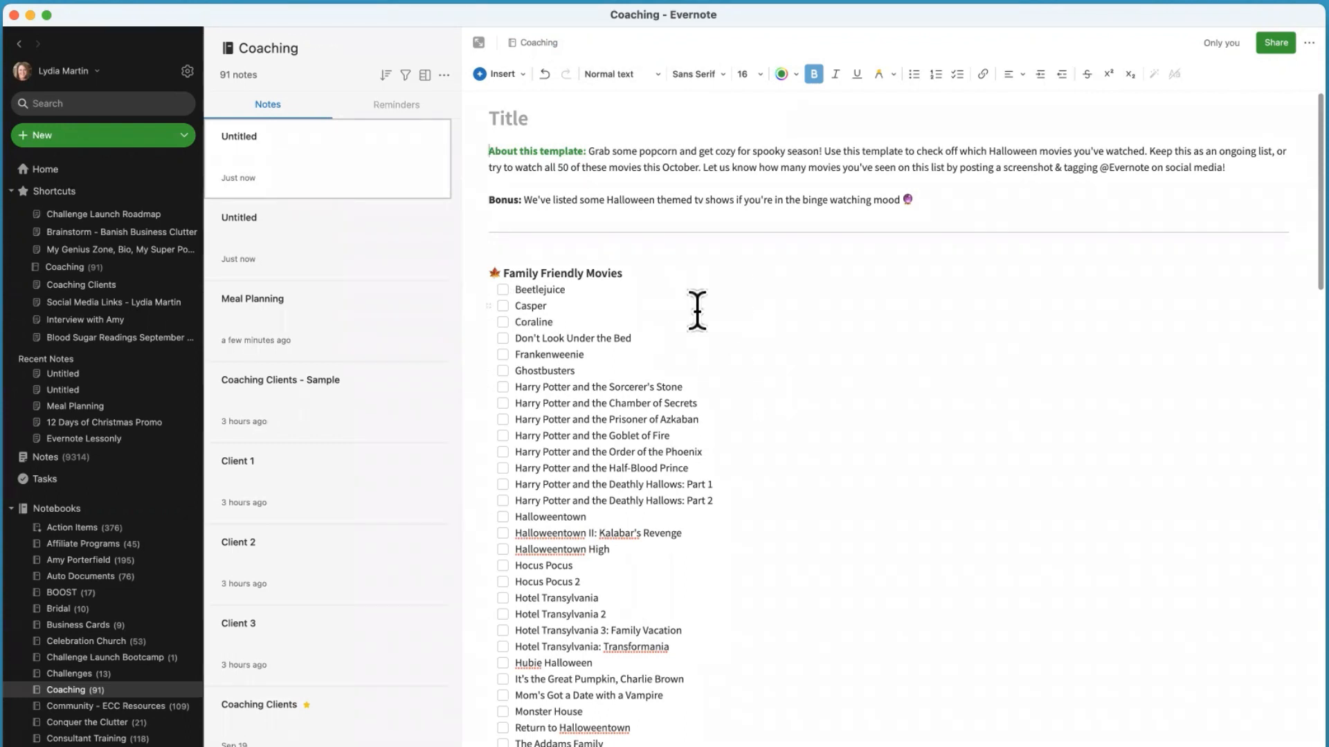
pyautogui.moveTo(801, 519)
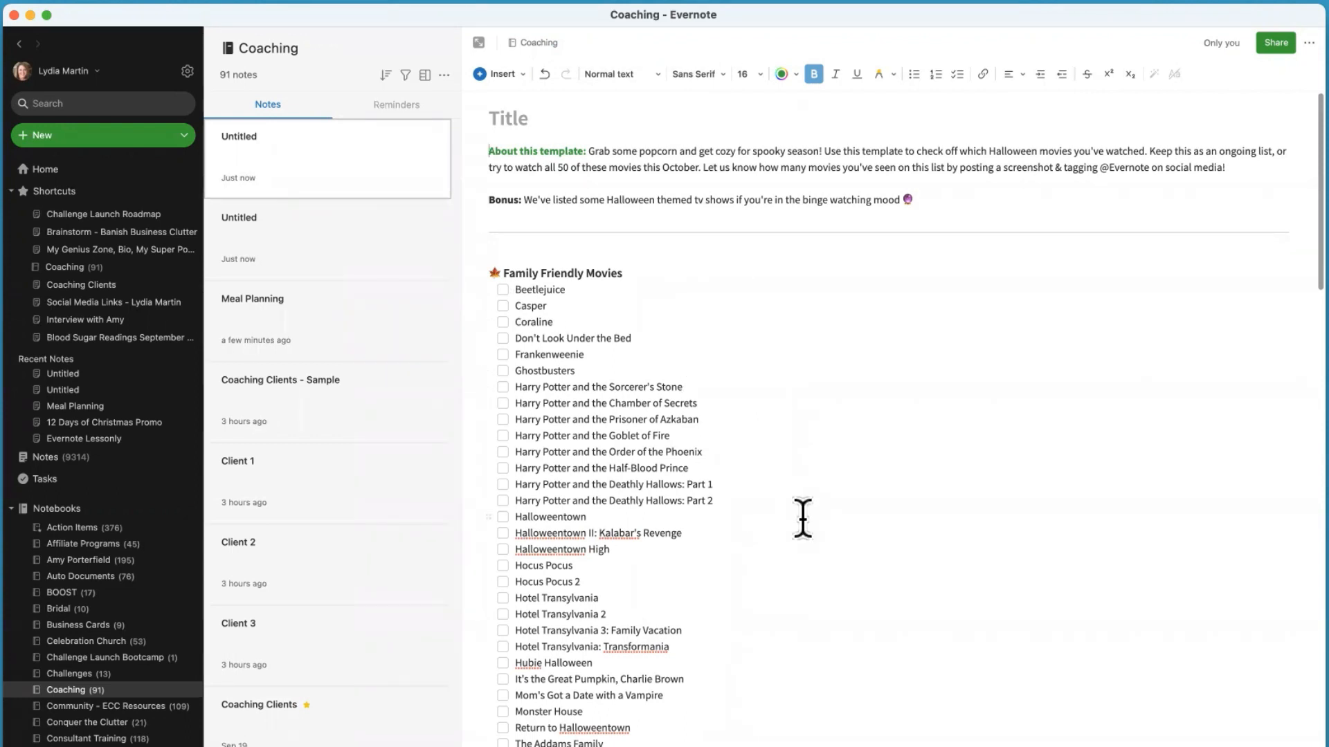
pyautogui.moveTo(728, 483)
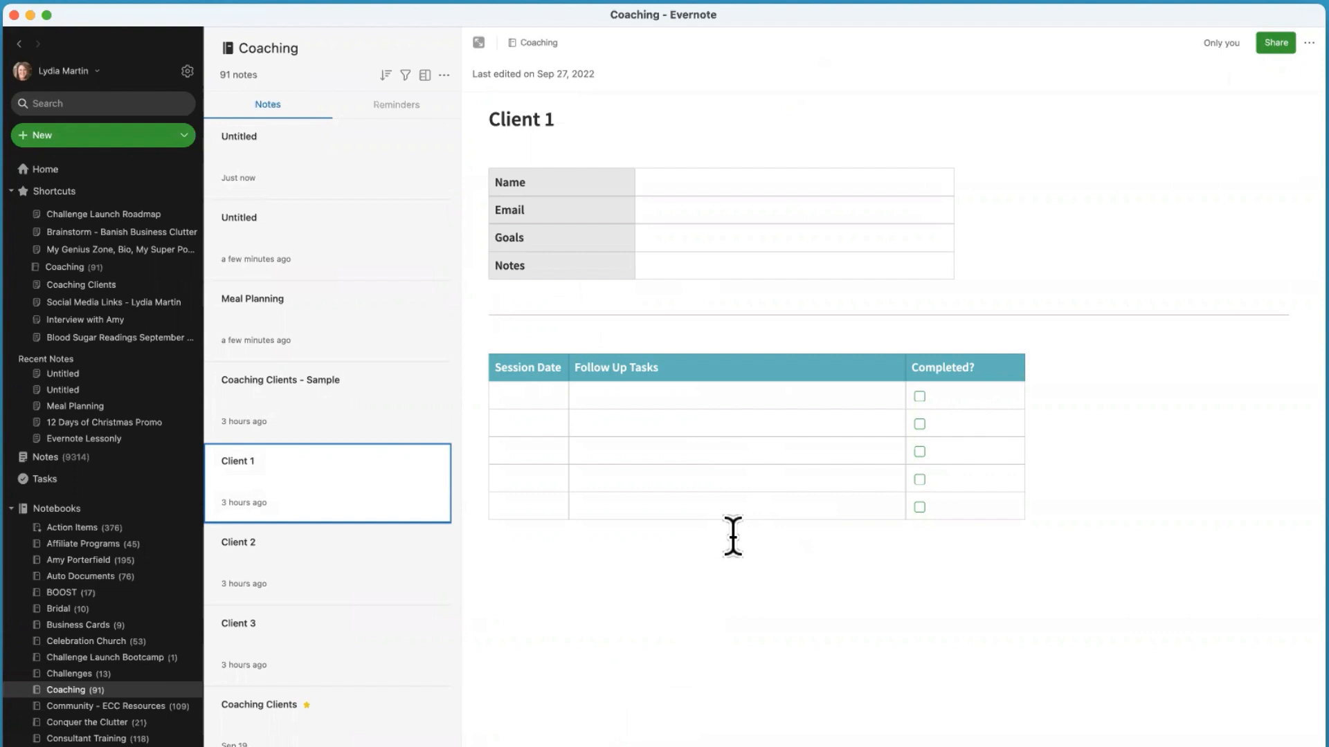
pyautogui.moveTo(1144, 93)
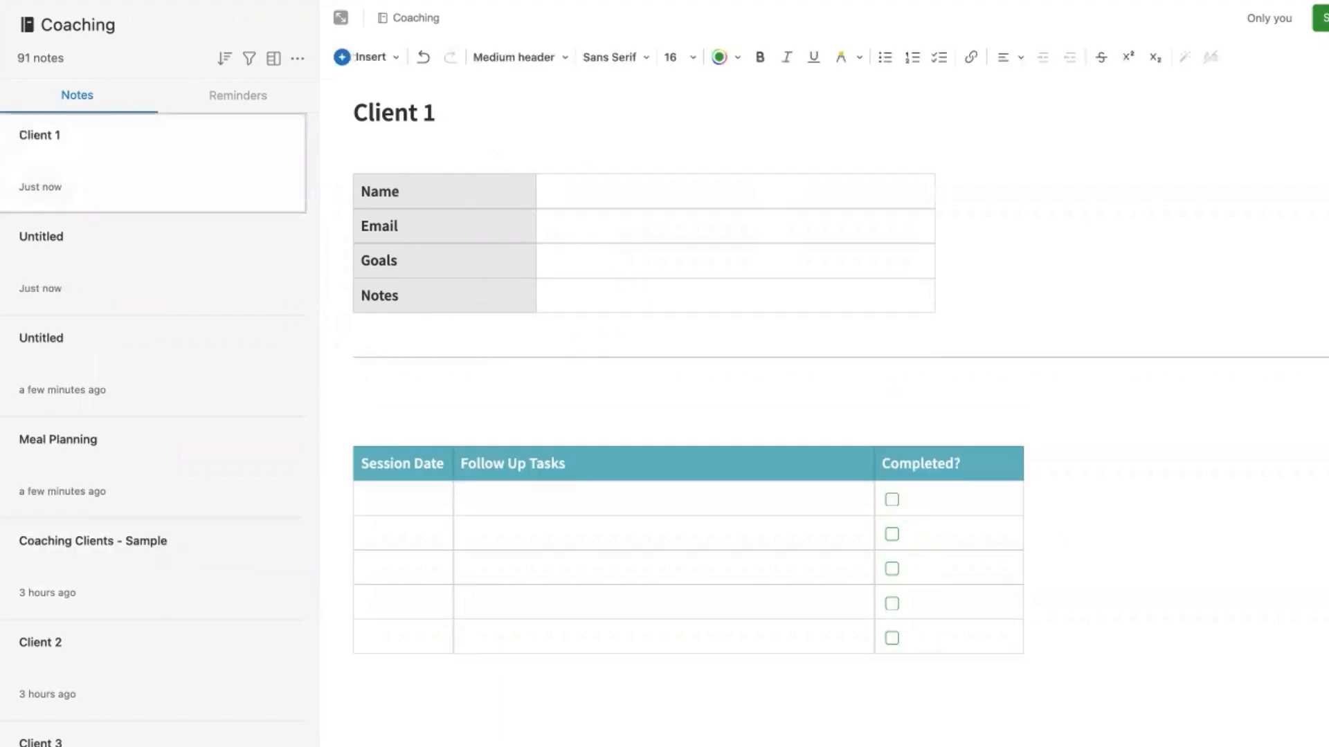
# Add a 'NOTES:' heading between Client 1's client info and session follow-up tables.
pyautogui.write('NOTES:')
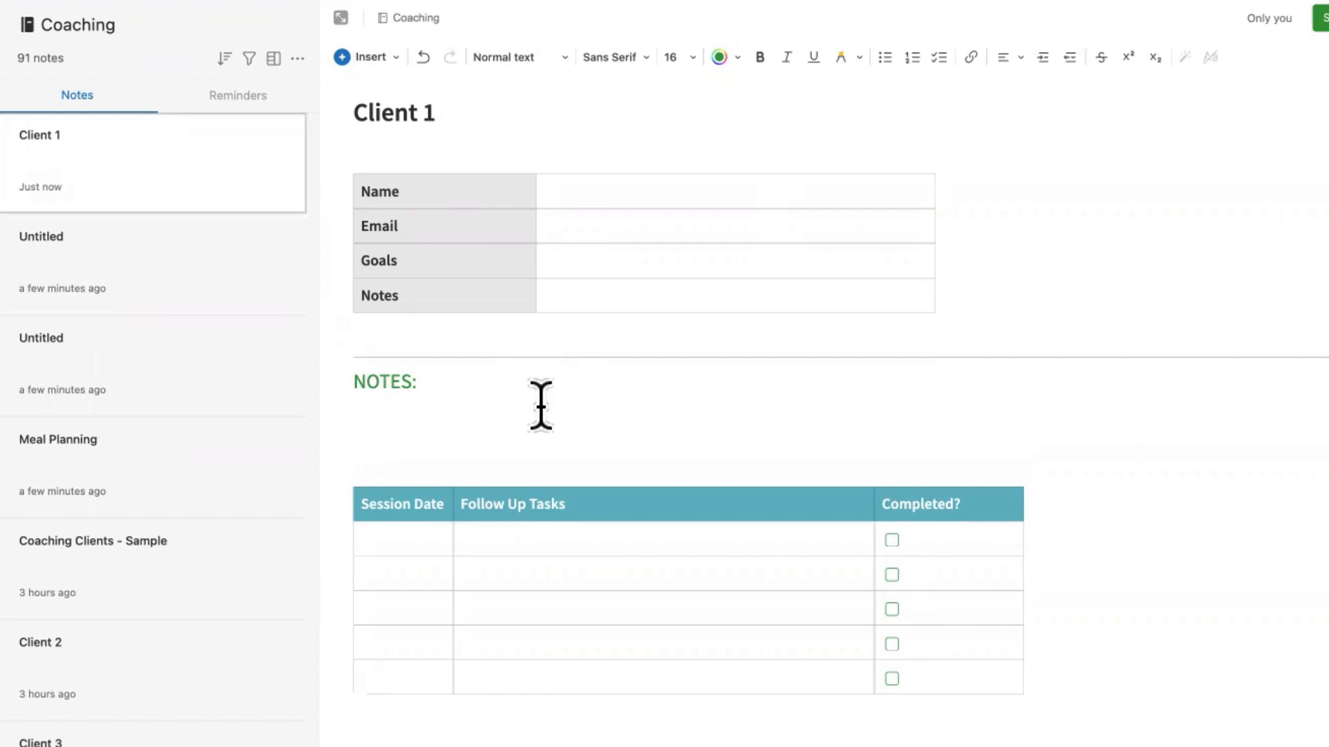
pyautogui.click(568, 540)
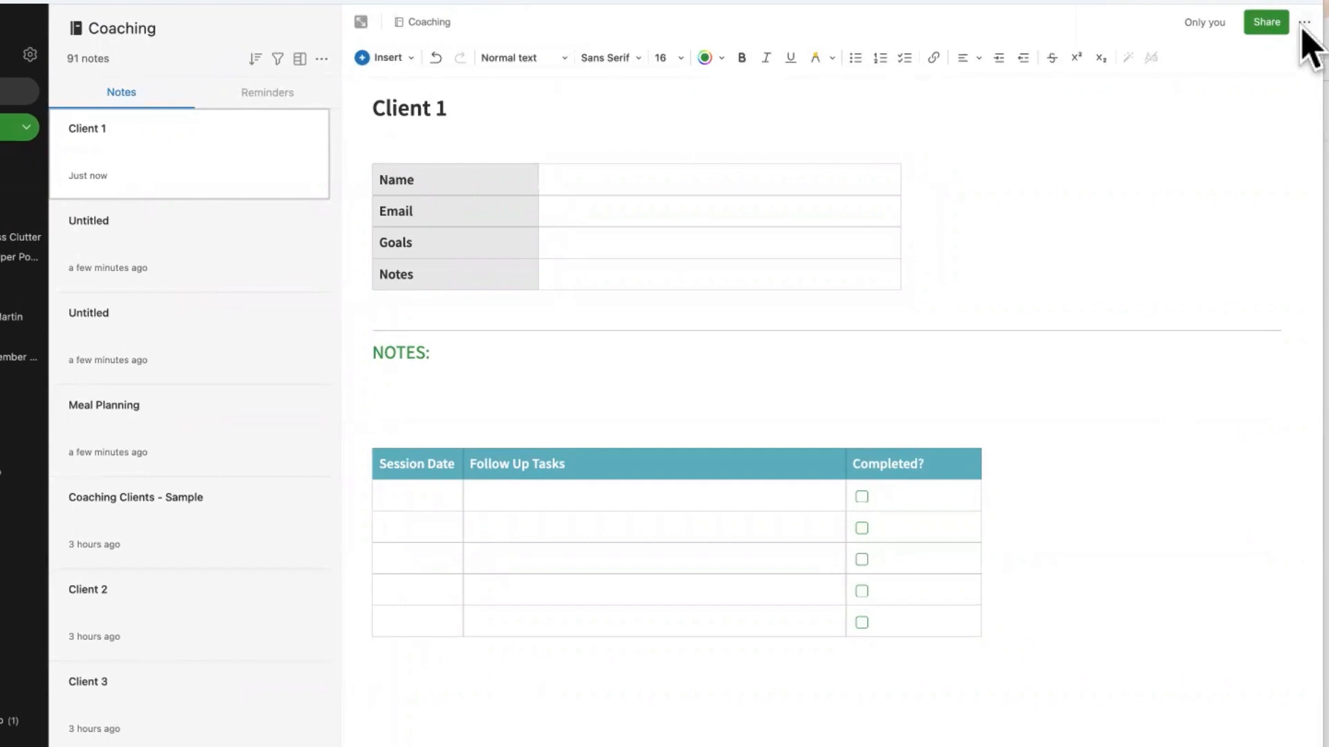
# Save the Client 1 note as a template titled 'Client Onboarding'.
pyautogui.click(1306, 22)
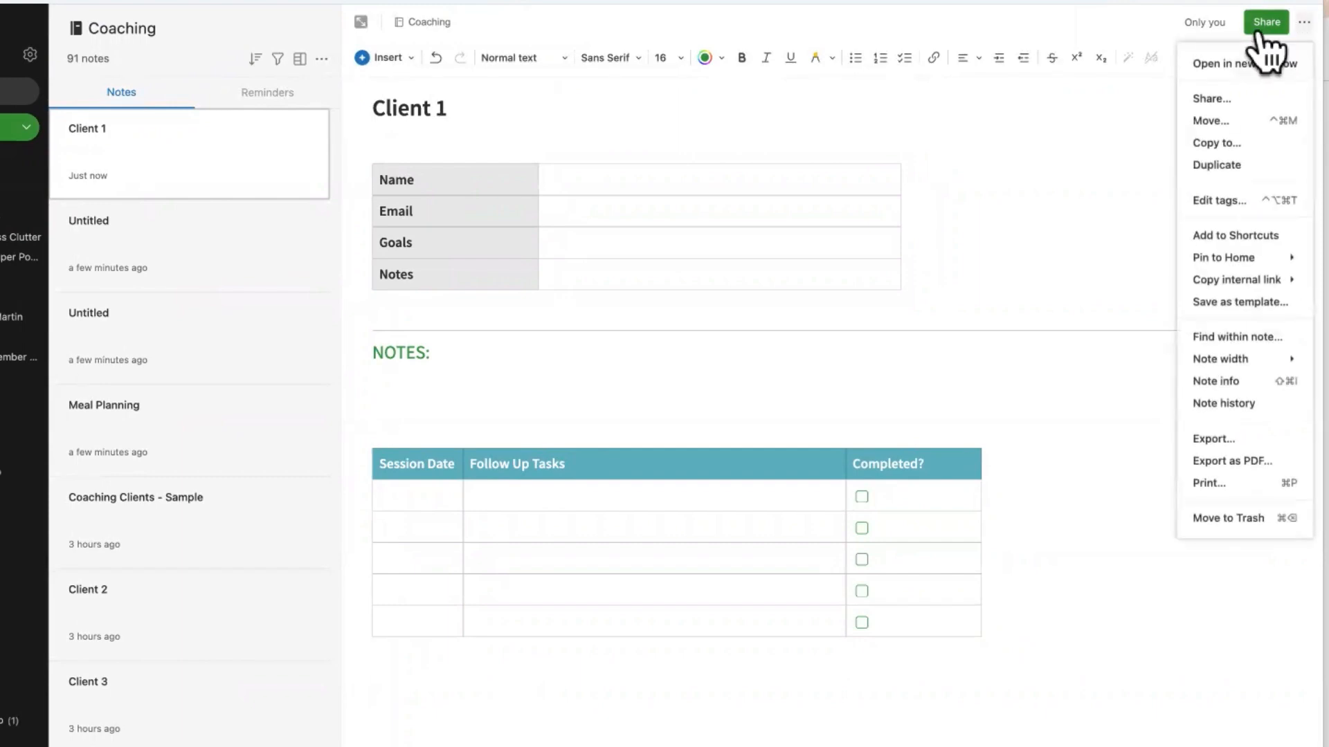
pyautogui.moveTo(1312, 50)
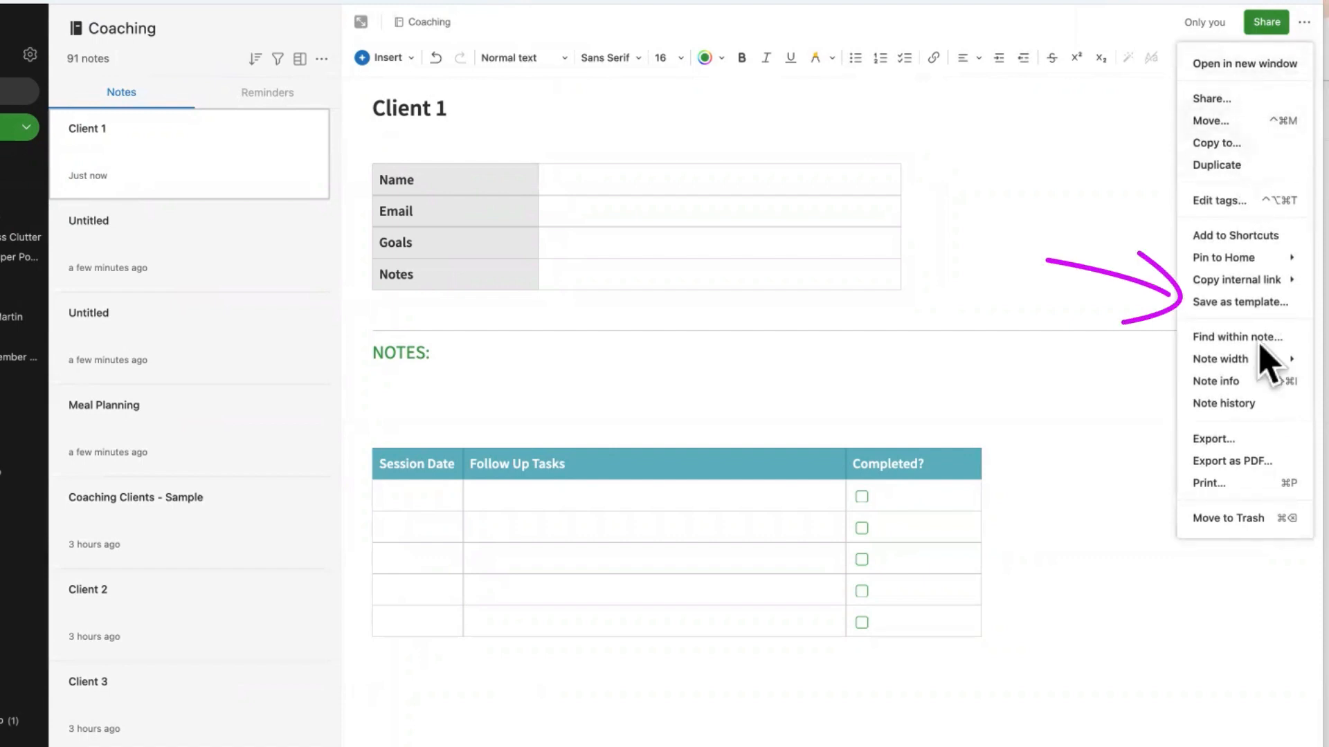
pyautogui.click(1238, 303)
pyautogui.write('Client Onboarding')
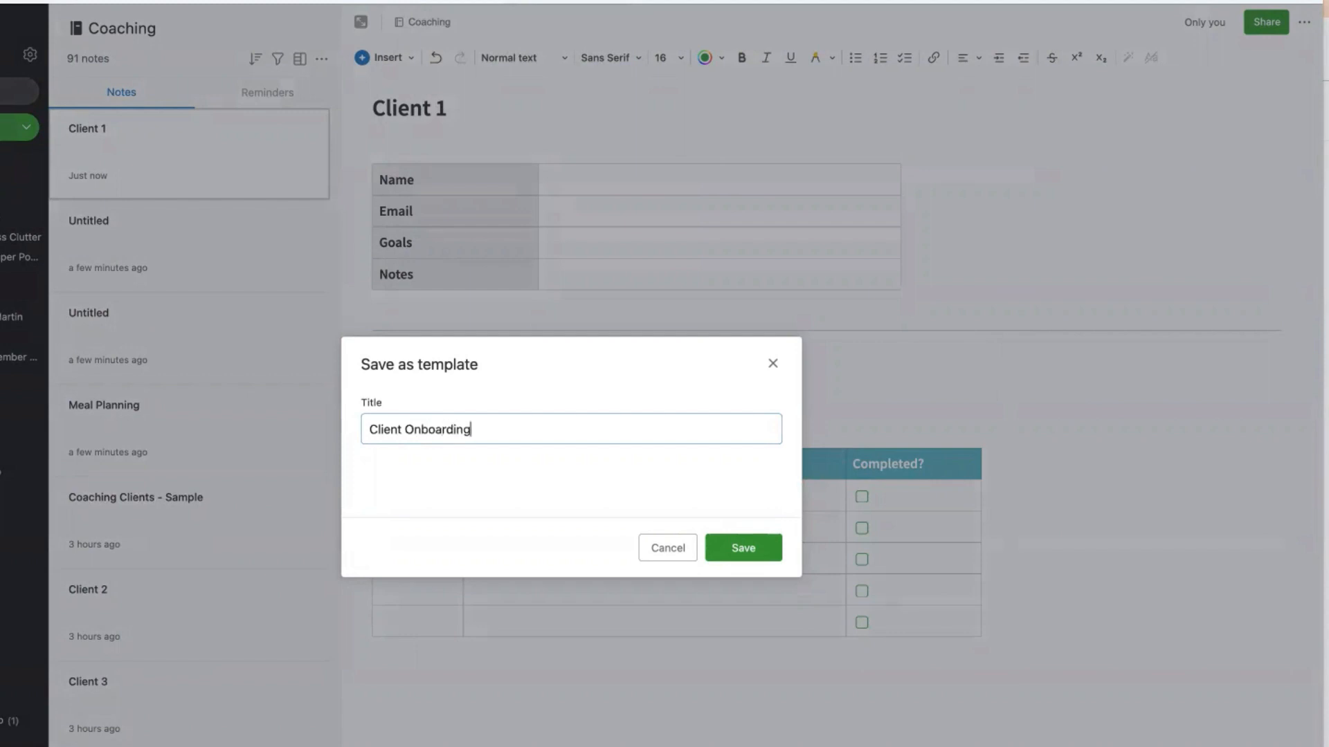
pyautogui.click(741, 547)
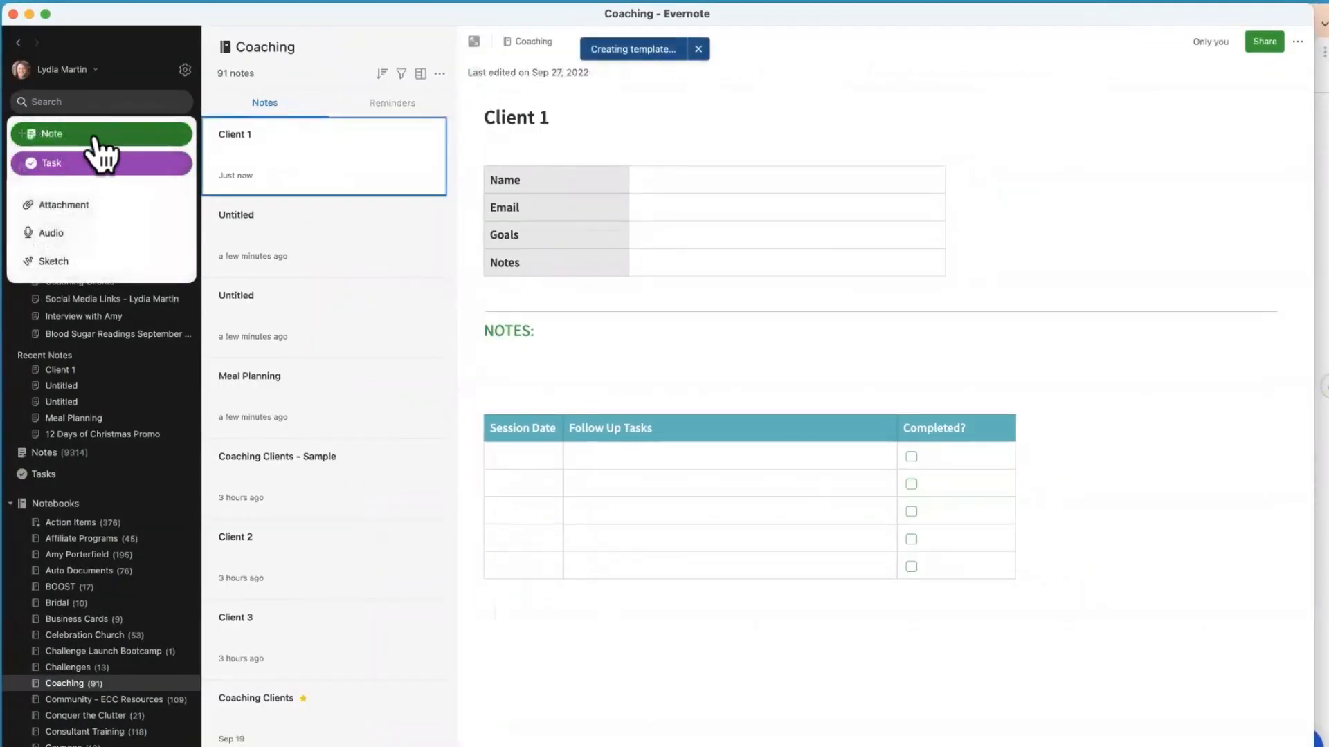
# Create a new note from the saved Client Onboarding template in My Templates.
pyautogui.click(50, 134)
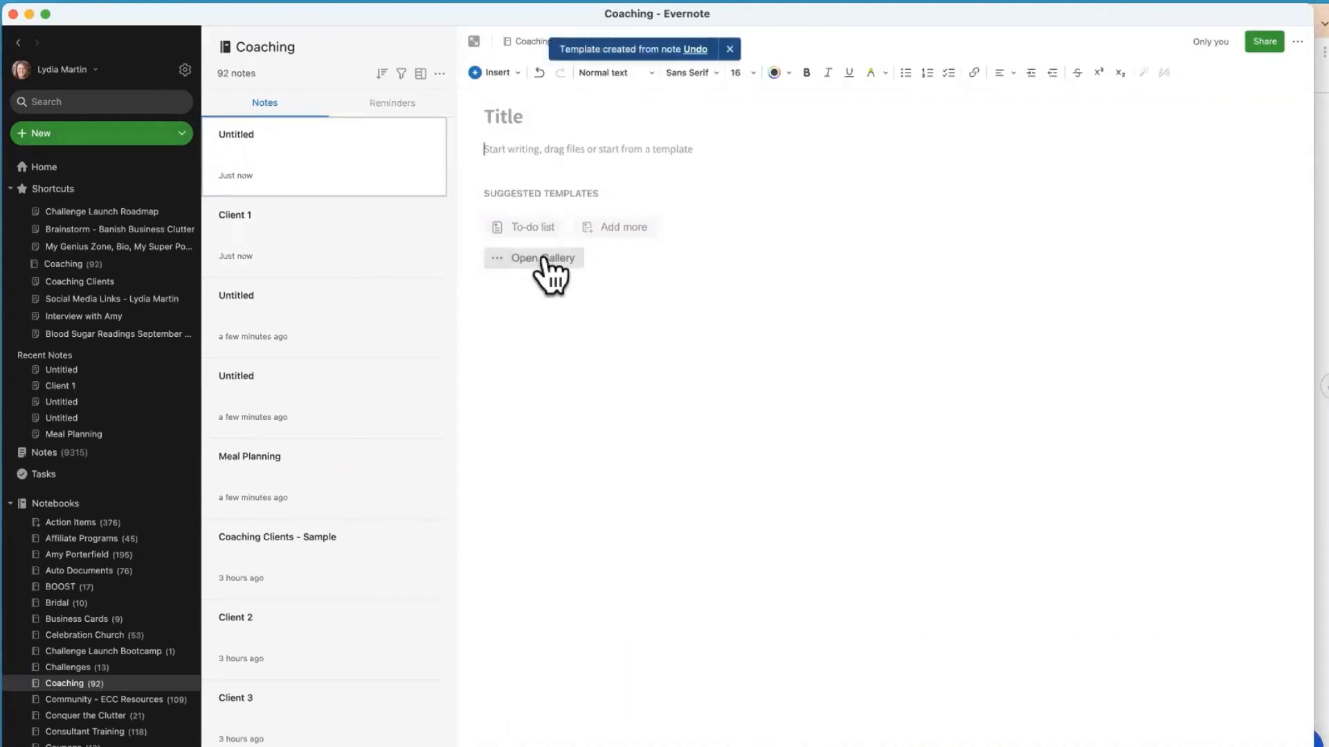
pyautogui.click(543, 257)
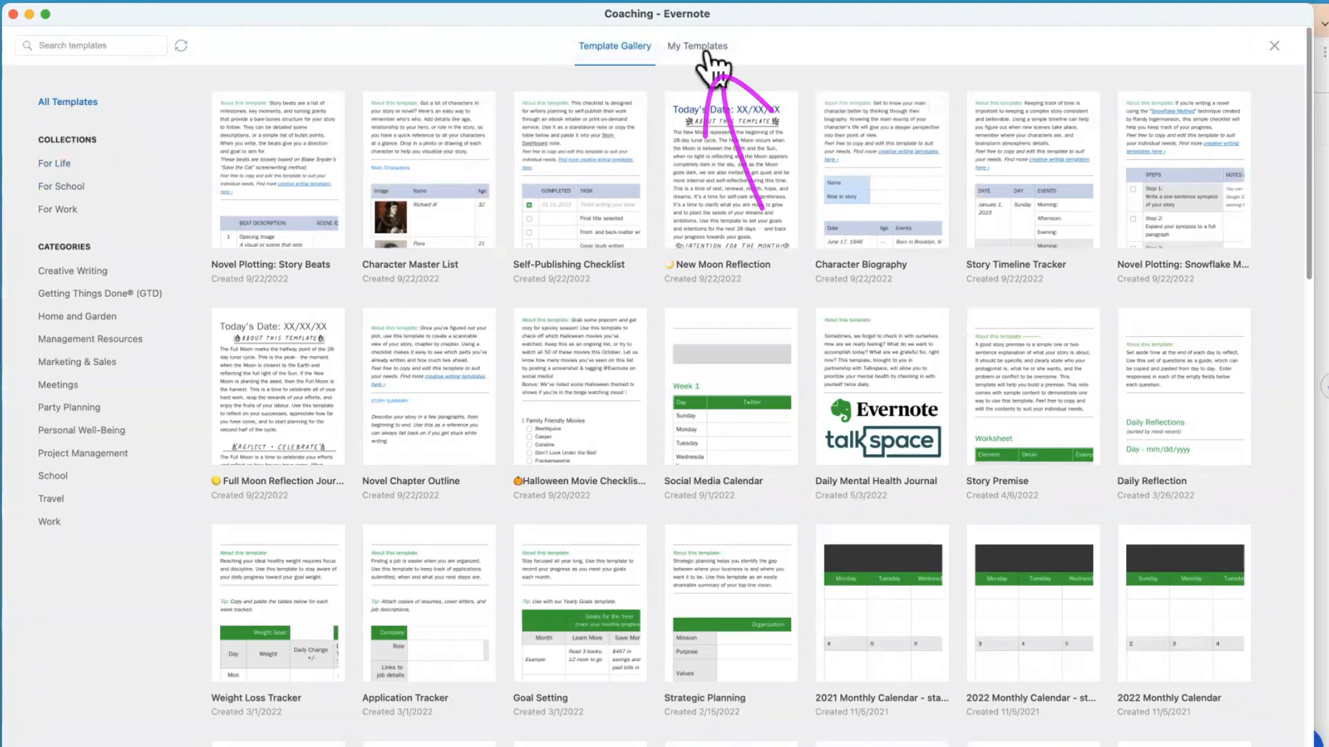
pyautogui.click(697, 46)
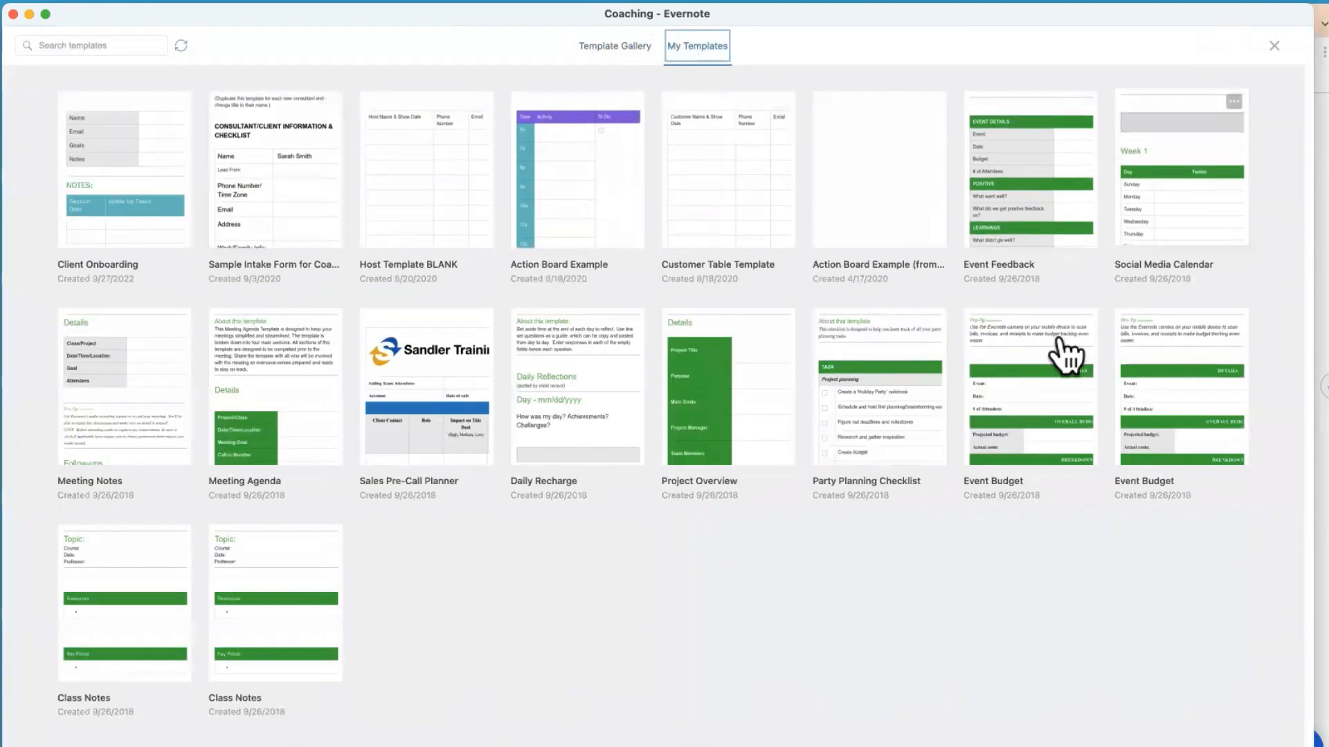
pyautogui.moveTo(725, 652)
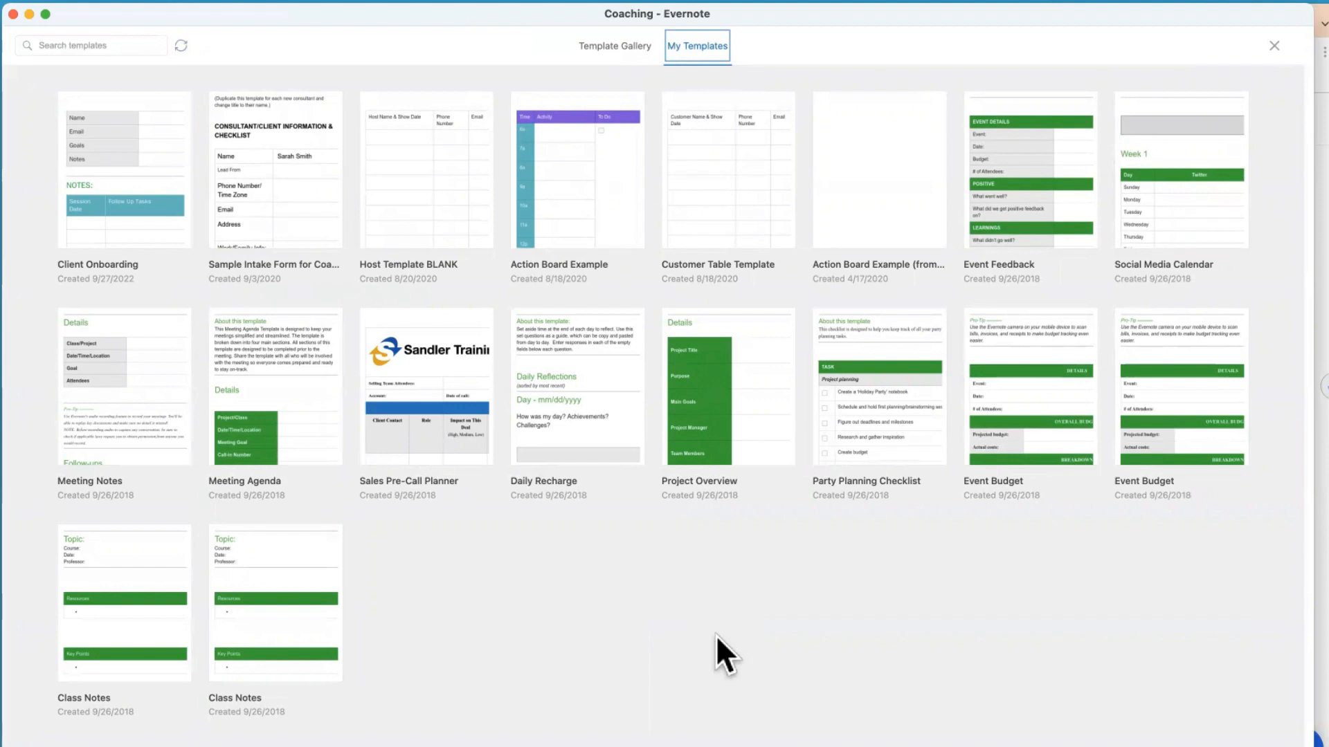
pyautogui.moveTo(148, 193)
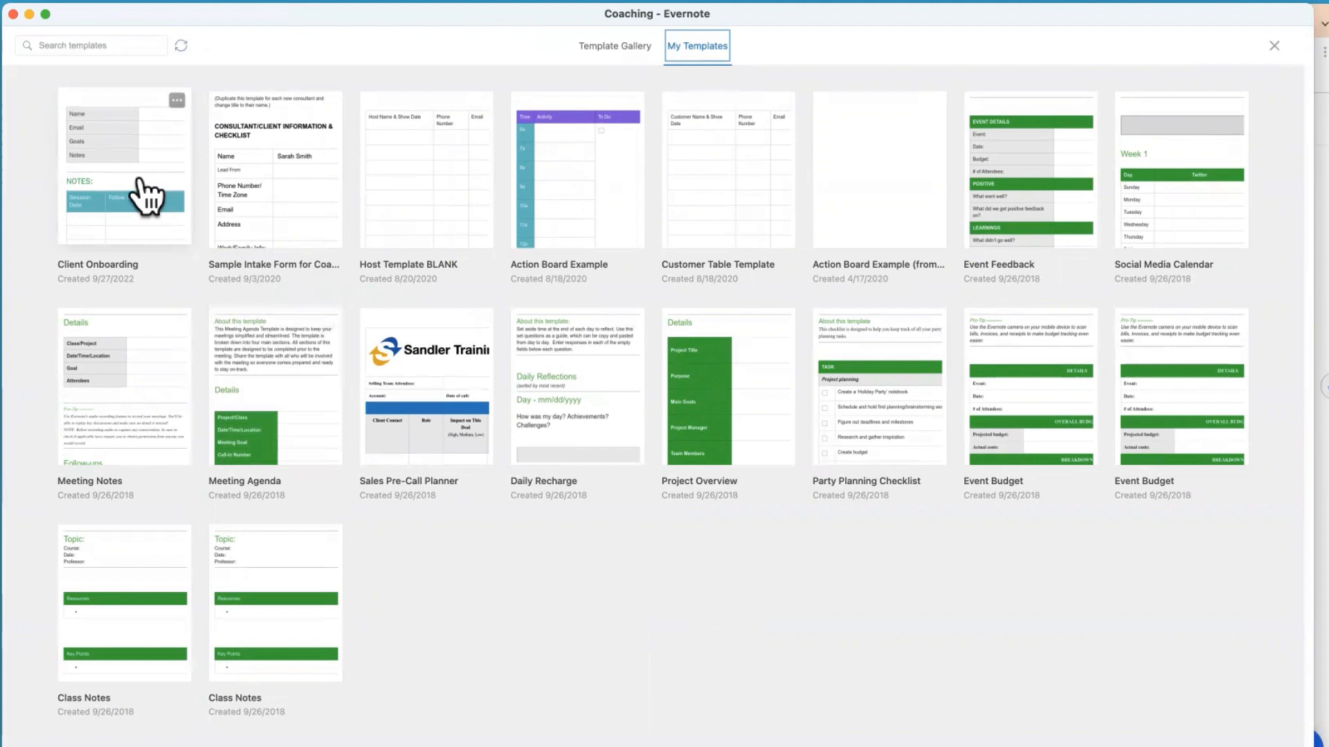
pyautogui.click(124, 169)
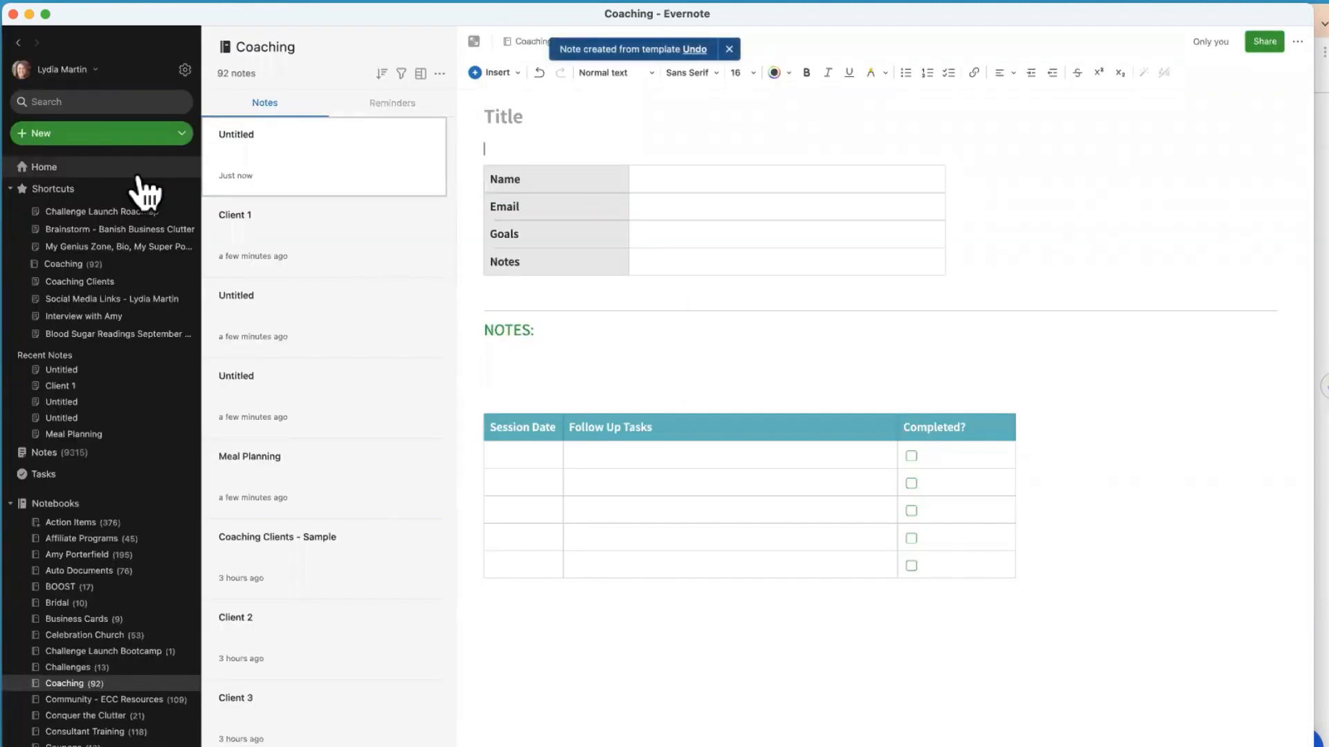
pyautogui.click(727, 49)
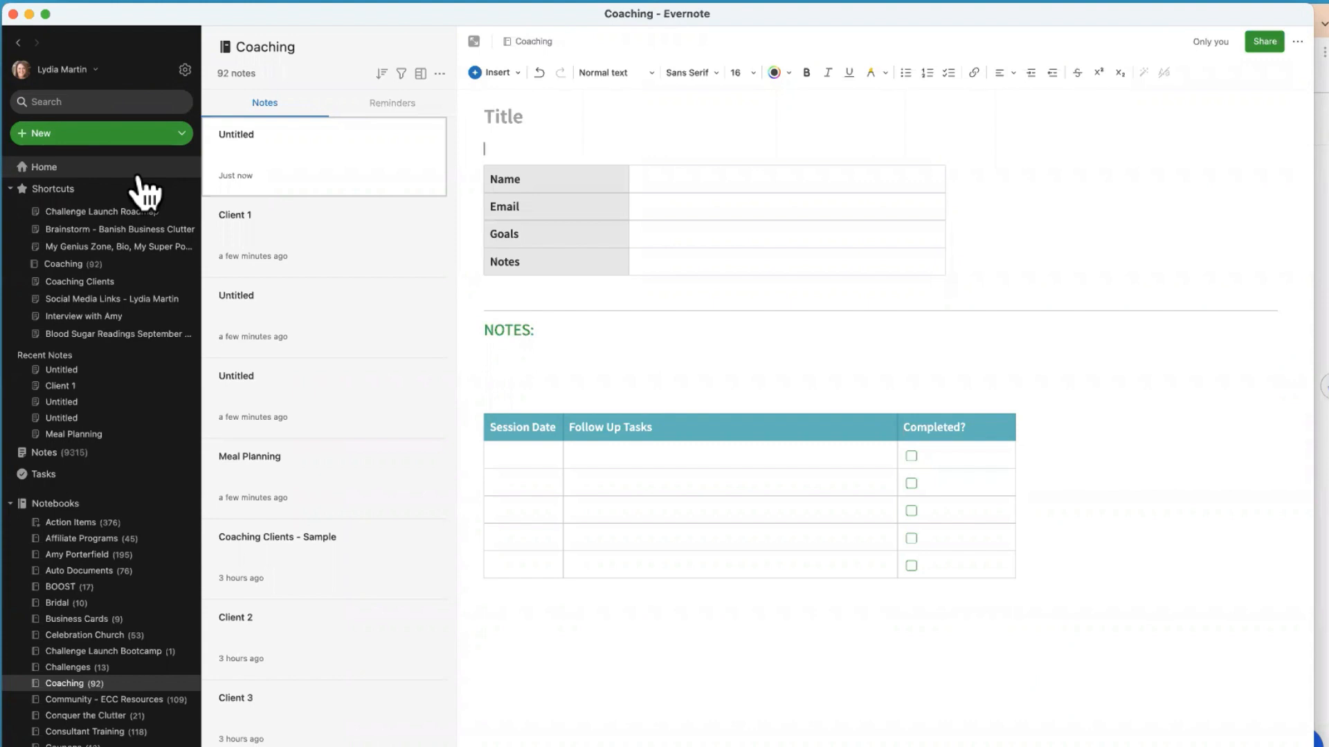
pyautogui.moveTo(132, 180)
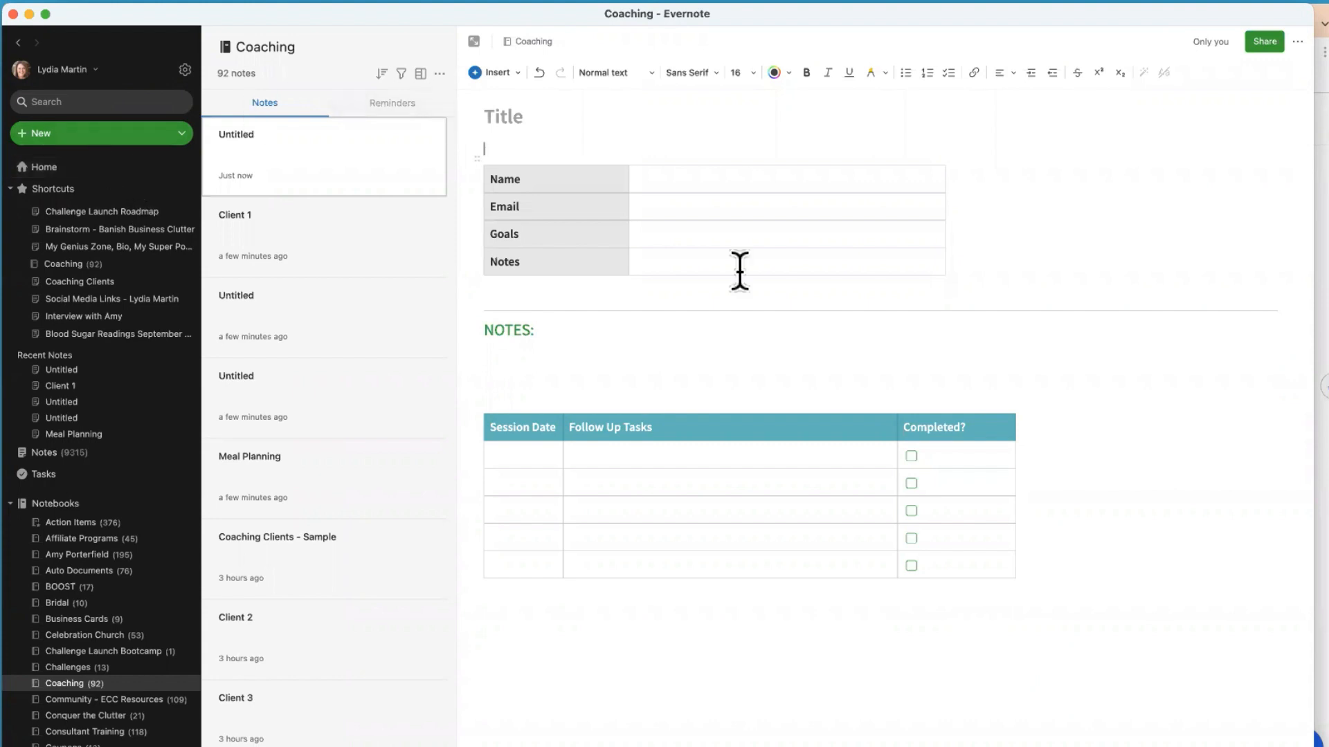
pyautogui.moveTo(696, 258)
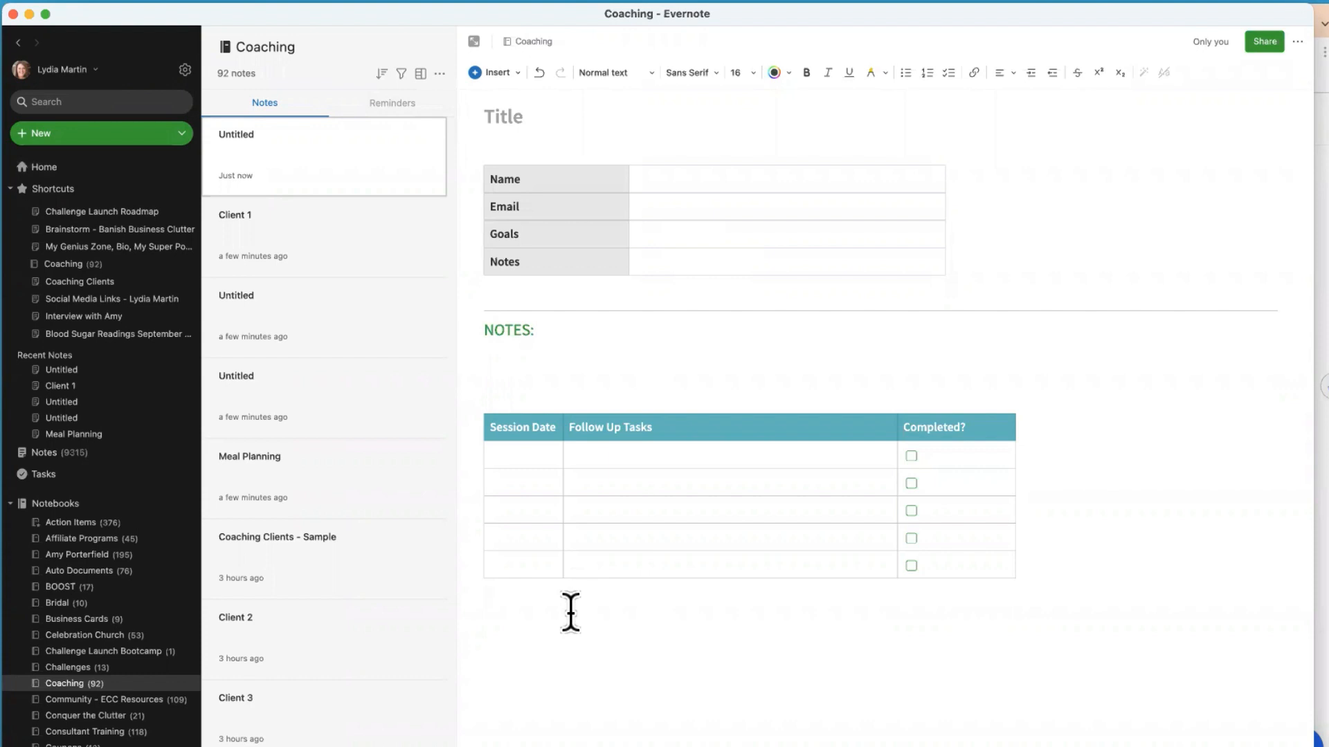
pyautogui.click(485, 597)
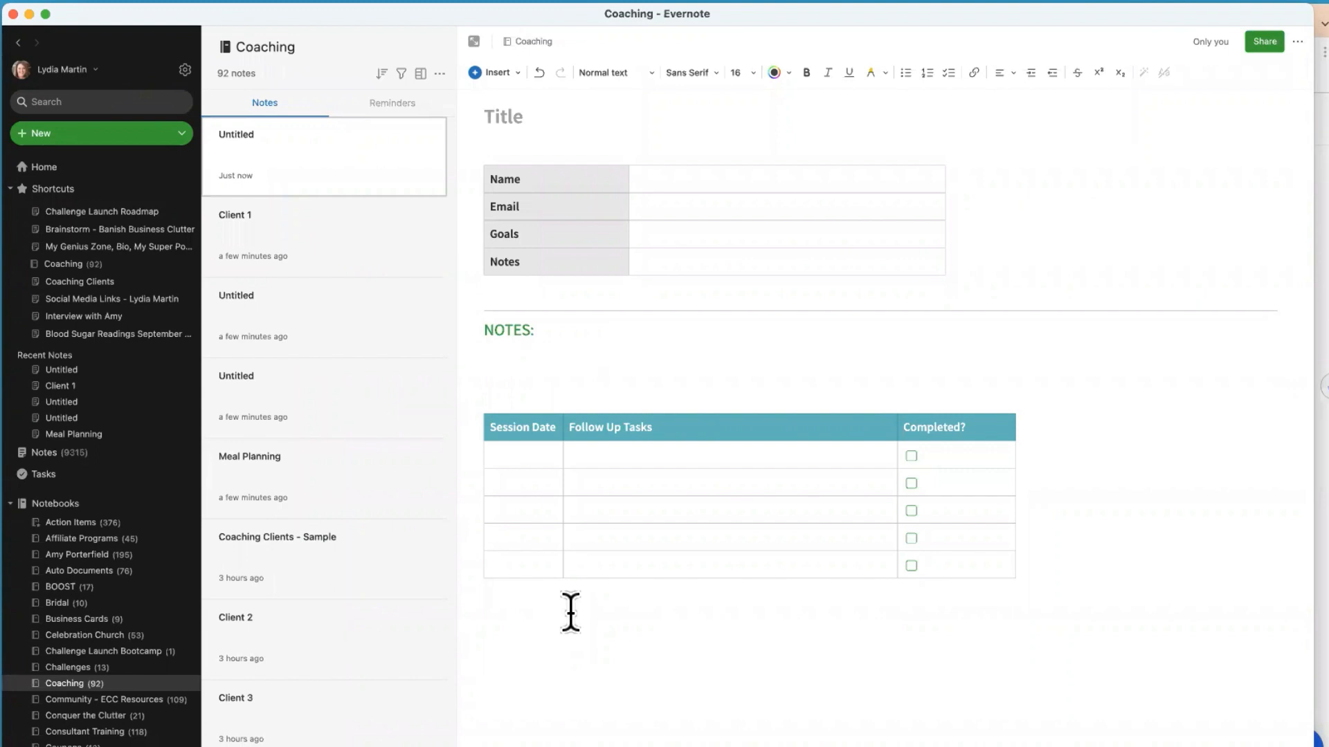
pyautogui.click(485, 598)
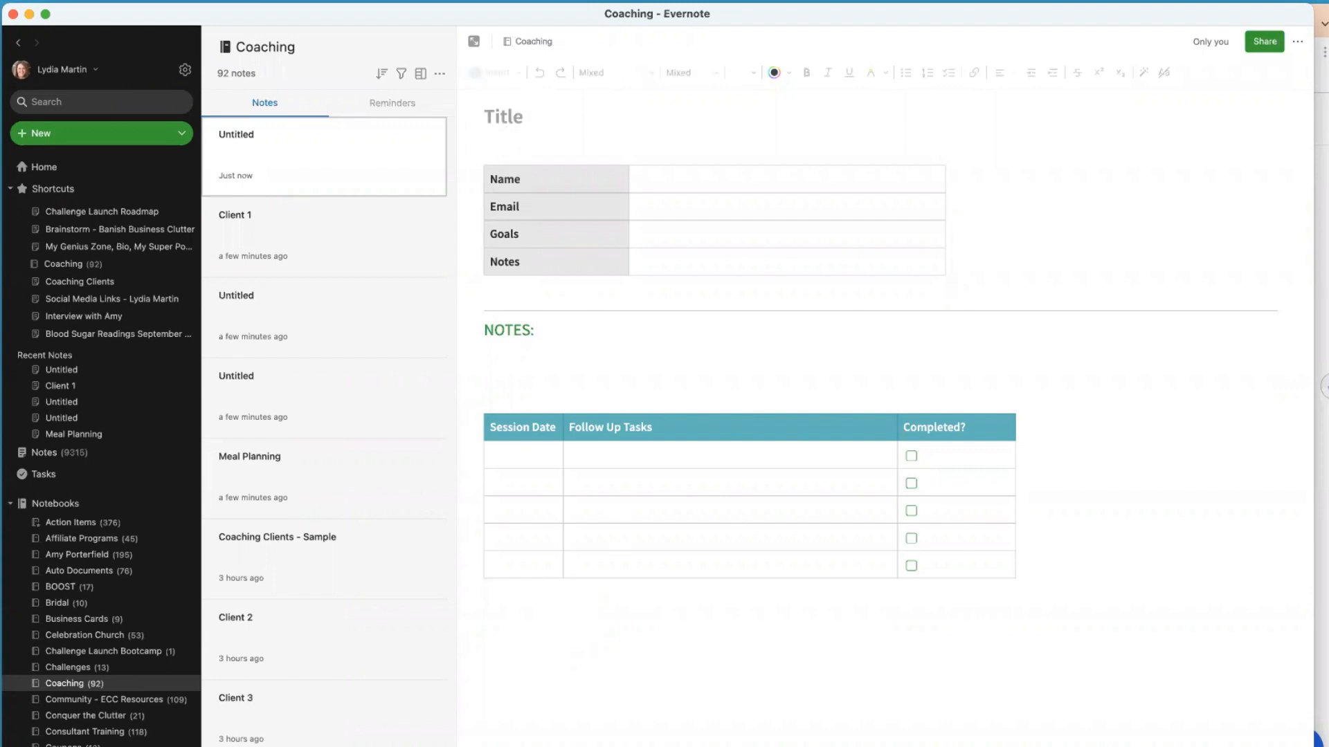
pyautogui.write('Sally Smt')
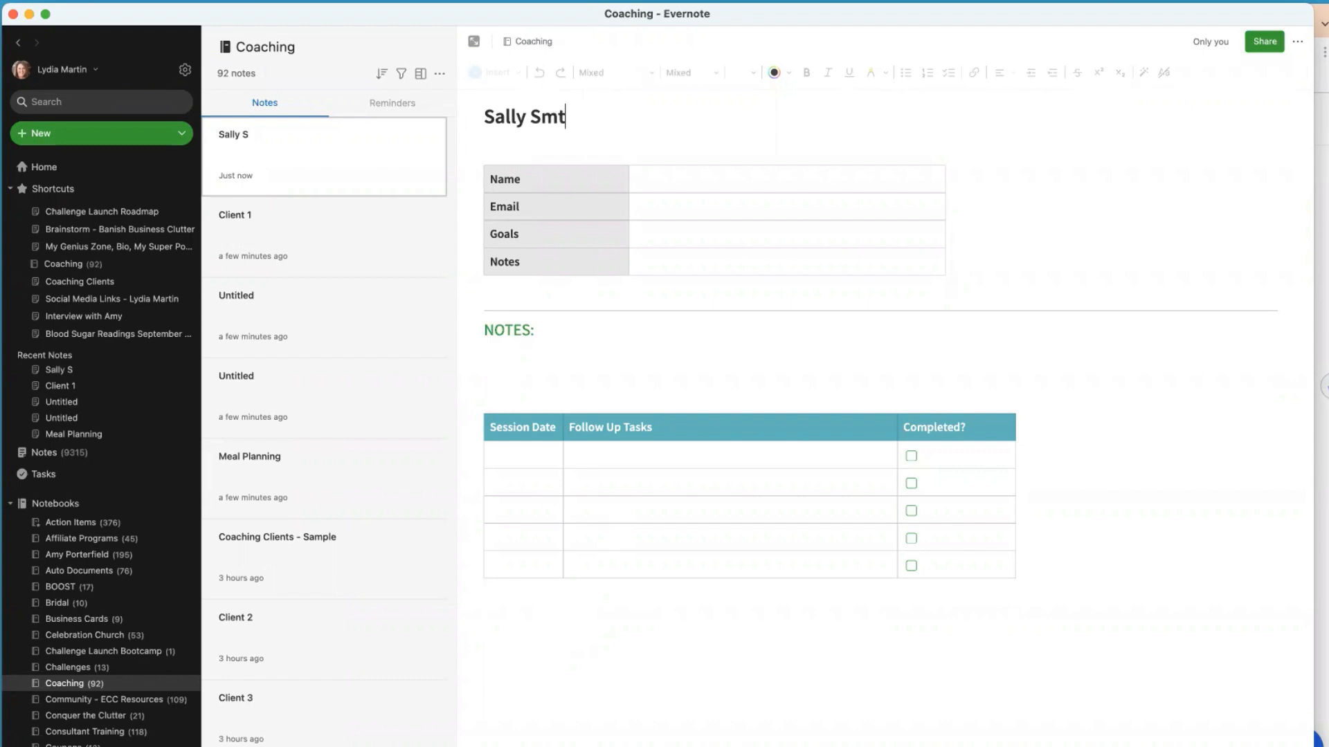
pyautogui.write('ith')
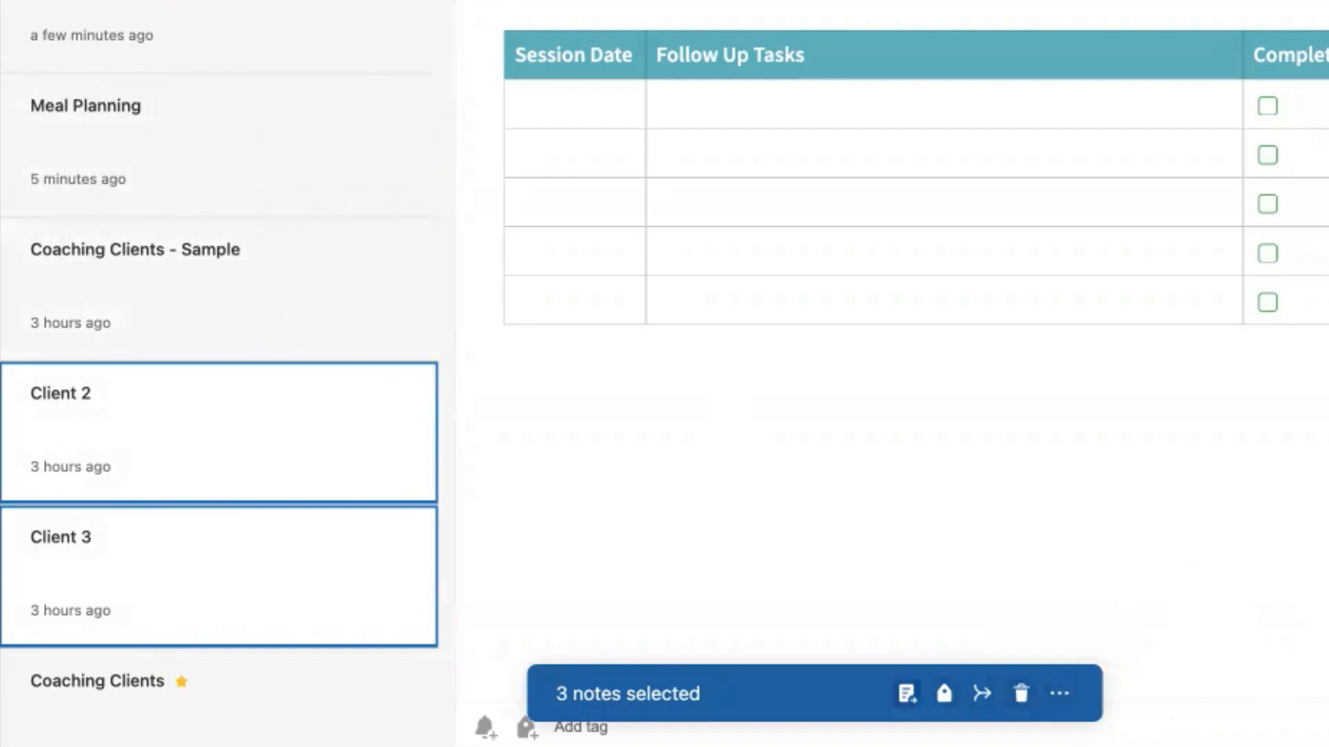
pyautogui.moveTo(1058, 694)
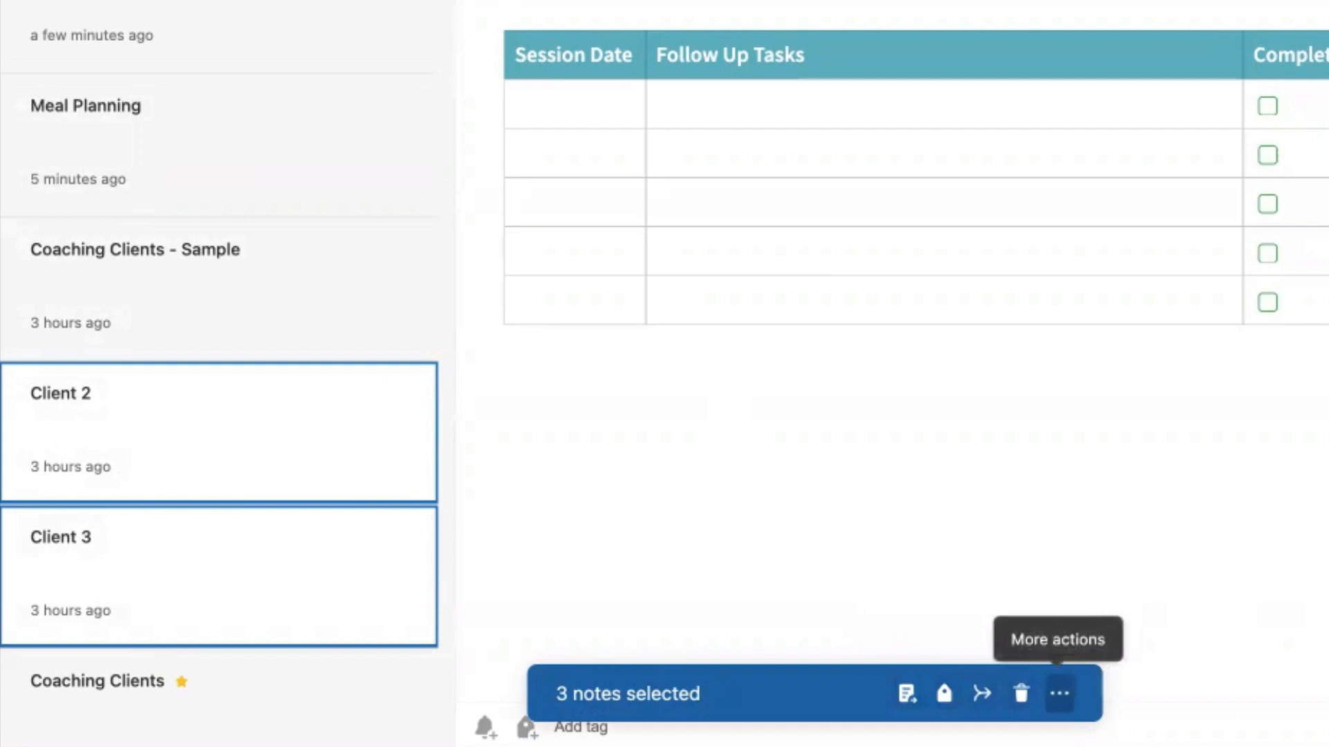
# Copy app links for Sally Smith, Client 2 and Client 3, then open Coaching Clients - Sample.
pyautogui.click(1059, 694)
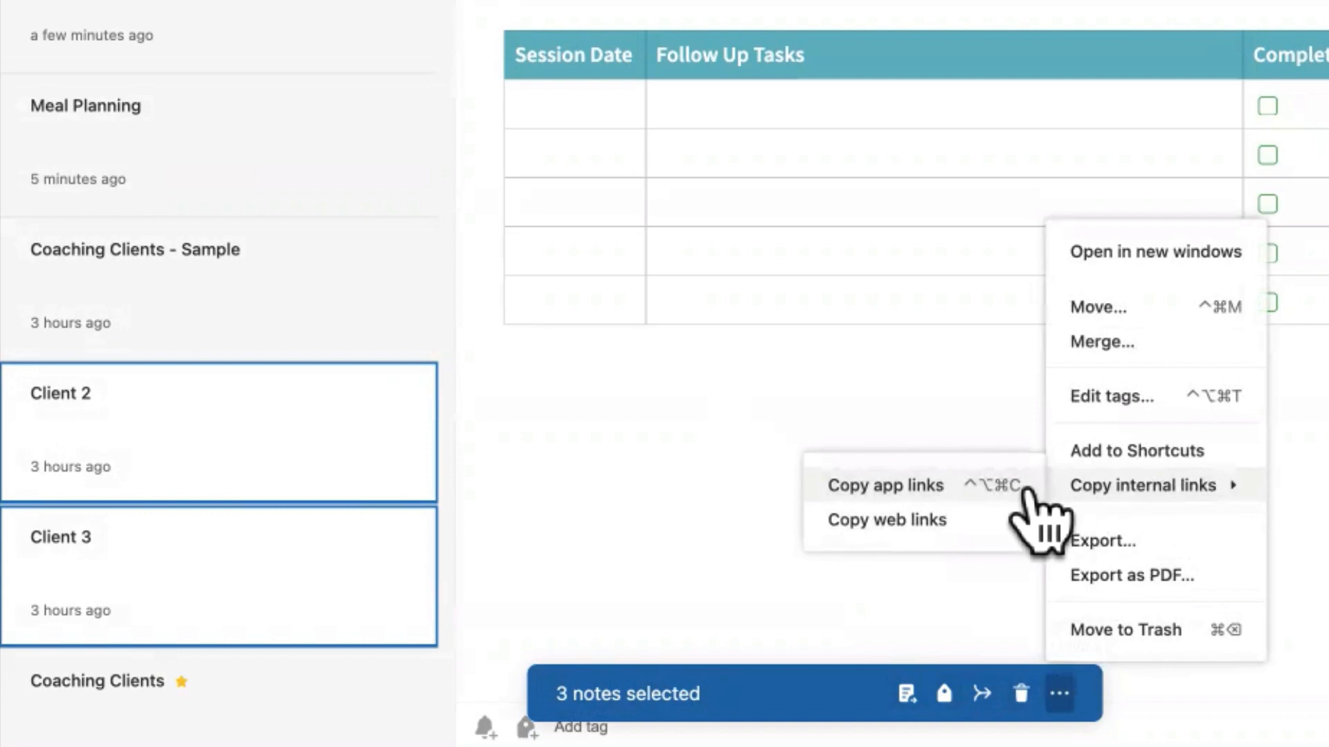
pyautogui.click(885, 486)
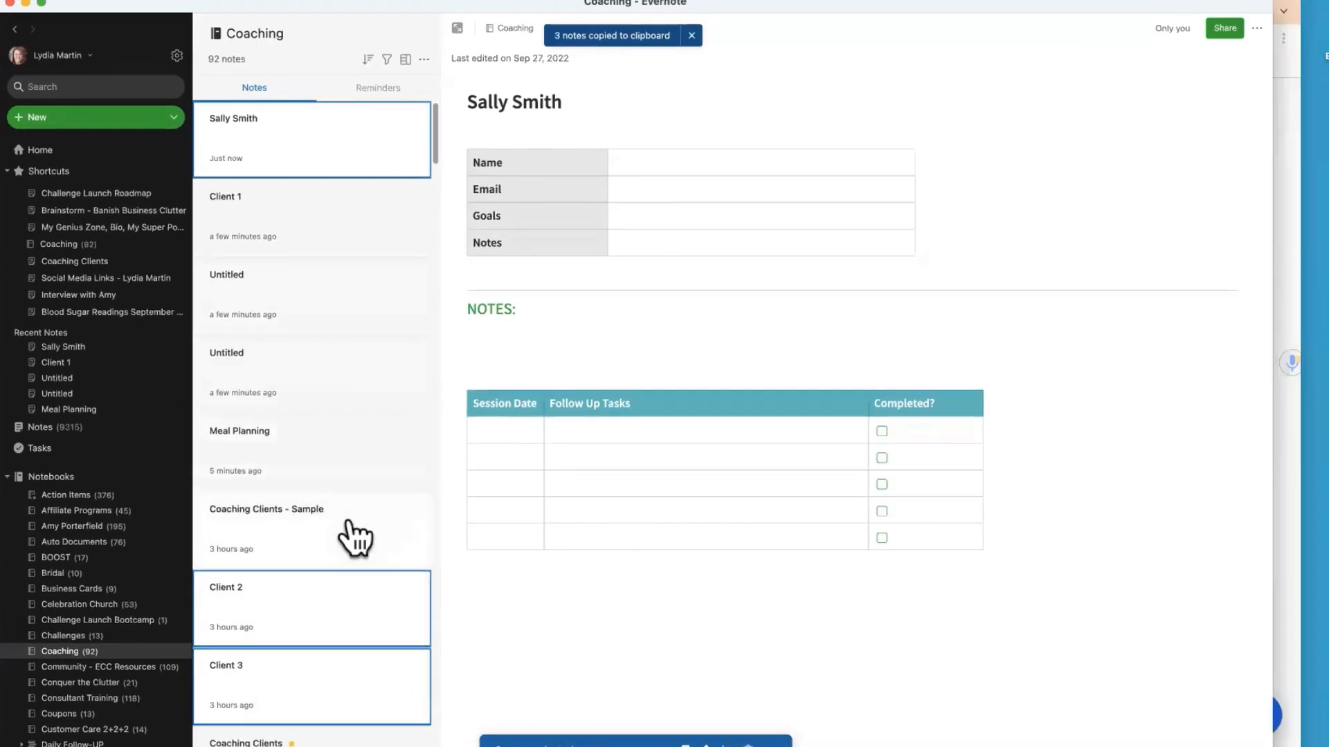
pyautogui.click(265, 508)
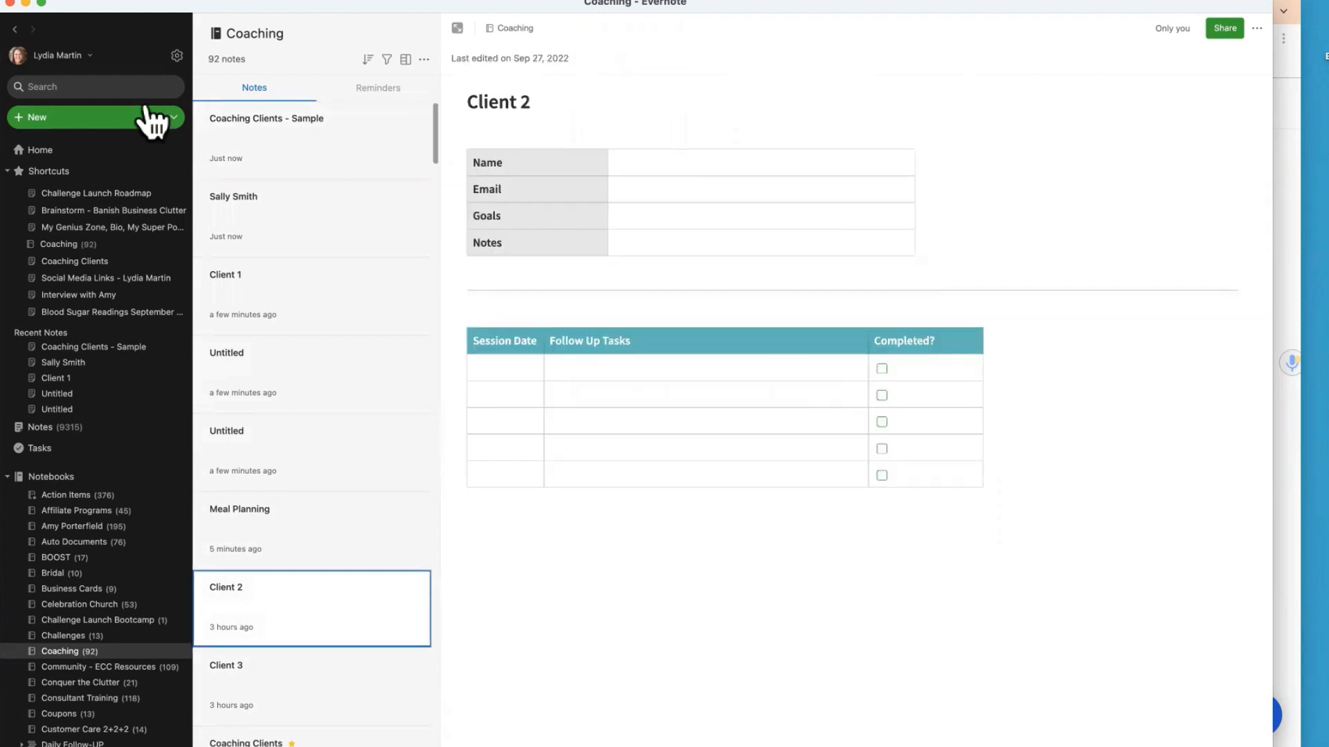
# Delete the old Client 1–3 links, keeping the new Sally Smith, Client 2, Client 3 links.
pyautogui.click(266, 118)
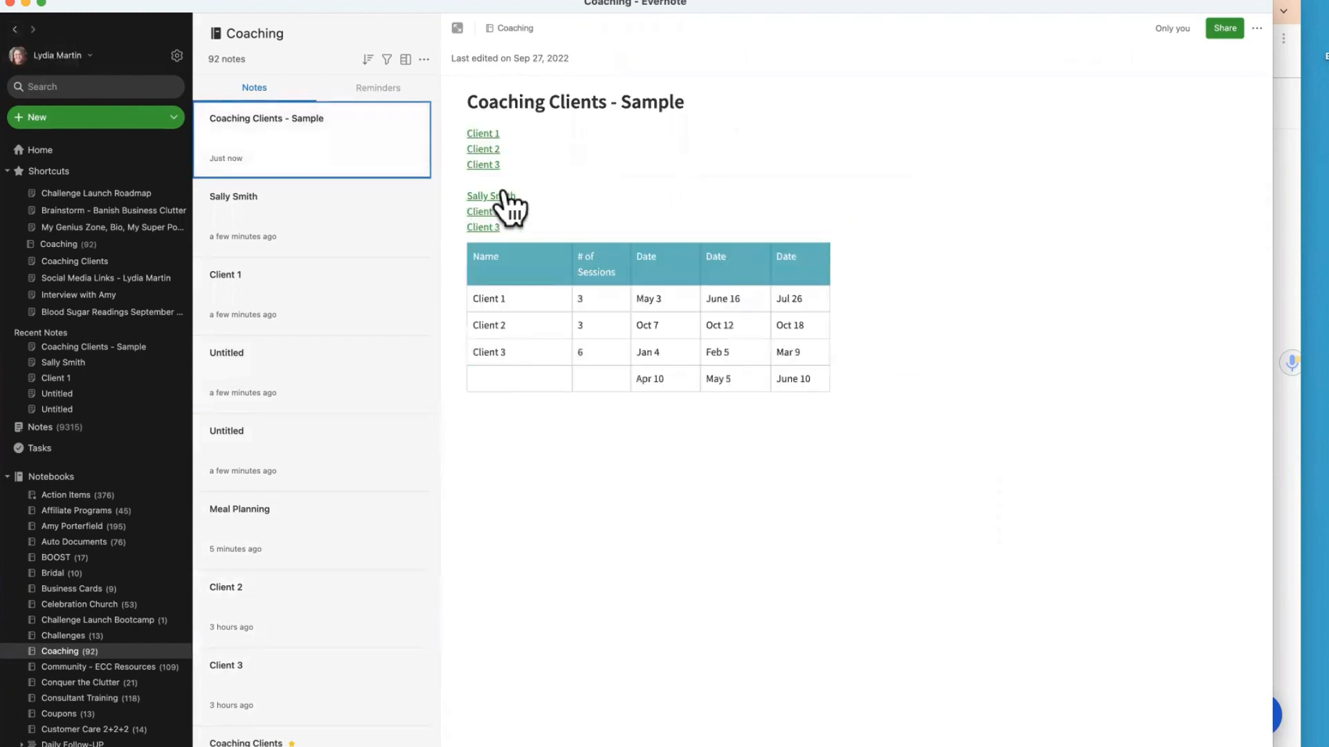
pyautogui.click(483, 148)
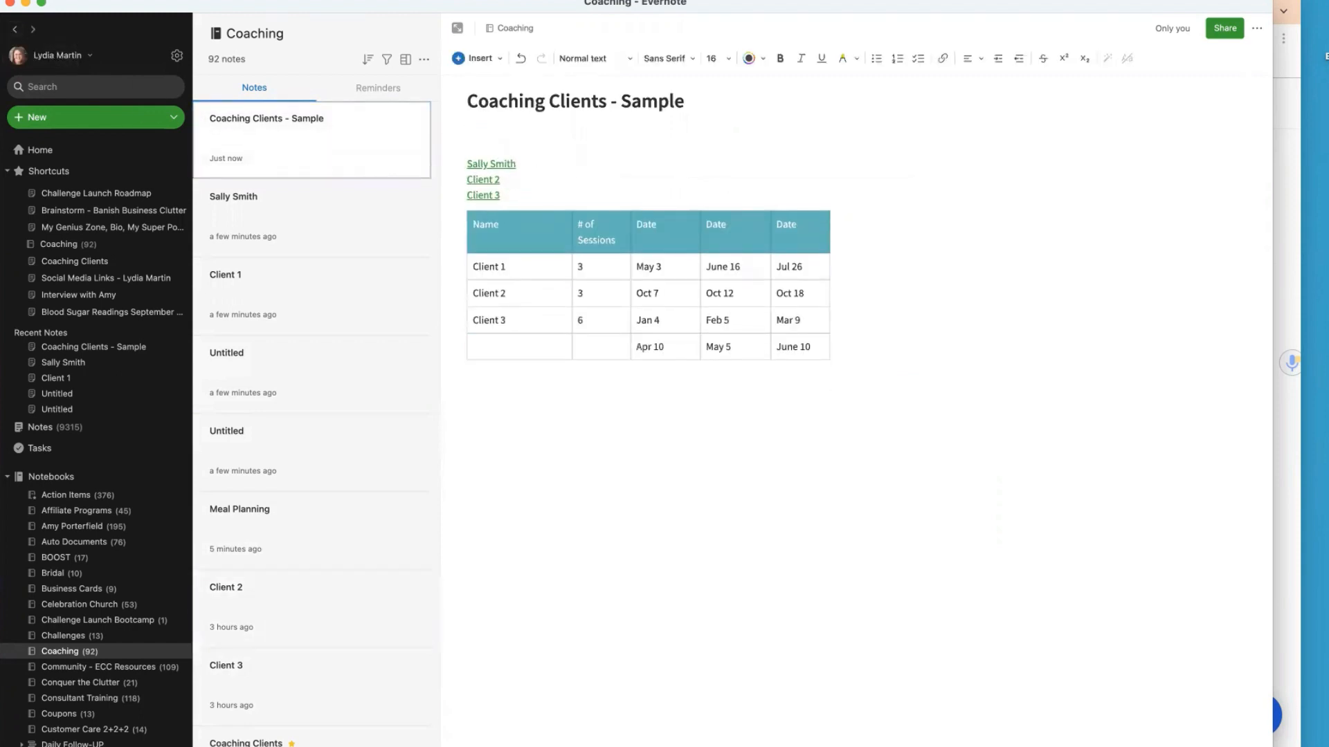
pyautogui.moveTo(548, 181)
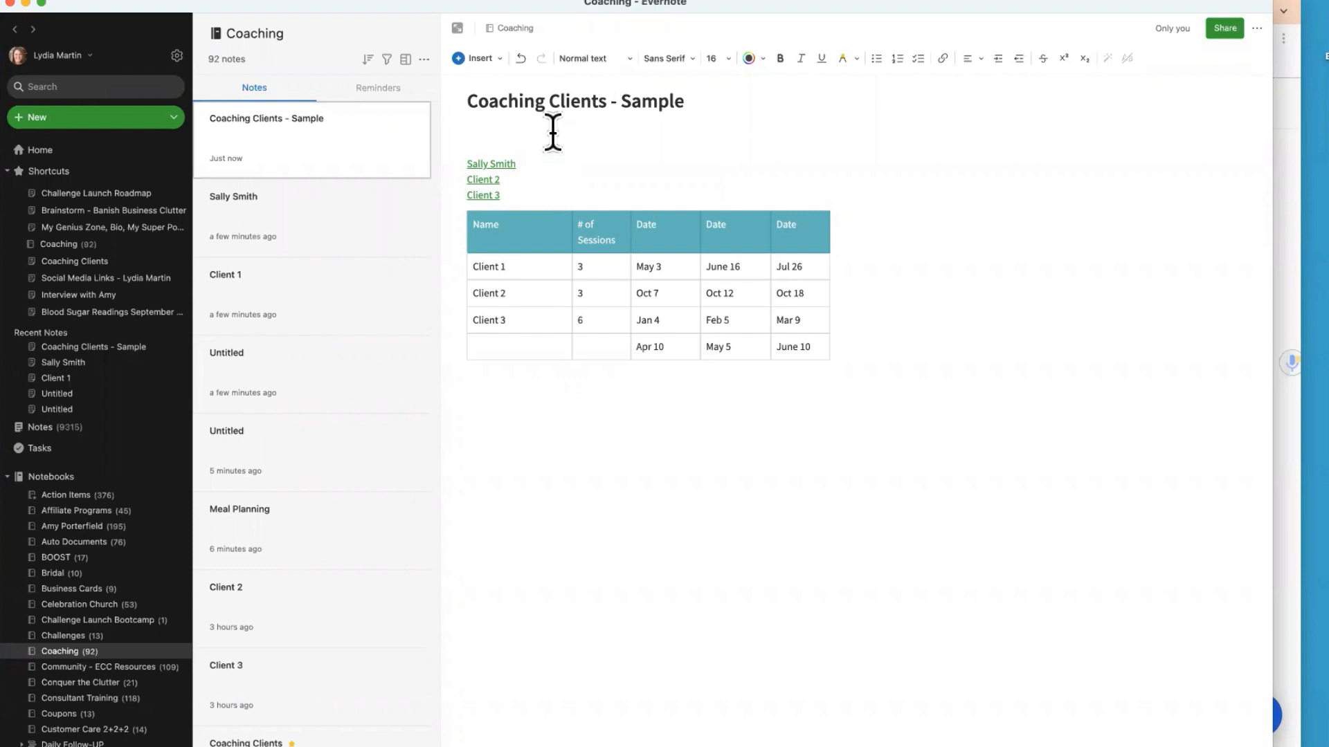
pyautogui.moveTo(423, 178)
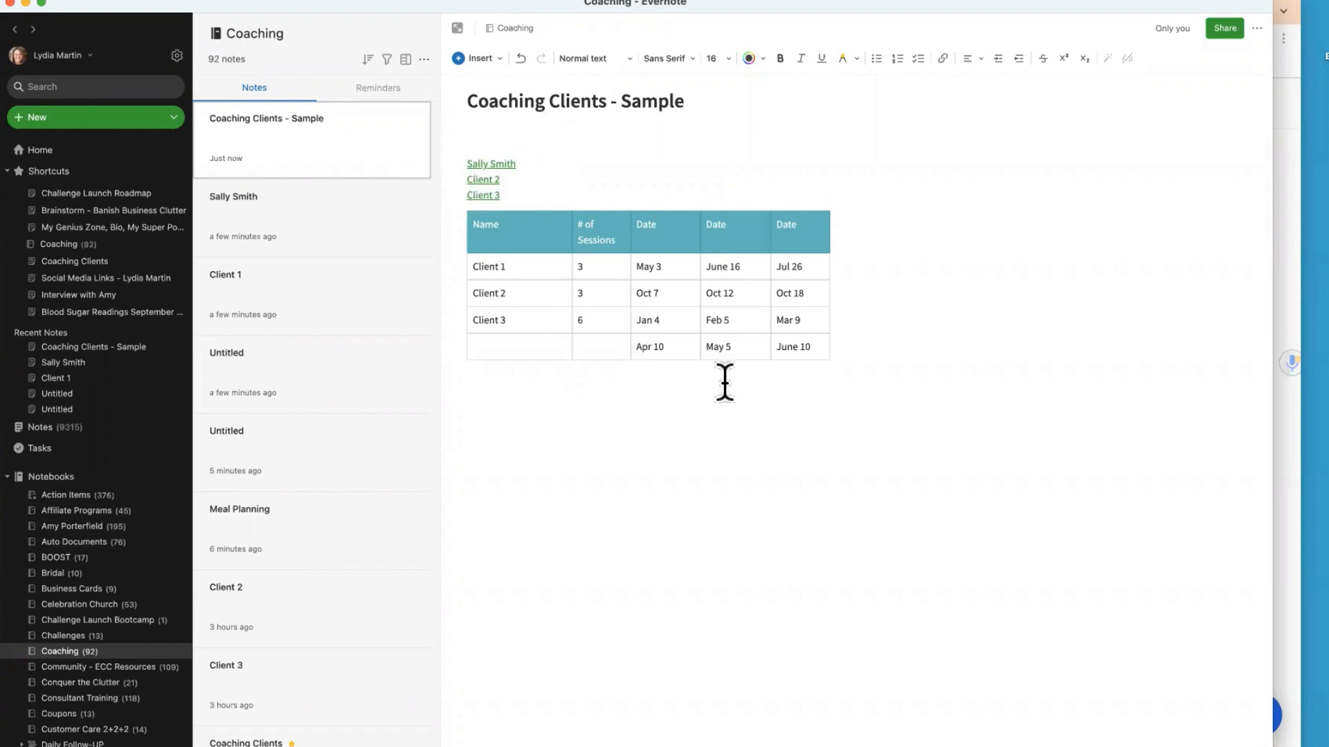
pyautogui.click(505, 266)
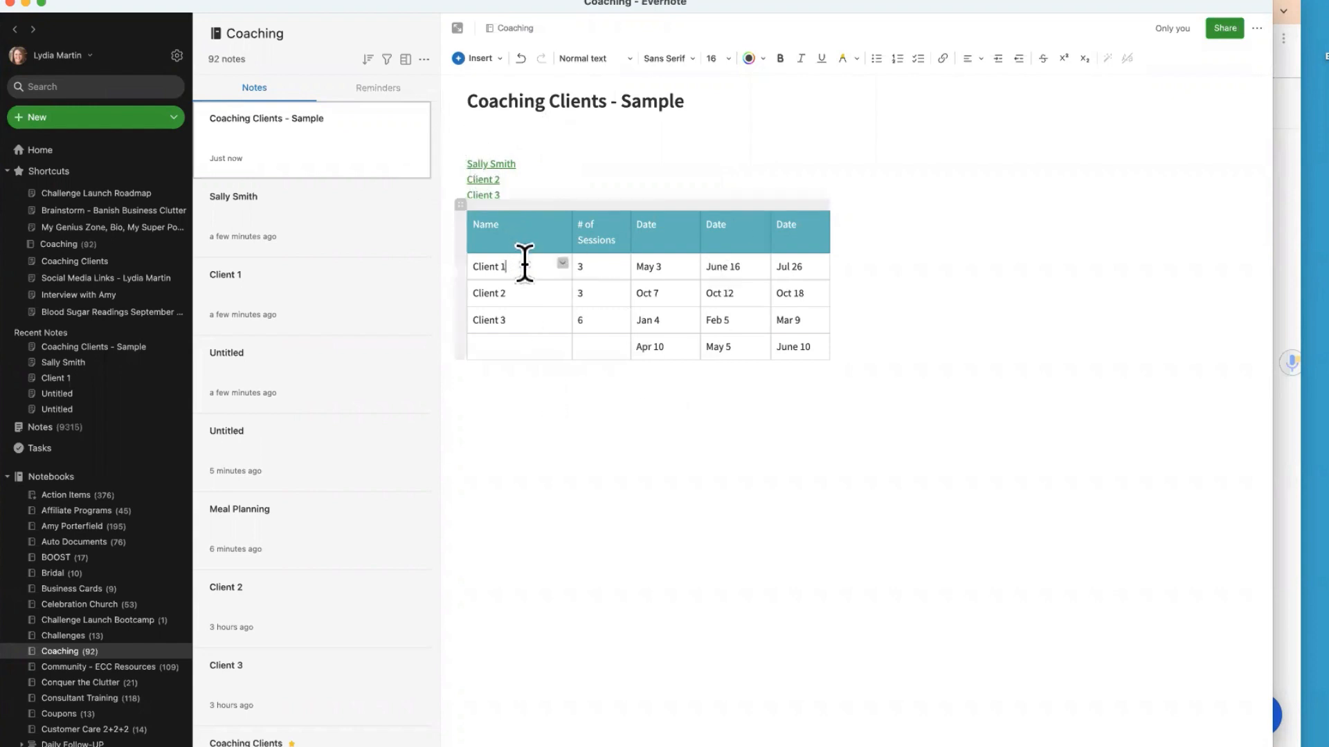
pyautogui.moveTo(601, 280)
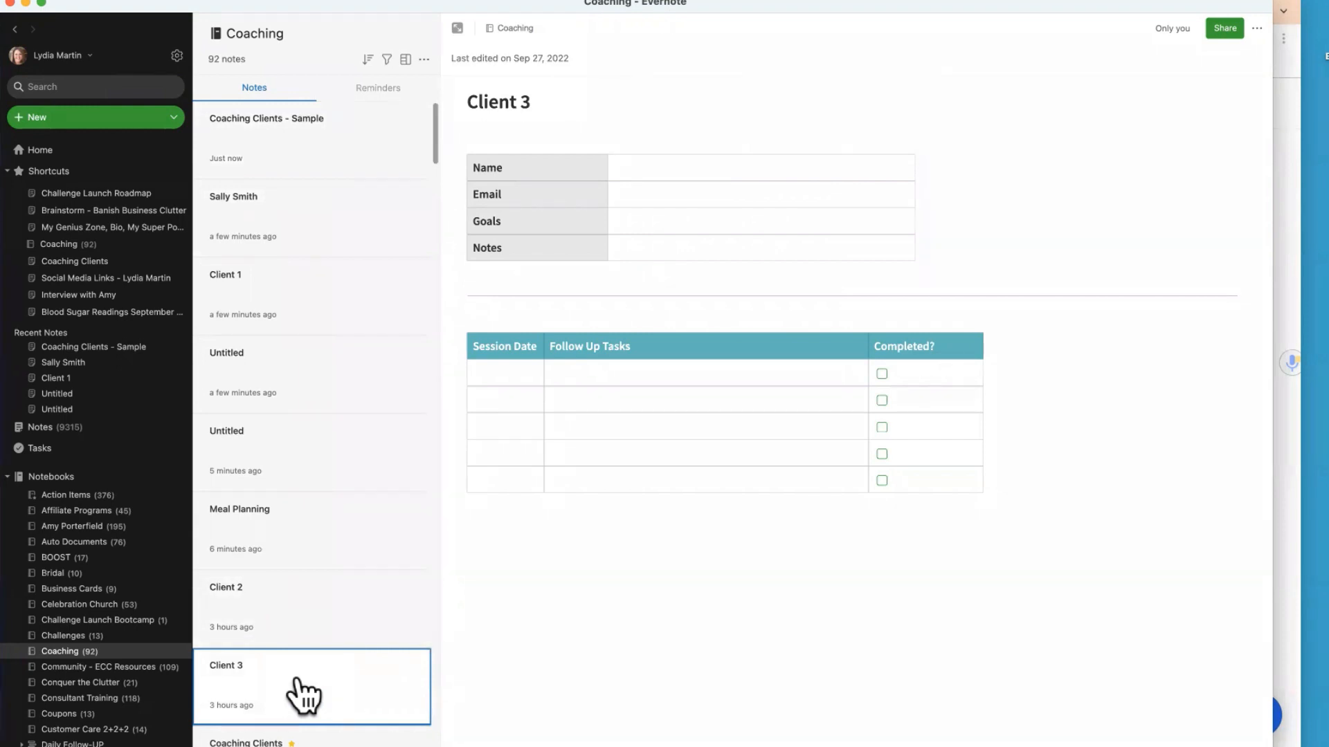
pyautogui.moveTo(487, 521)
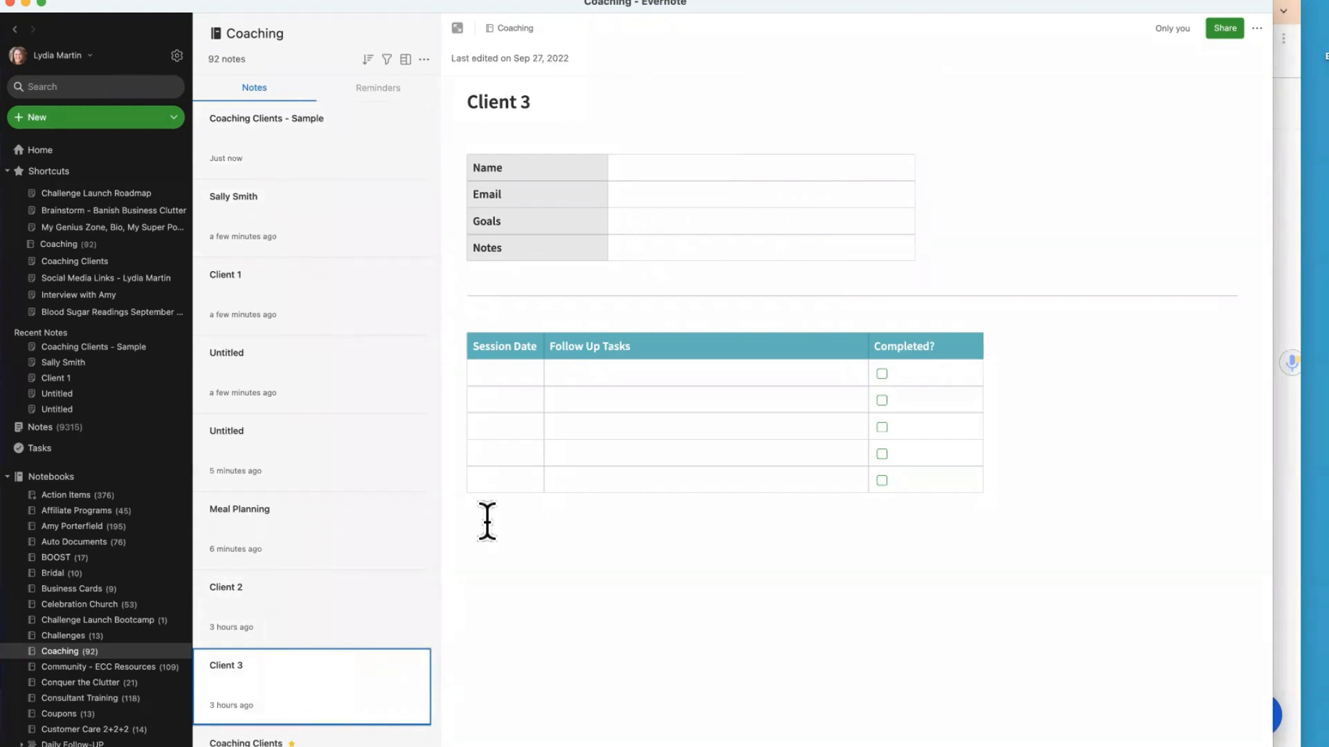
# Go back from the Client 3 note to Coaching Clients - Sample.
pyautogui.click(266, 135)
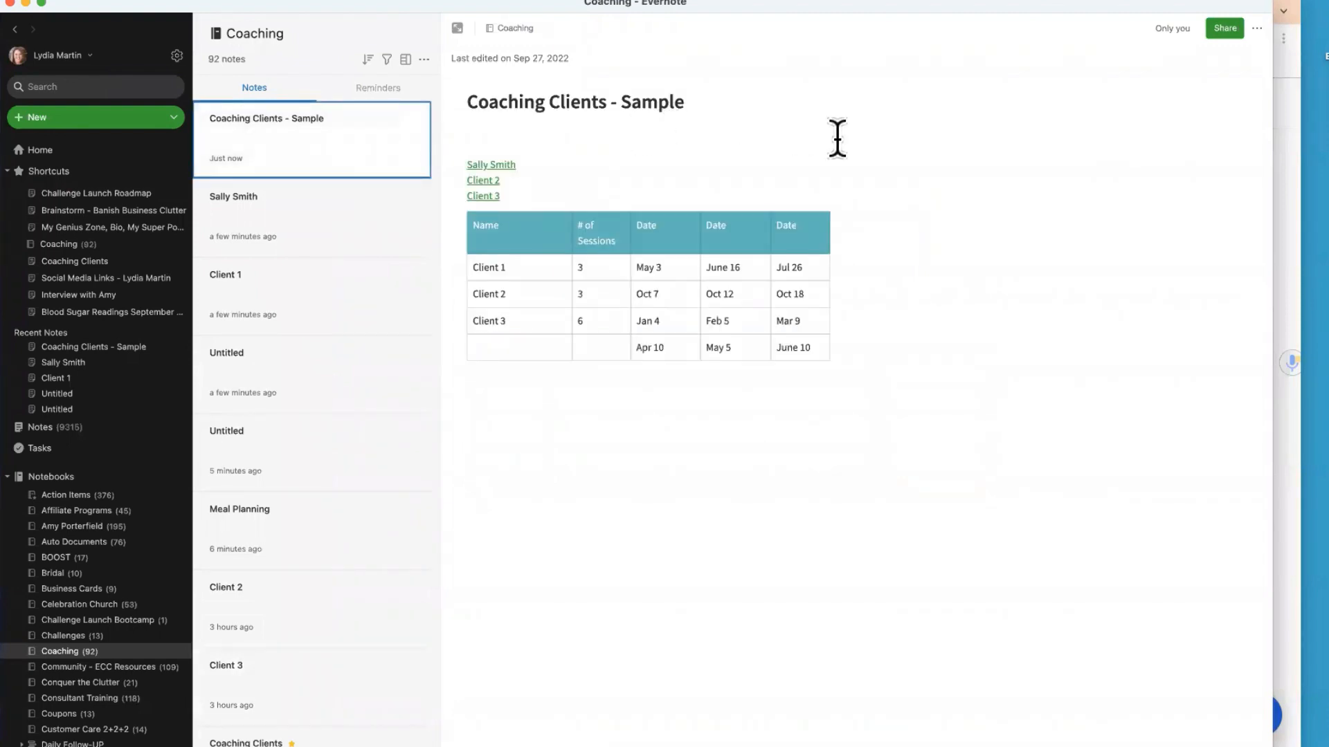
pyautogui.moveTo(764, 146)
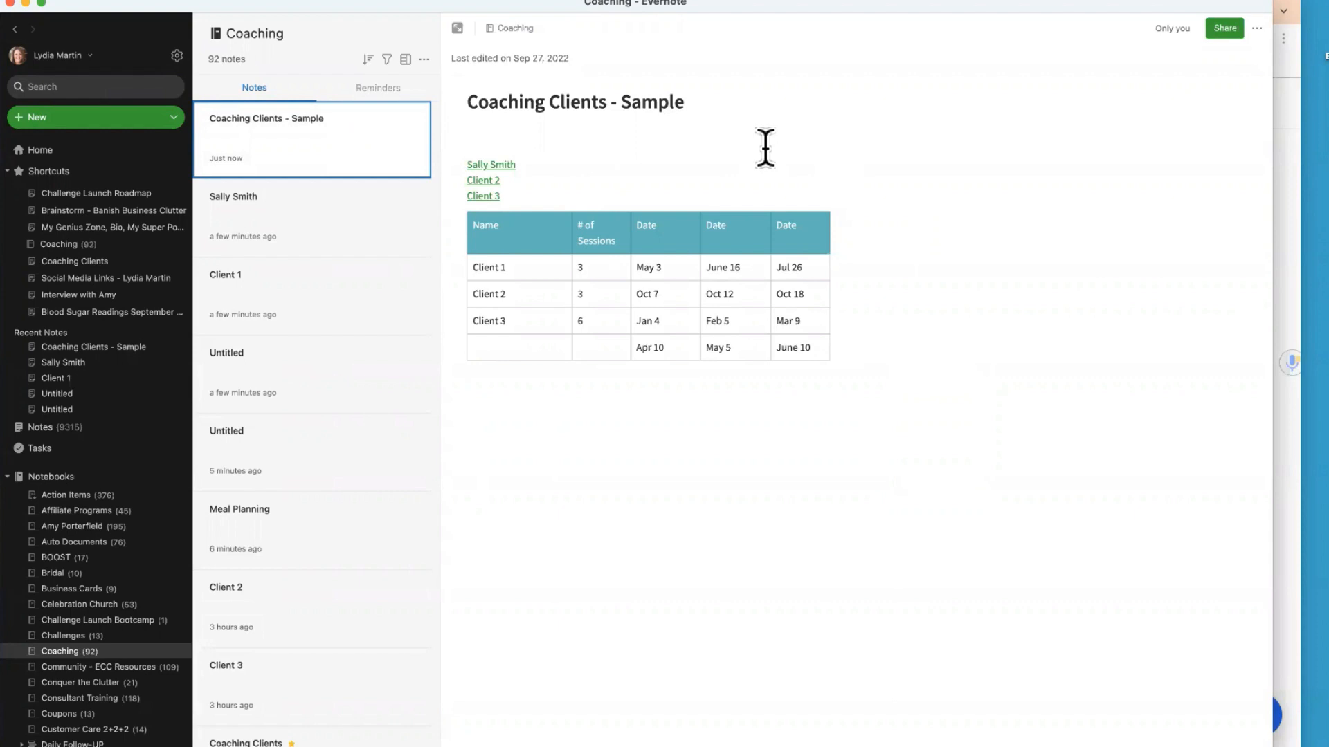
pyautogui.moveTo(661, 161)
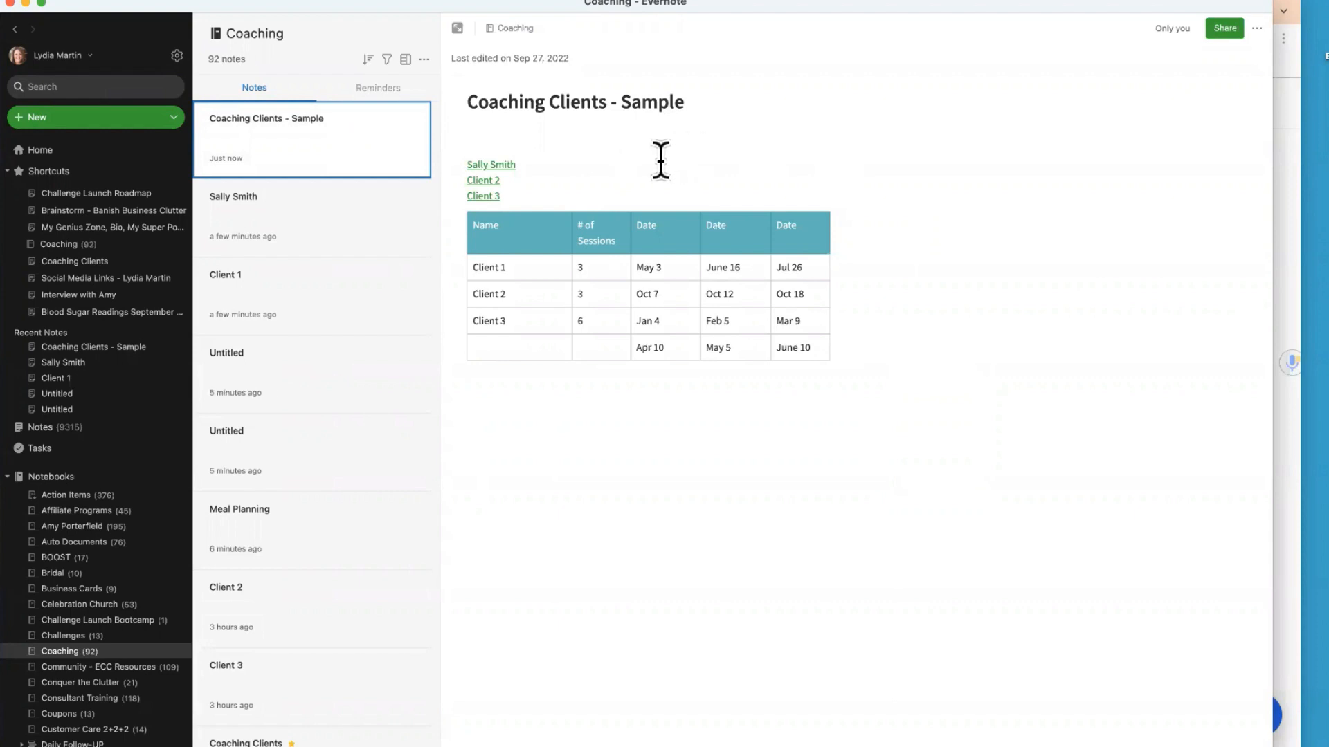